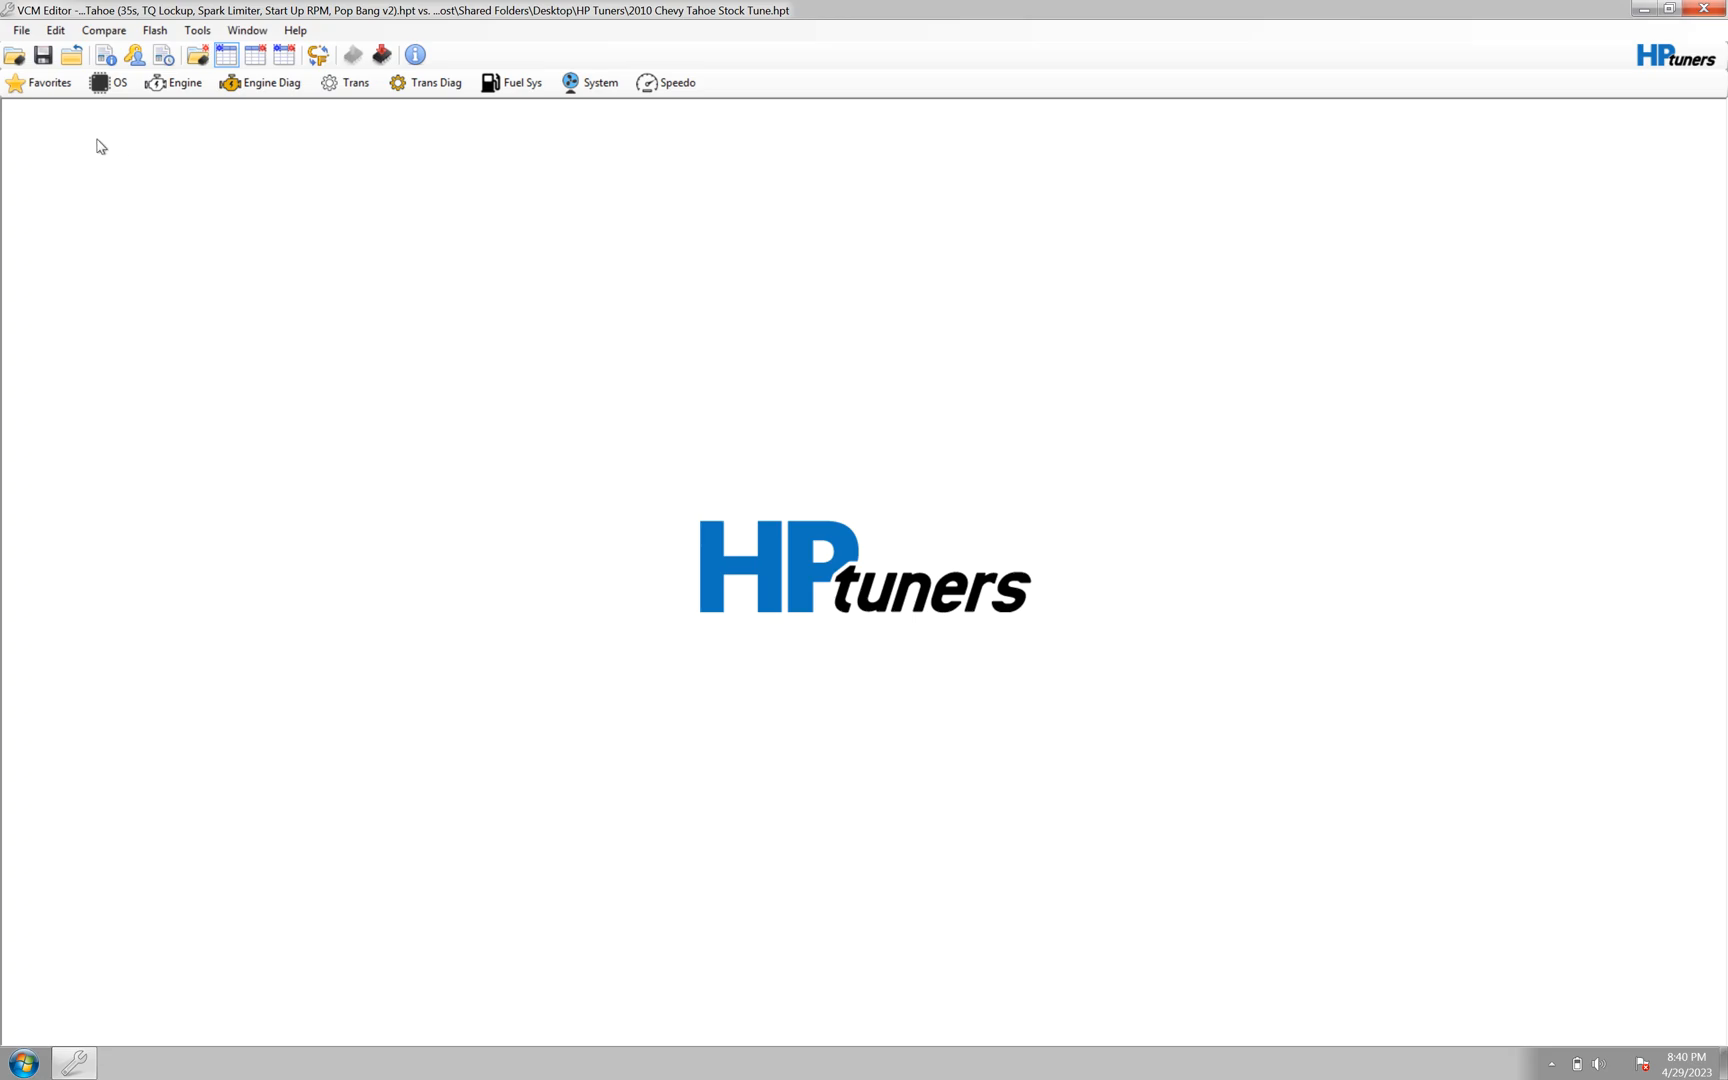
Open the Engine editor at the fuel cutoff and DFCO settings (extreme RPM cutoff 6,200 rpm).
click(176, 83)
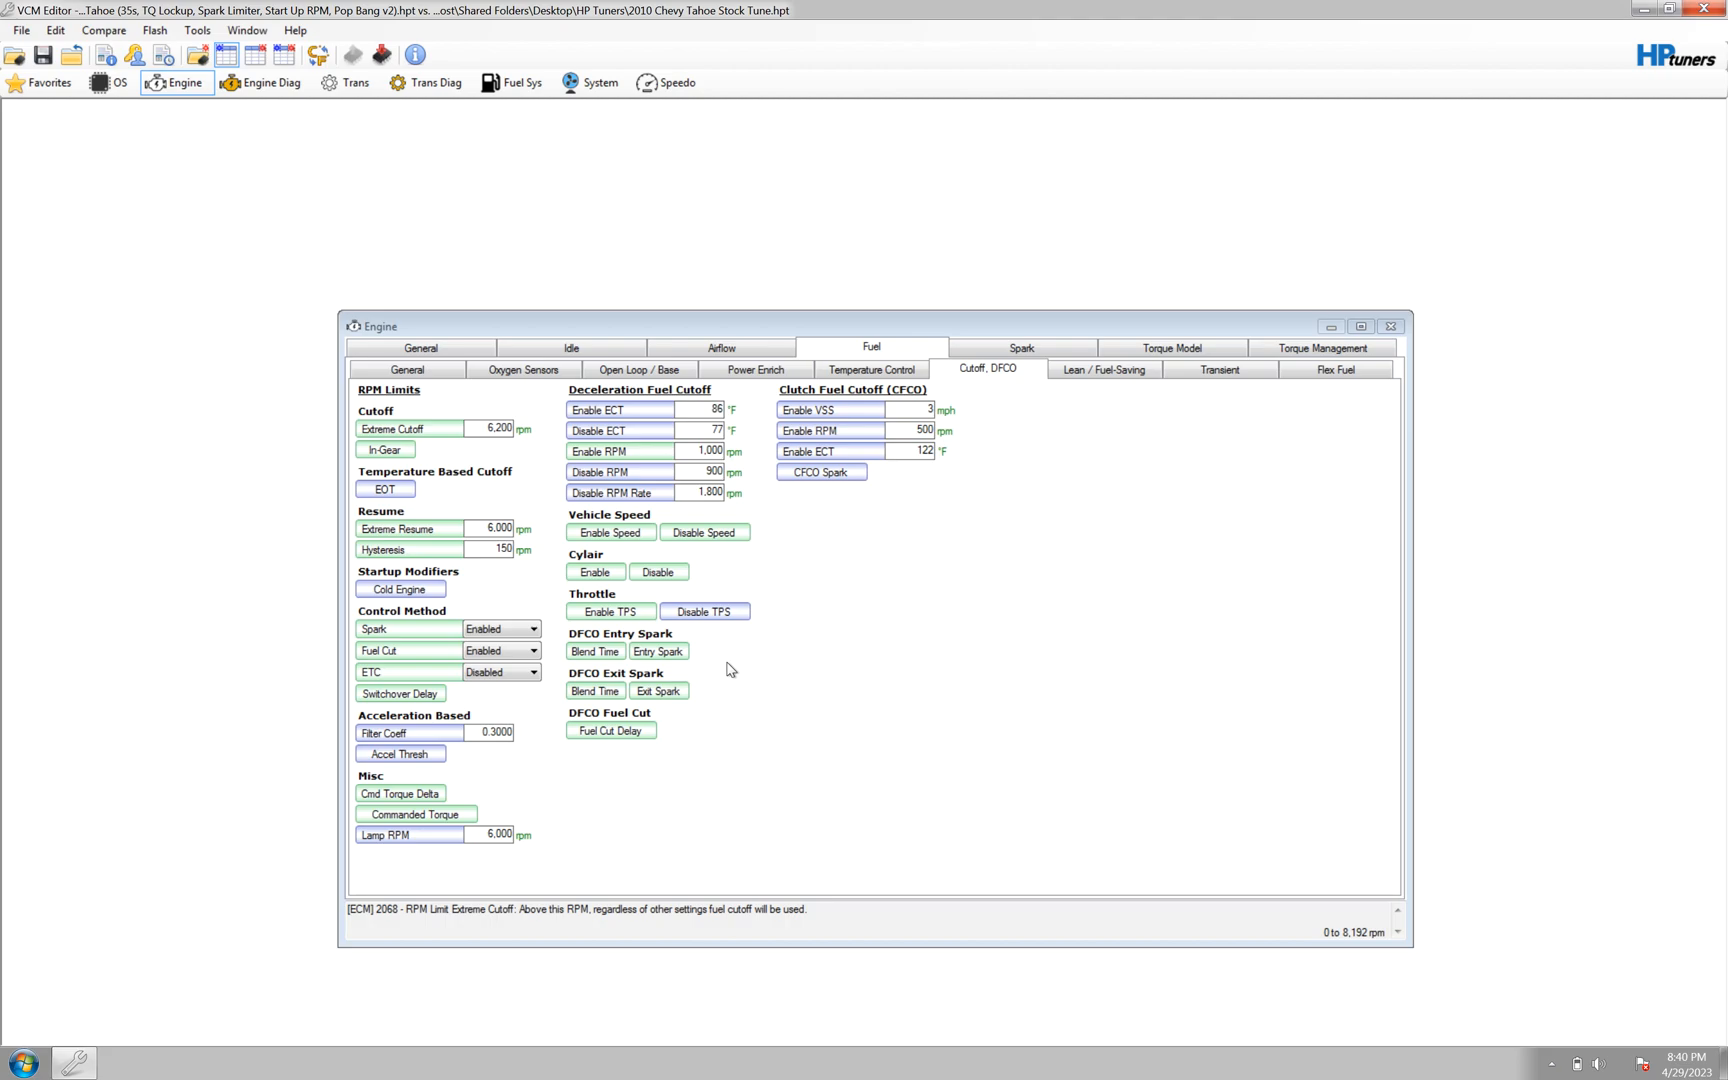
mouse_move(731, 674)
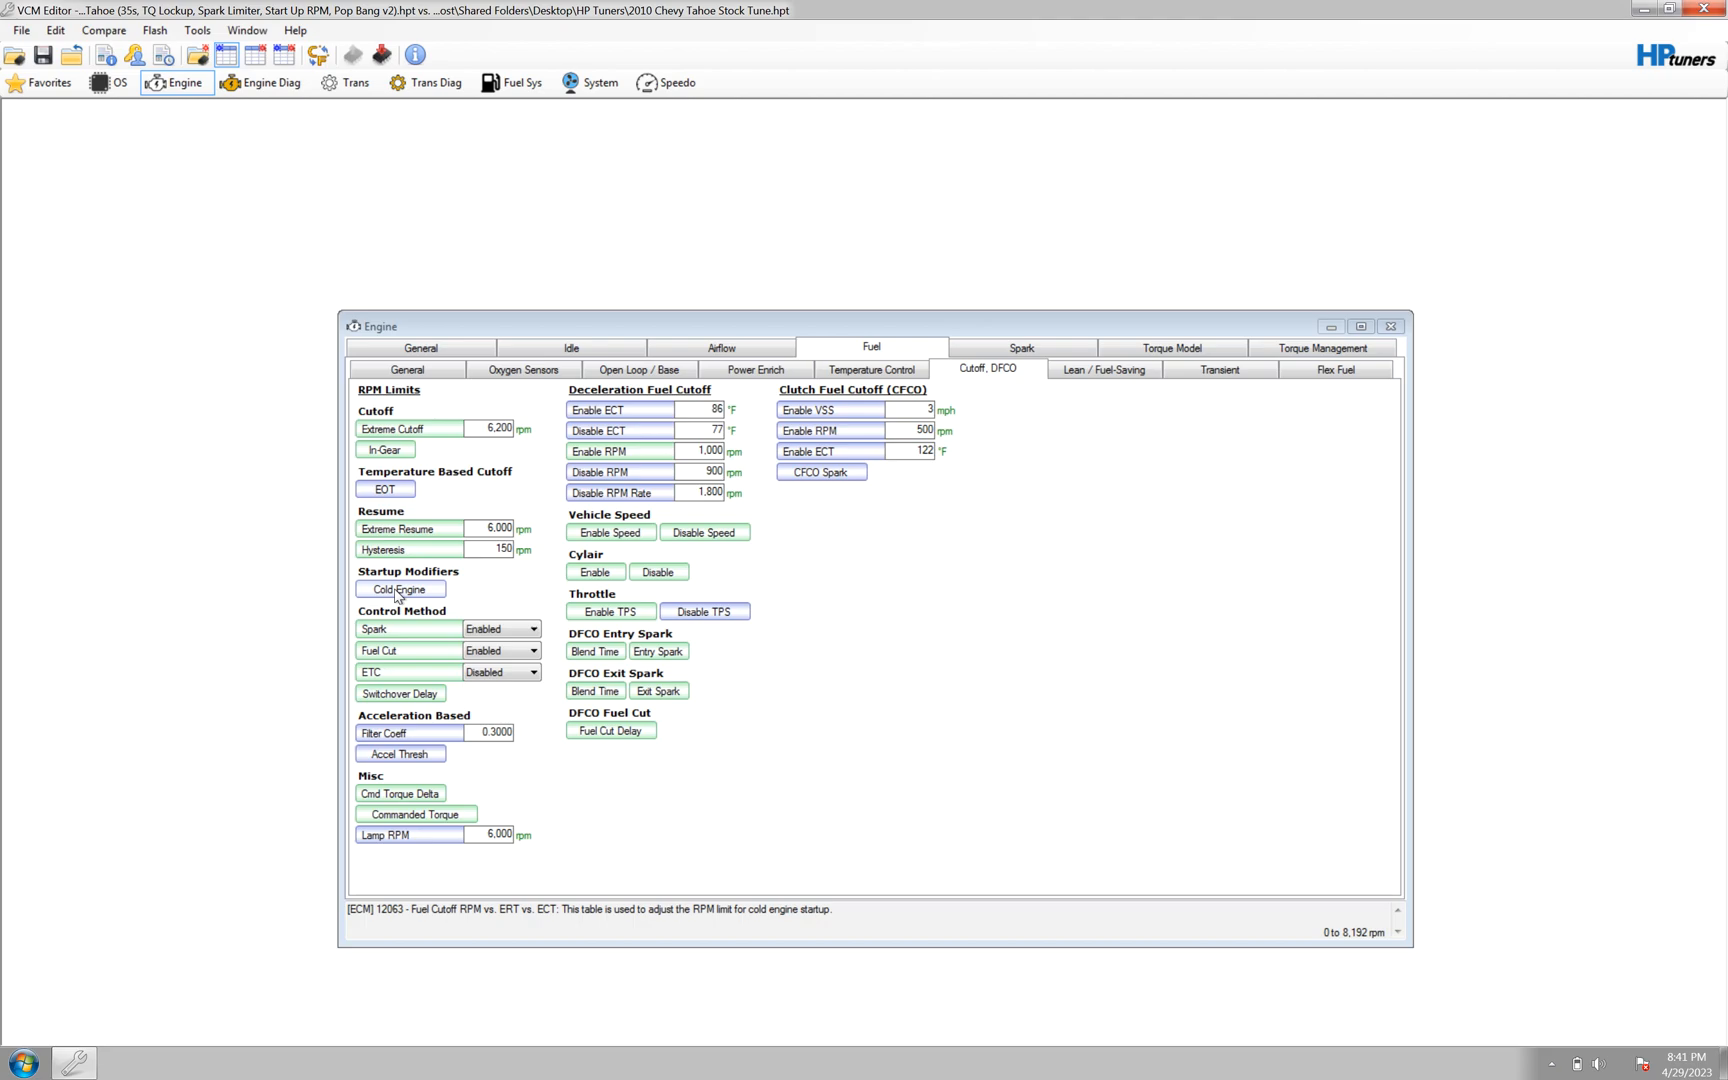
mouse_move(409, 677)
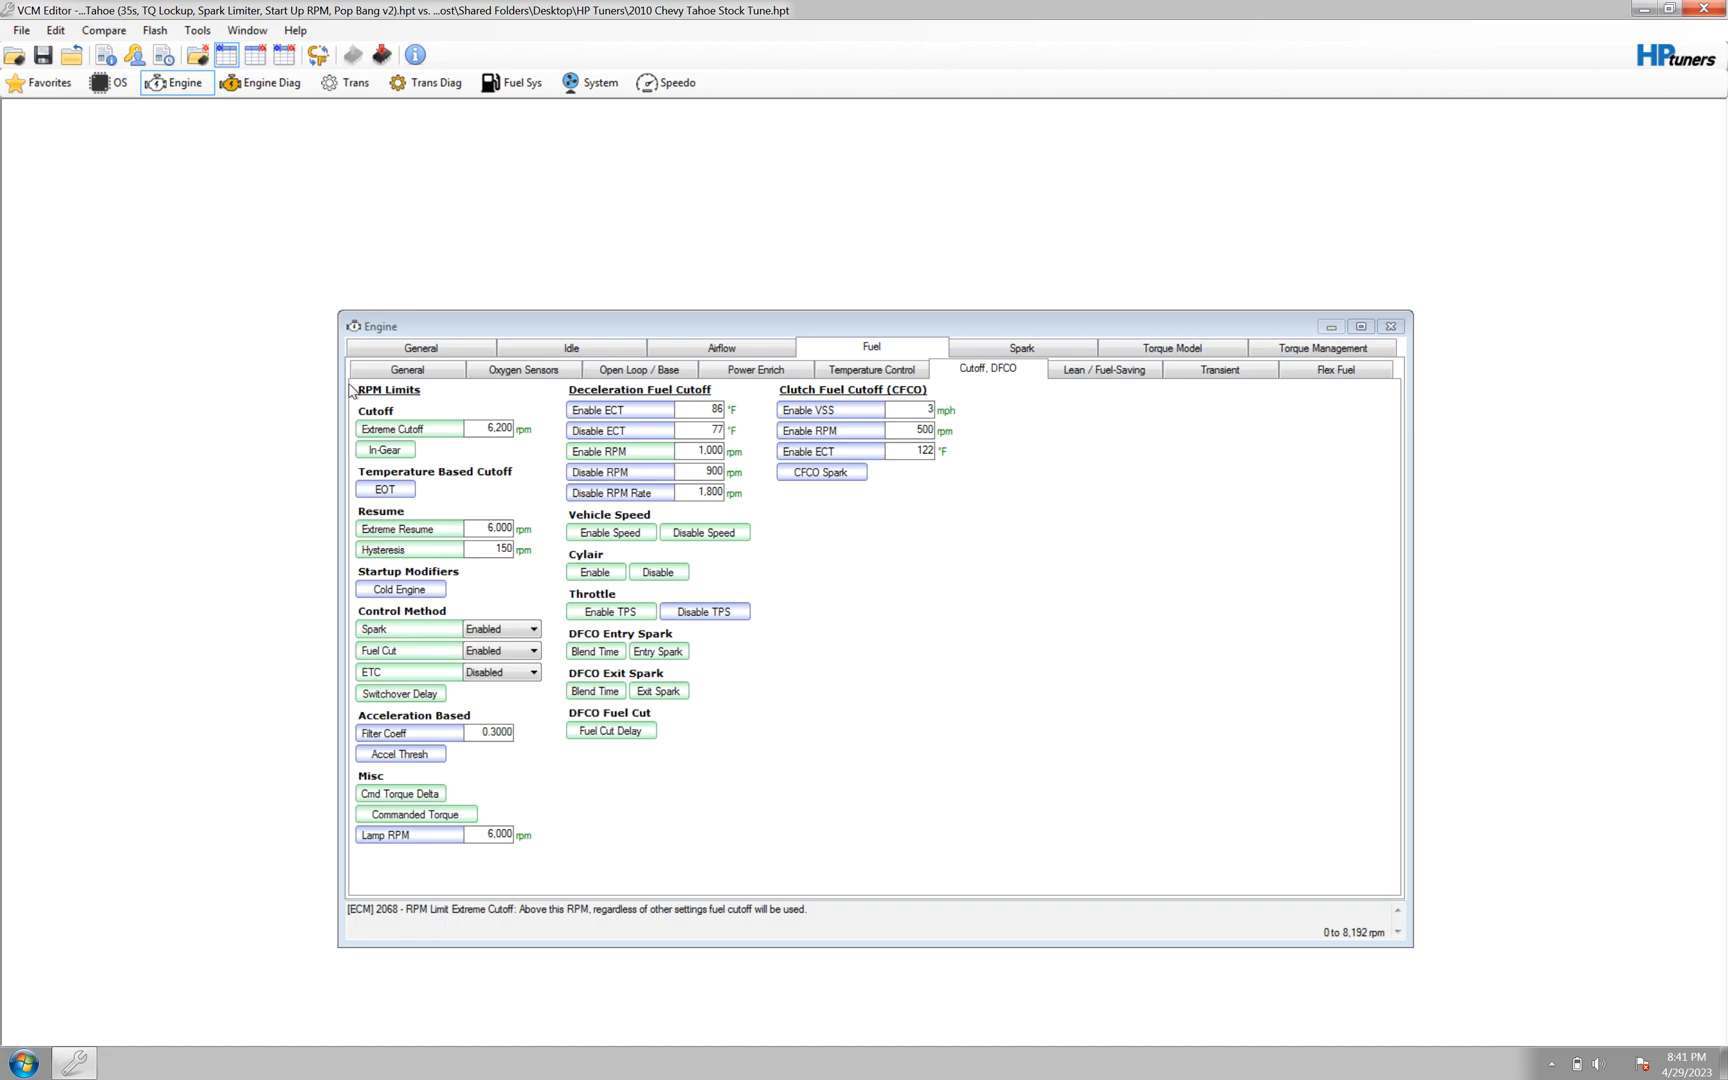
mouse_move(539, 410)
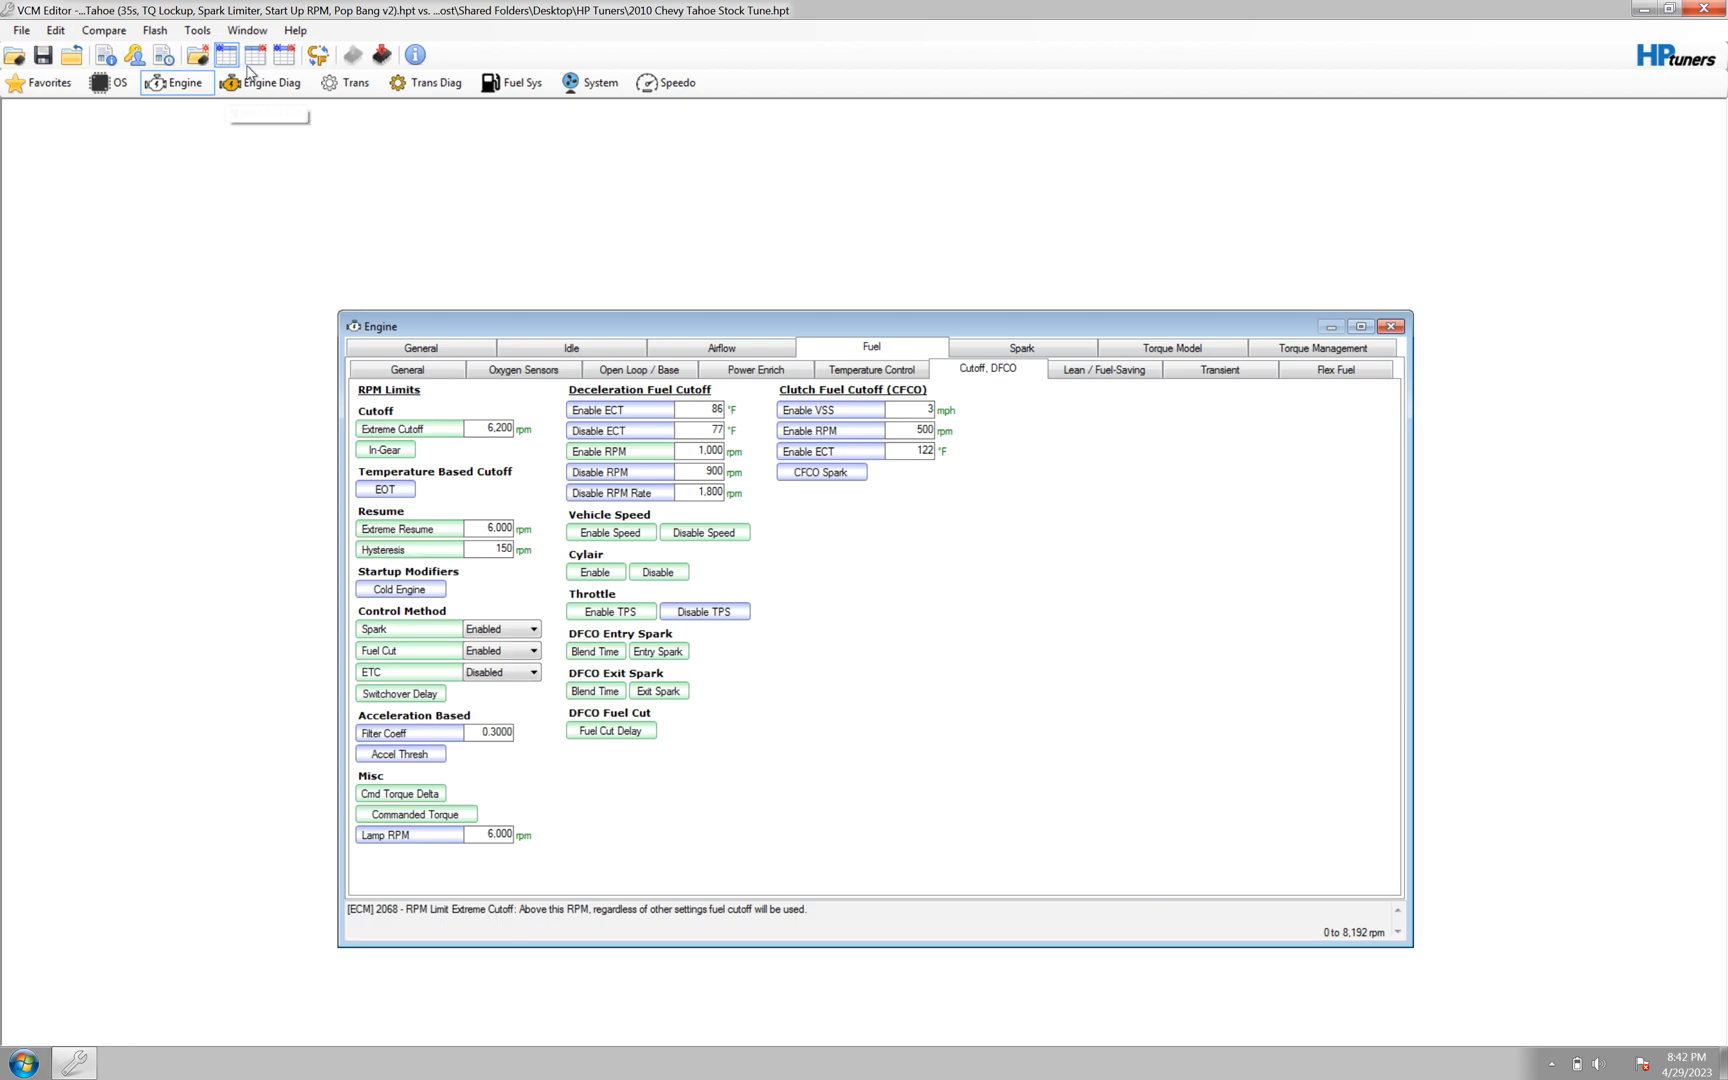
mouse_move(226, 55)
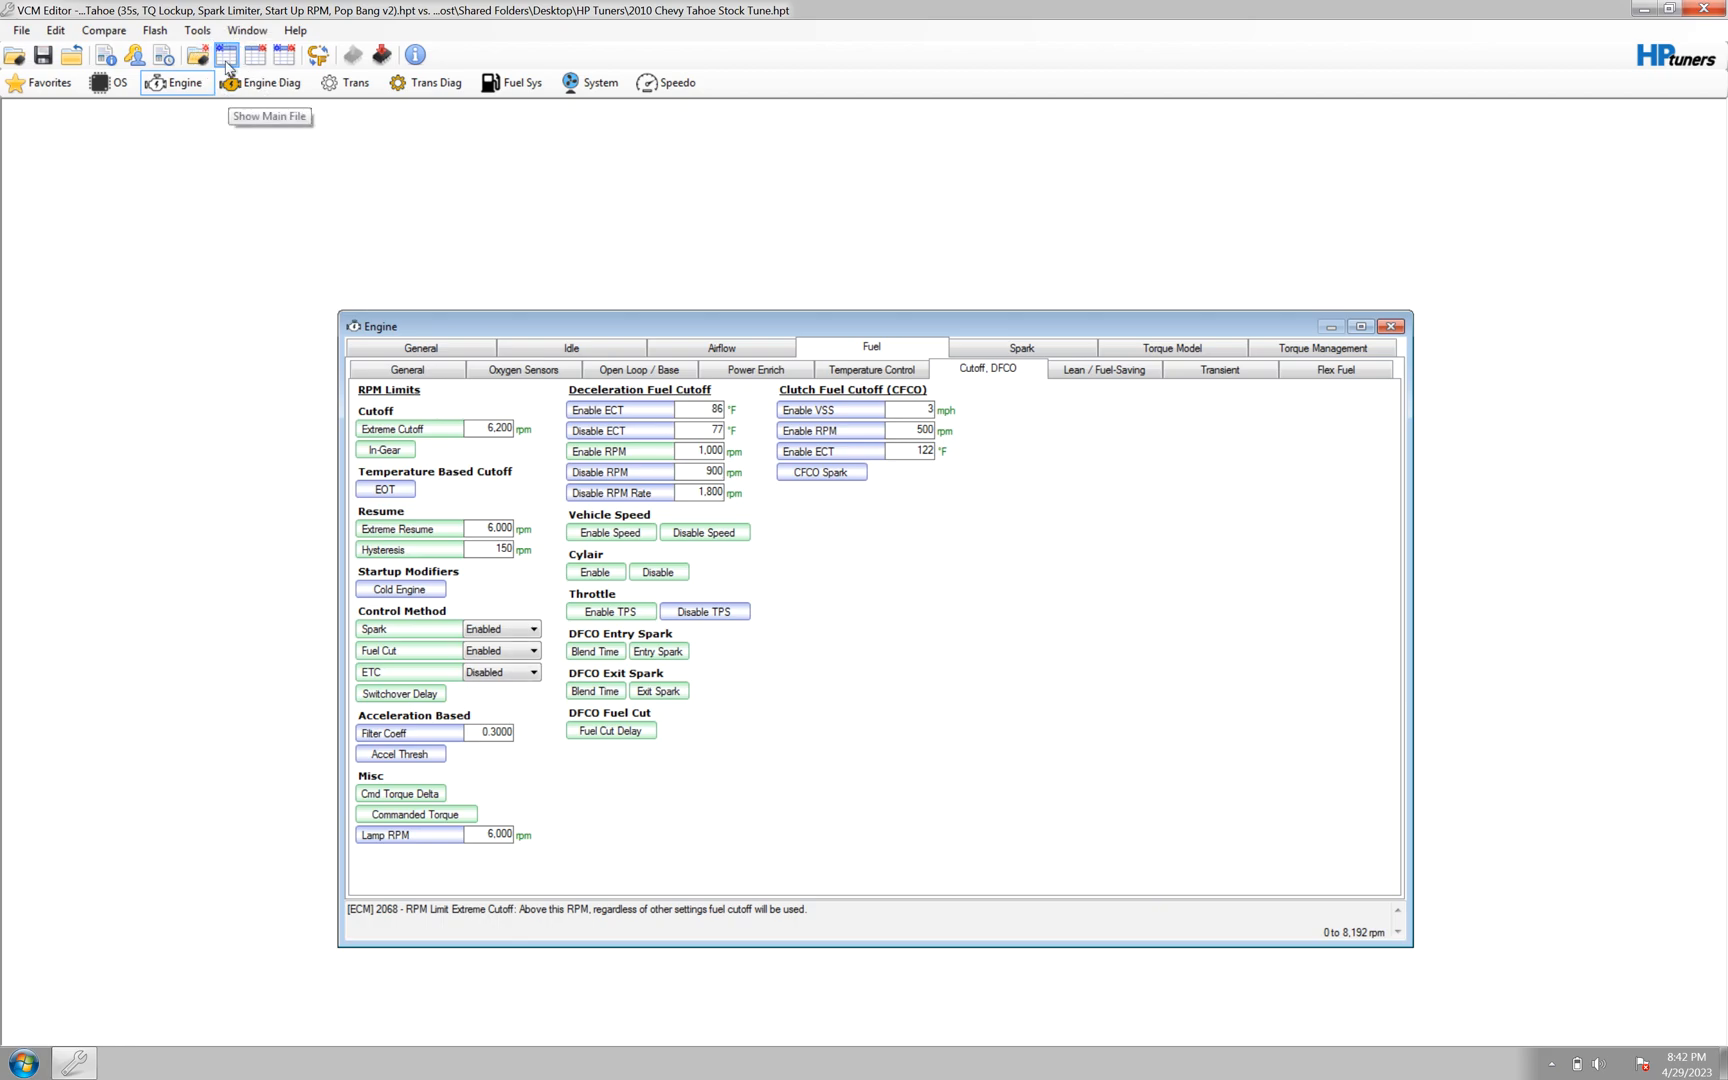
Show the main file's In-Gear fuel cutoff RPM table (6,000 rpm 1st–4th, 5,700 5th–6th).
click(384, 450)
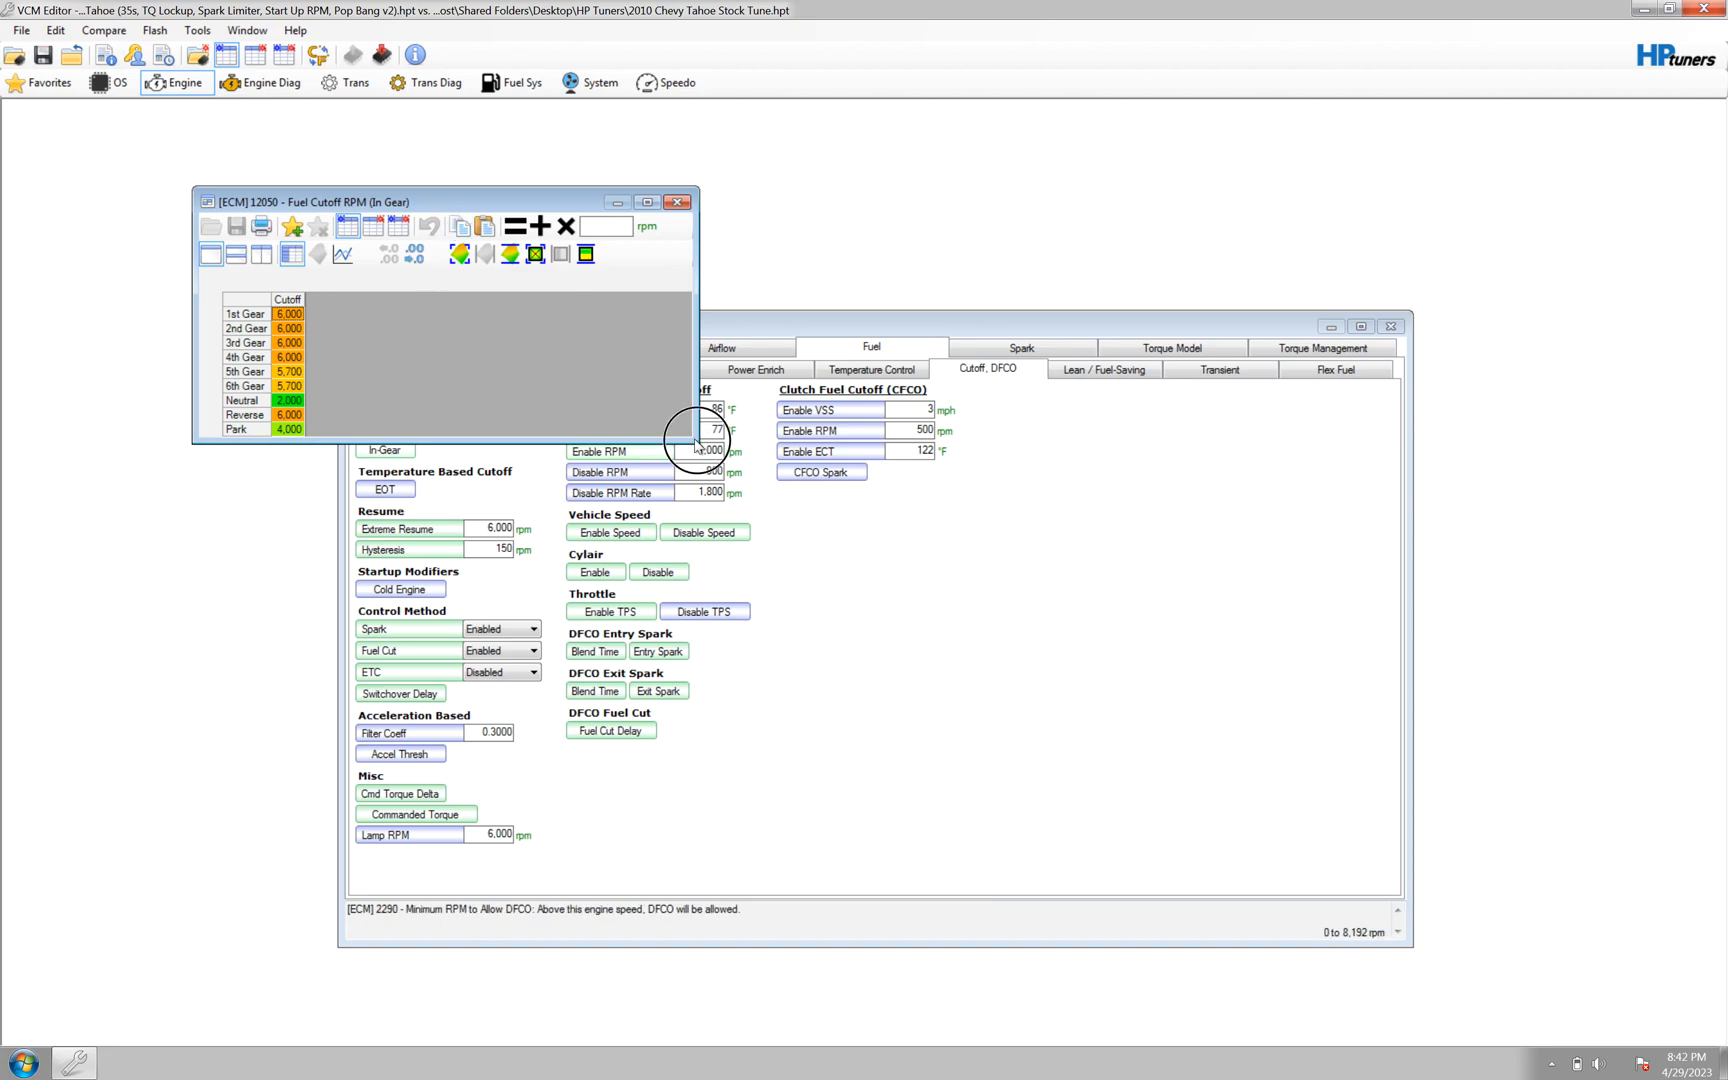
Move the In-Gear table to centre, check Park and Neutral cutoff values, then close it.
drag(309, 202, 573, 324)
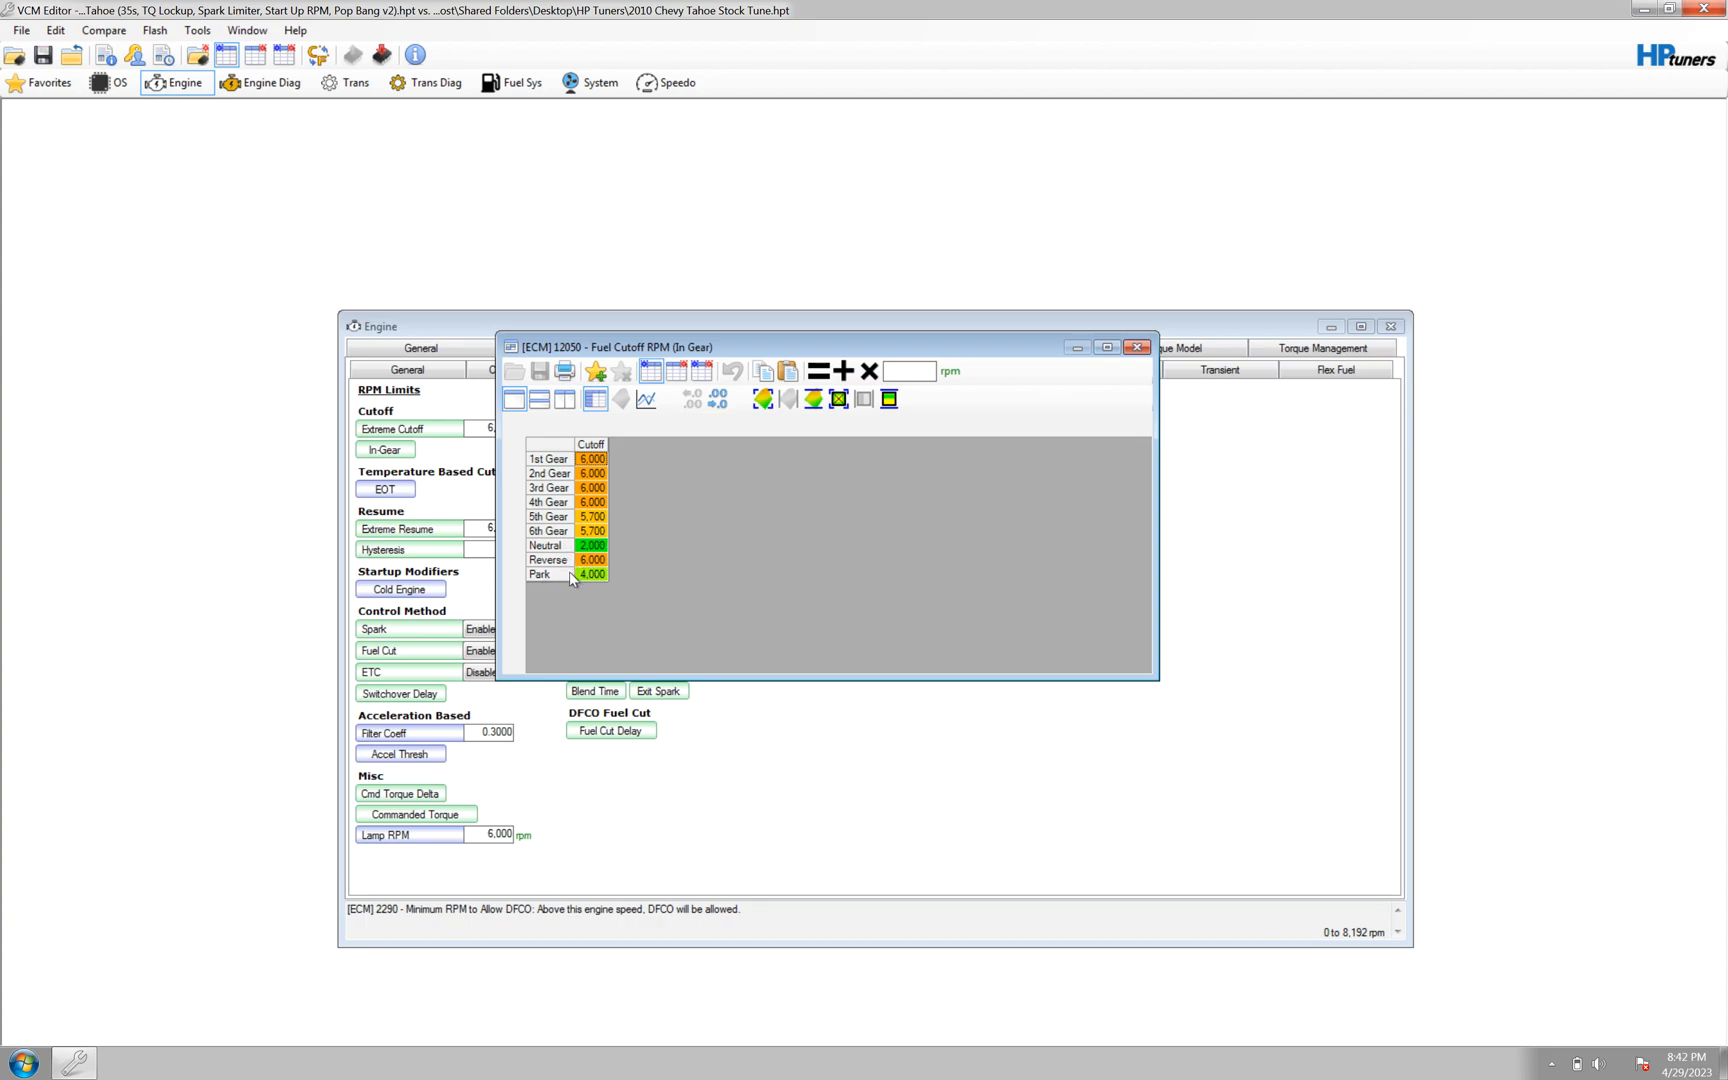
click(592, 546)
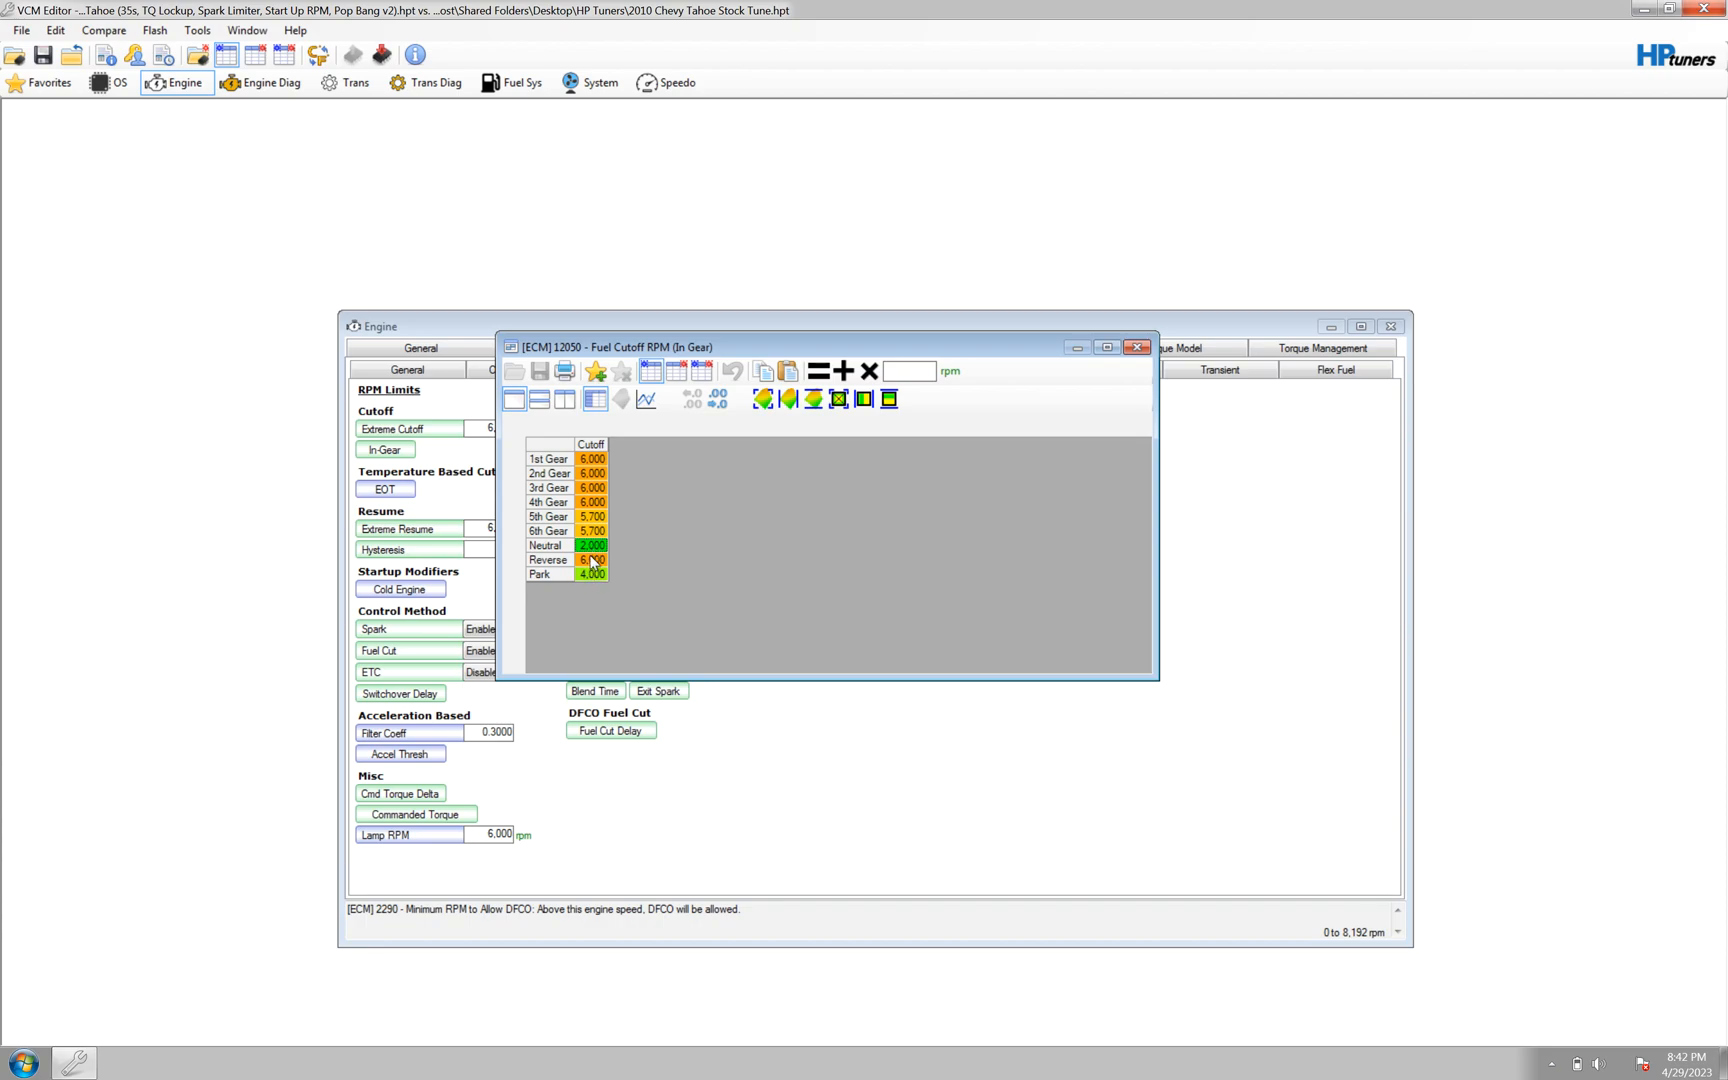
click(592, 546)
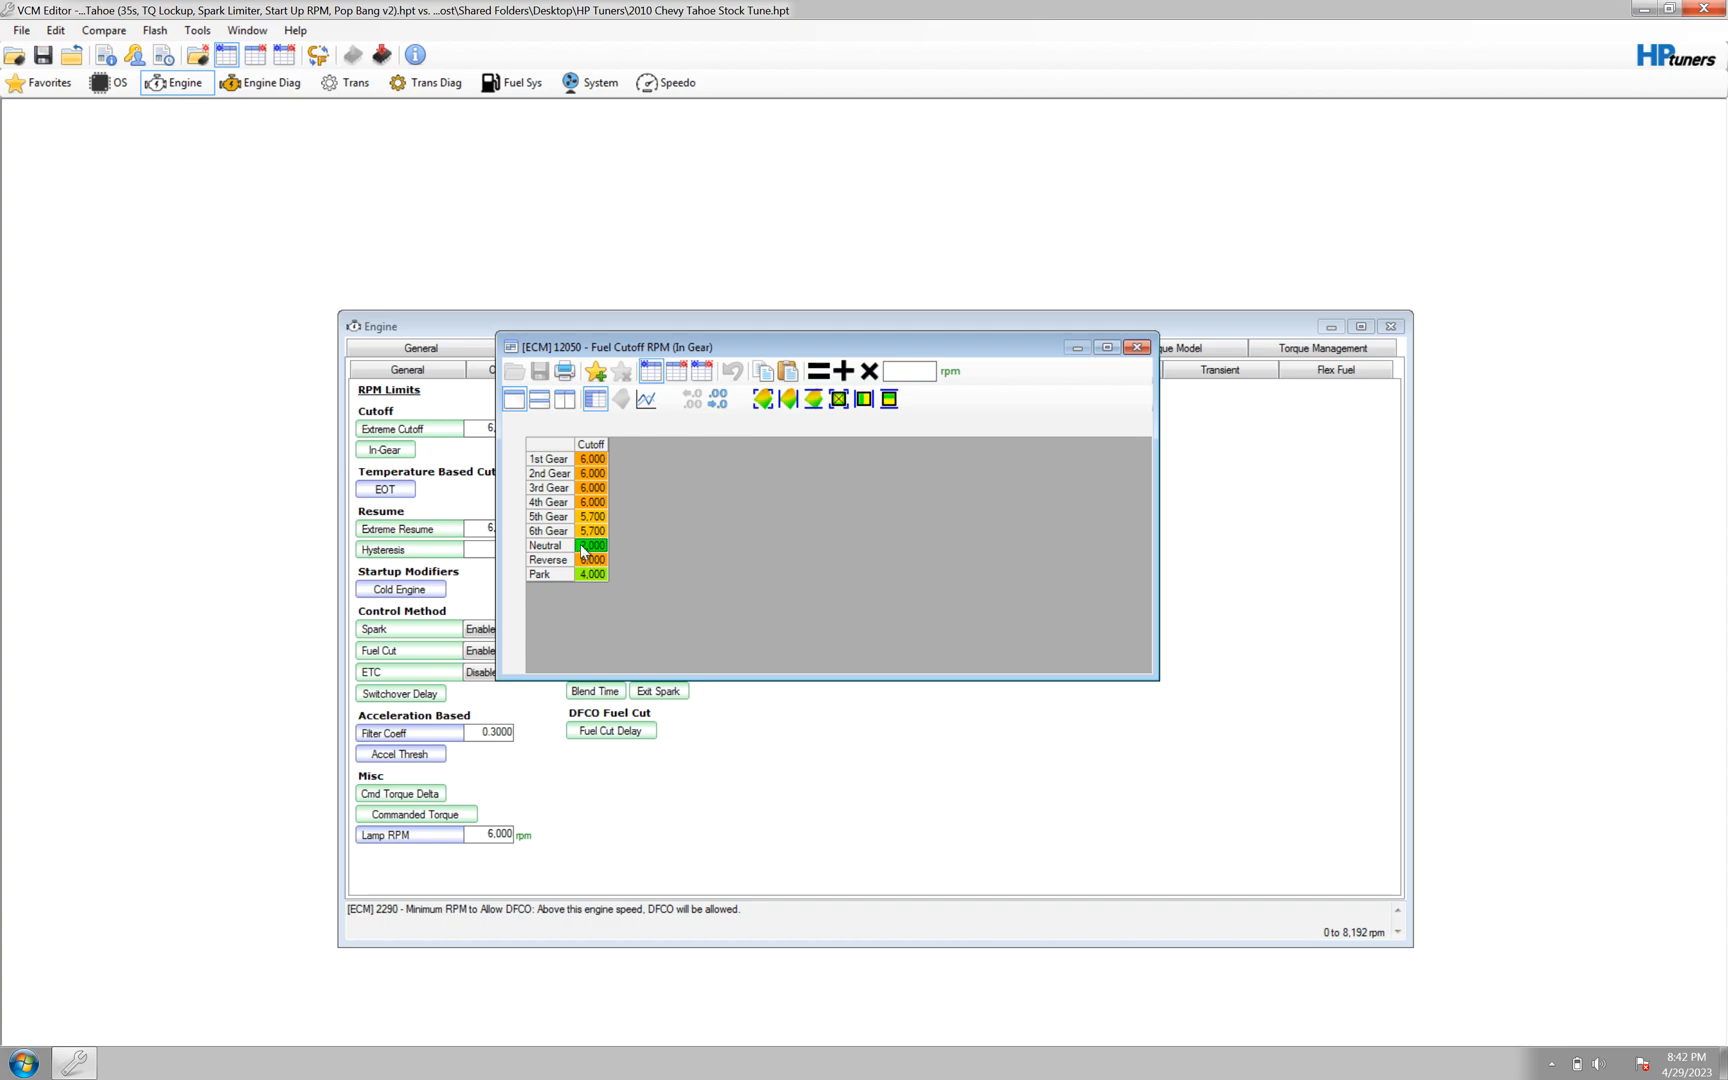
mouse_move(584, 551)
text(2,000)
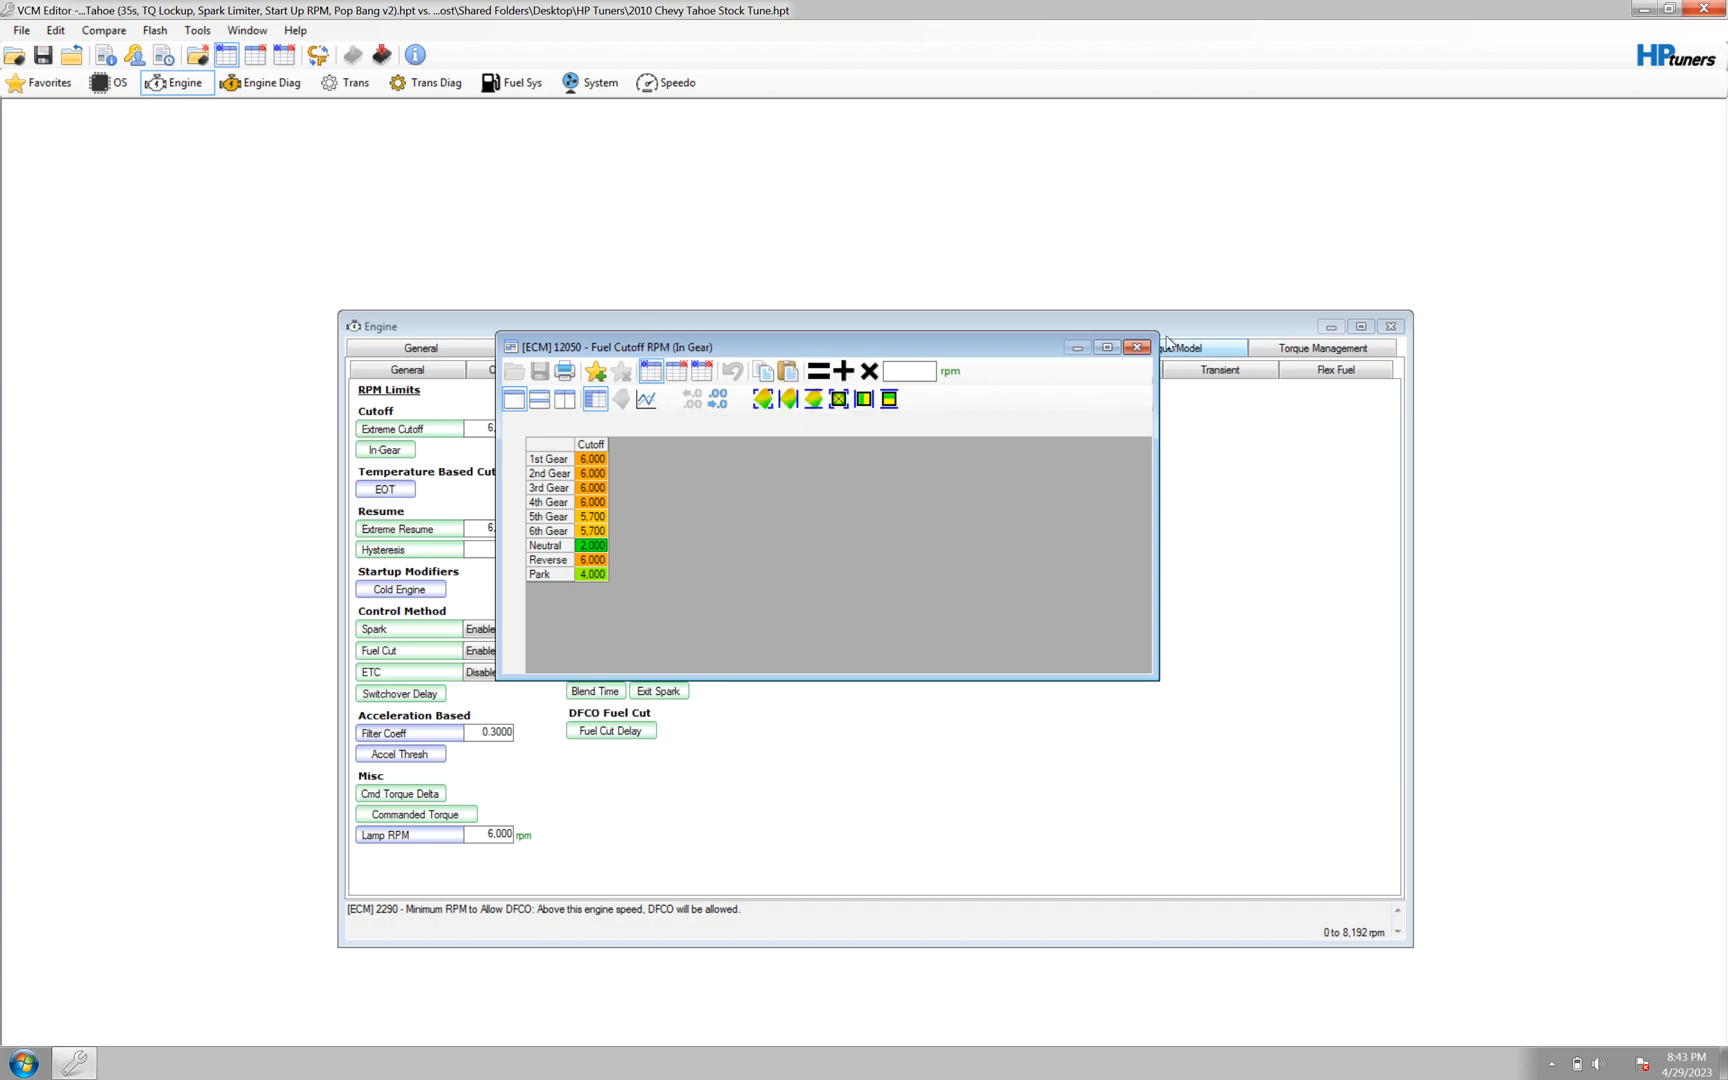
click(1137, 346)
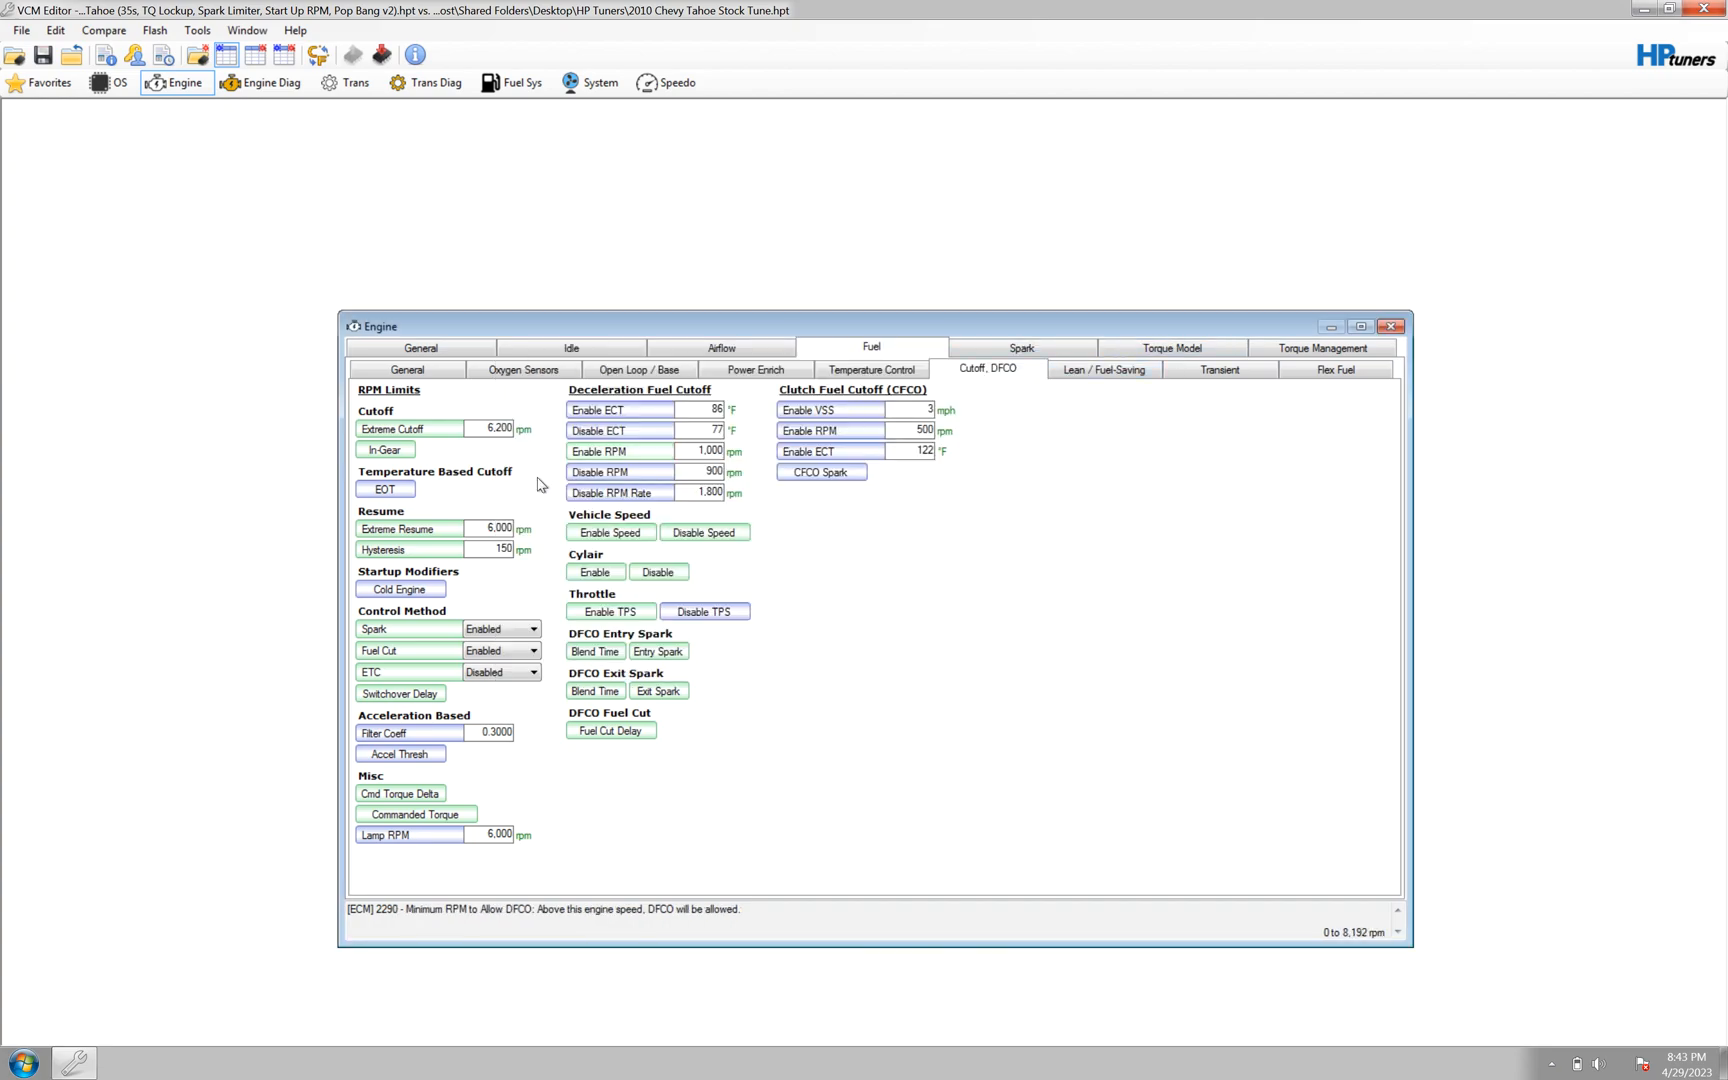
click(384, 488)
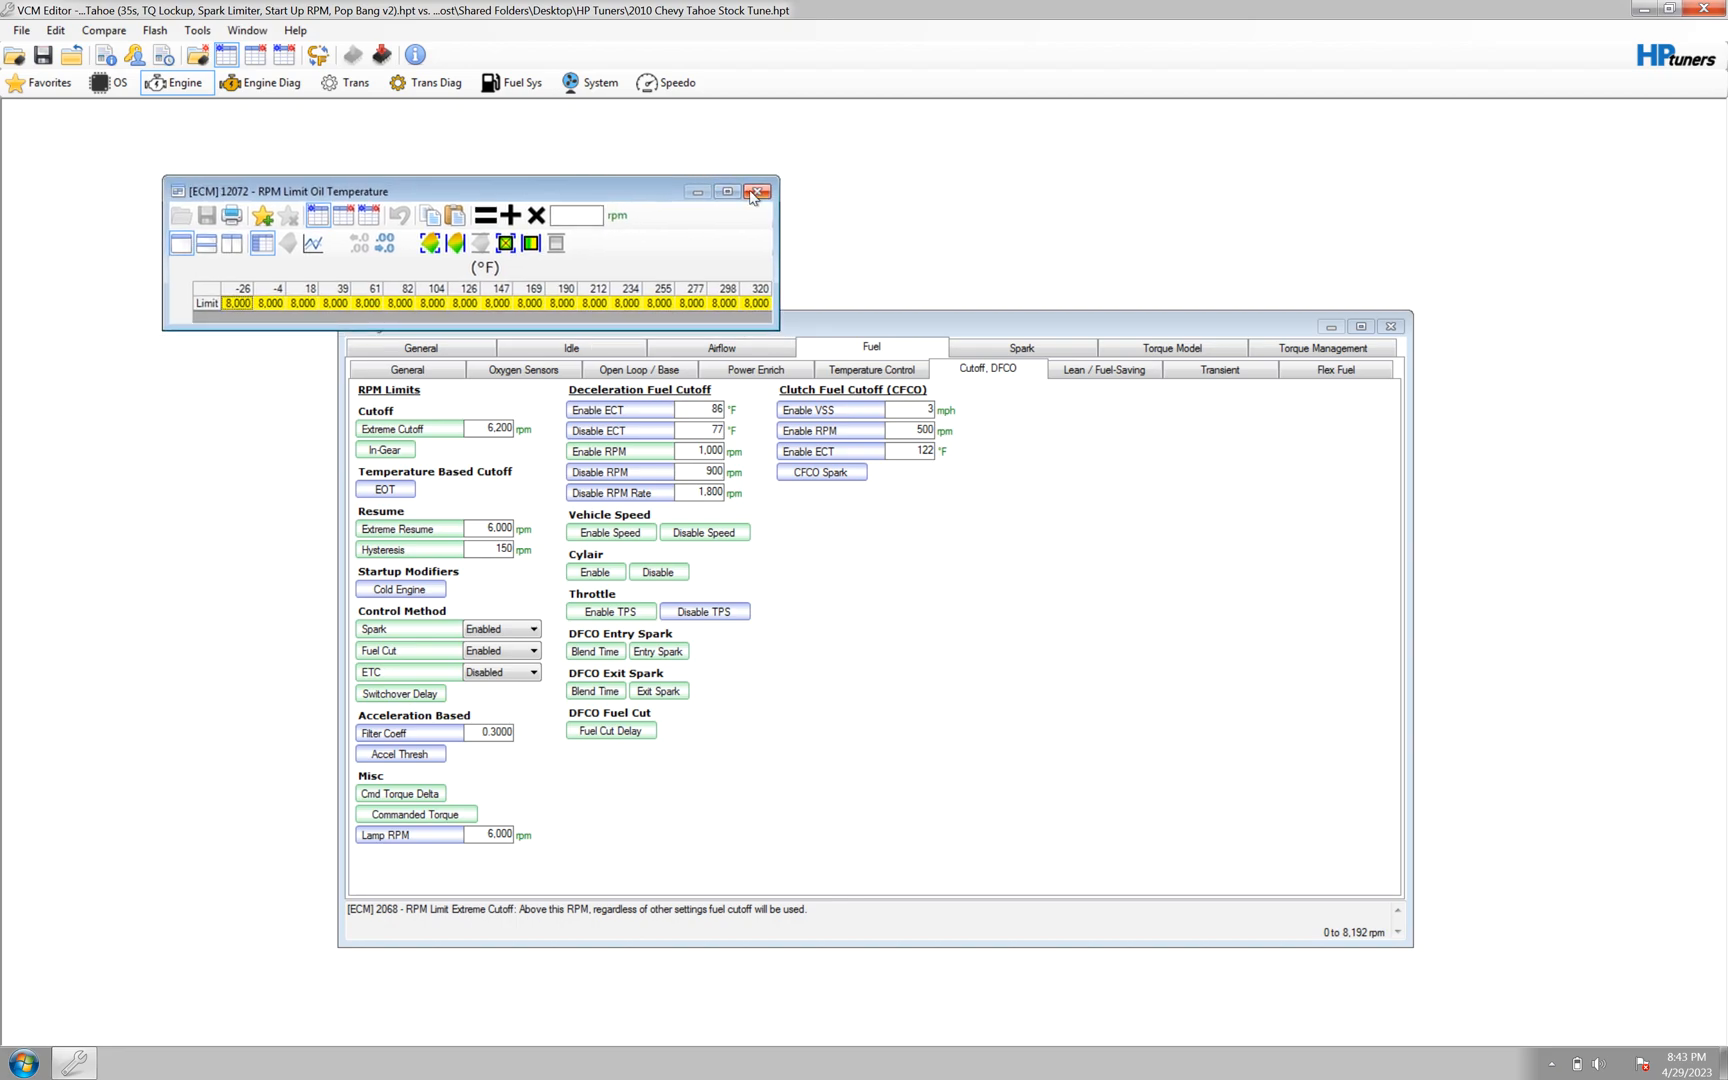
click(757, 191)
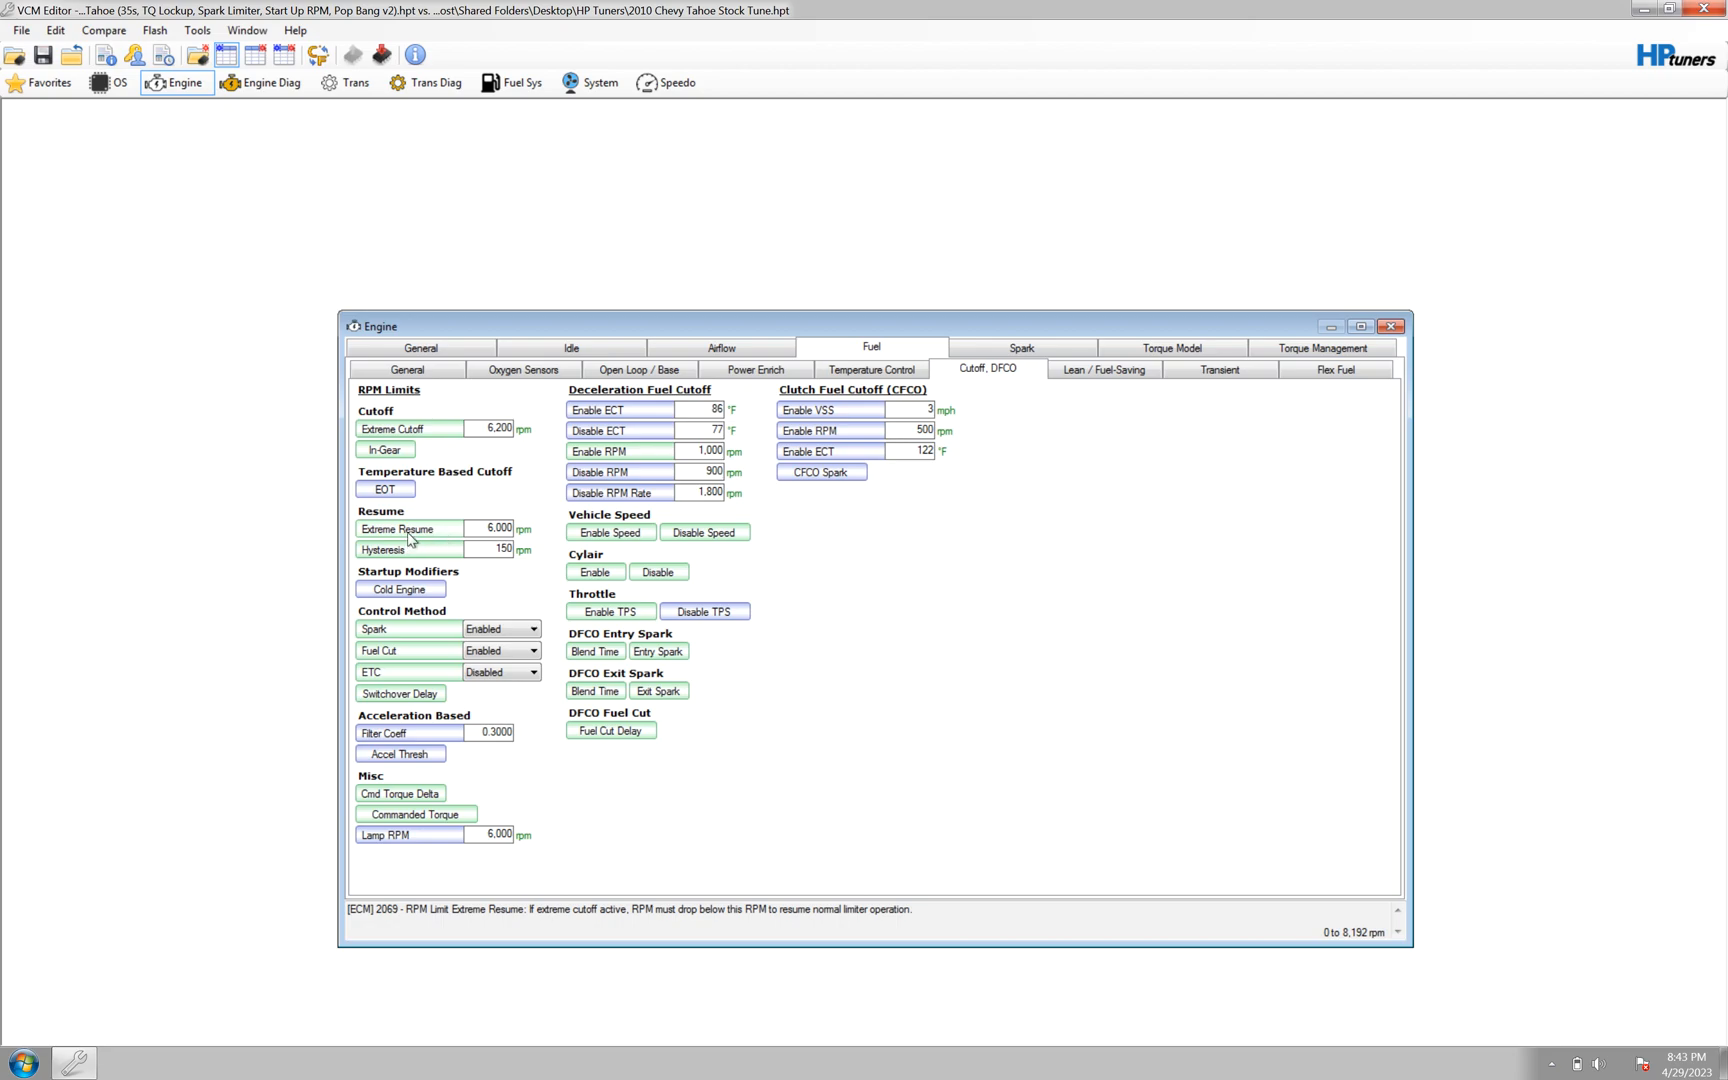
mouse_move(371, 540)
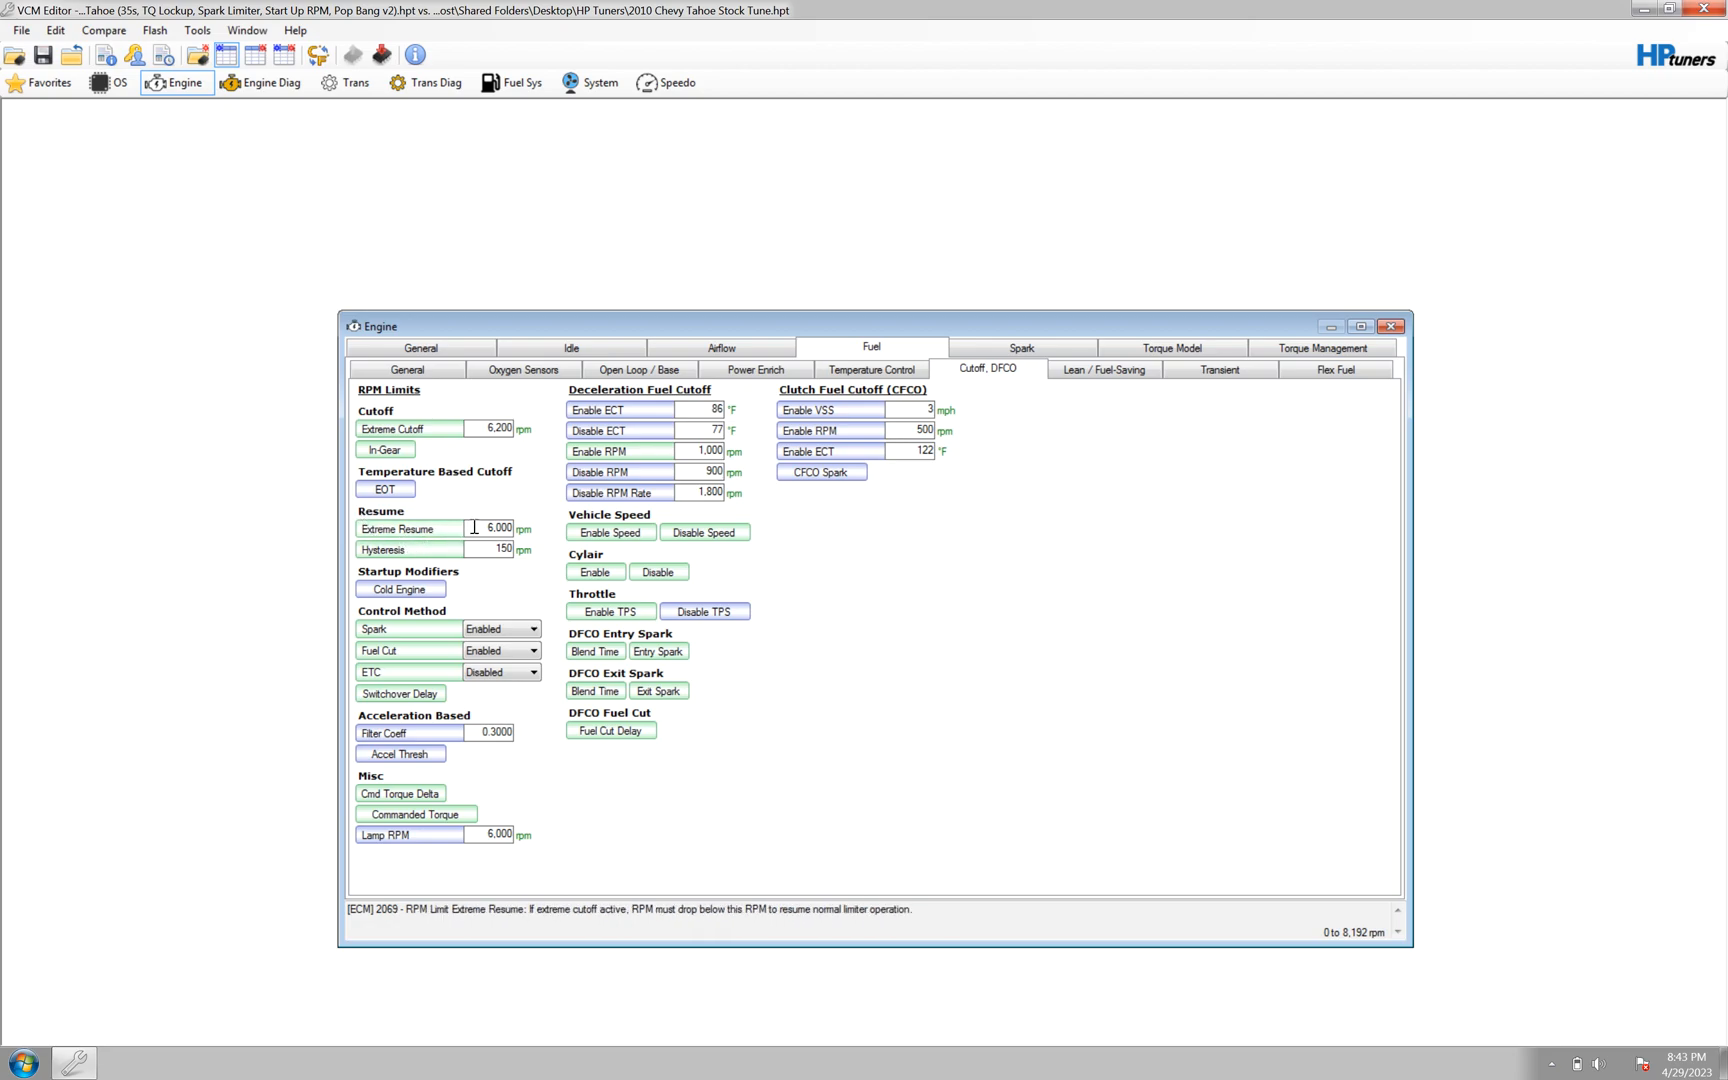
mouse_move(422, 528)
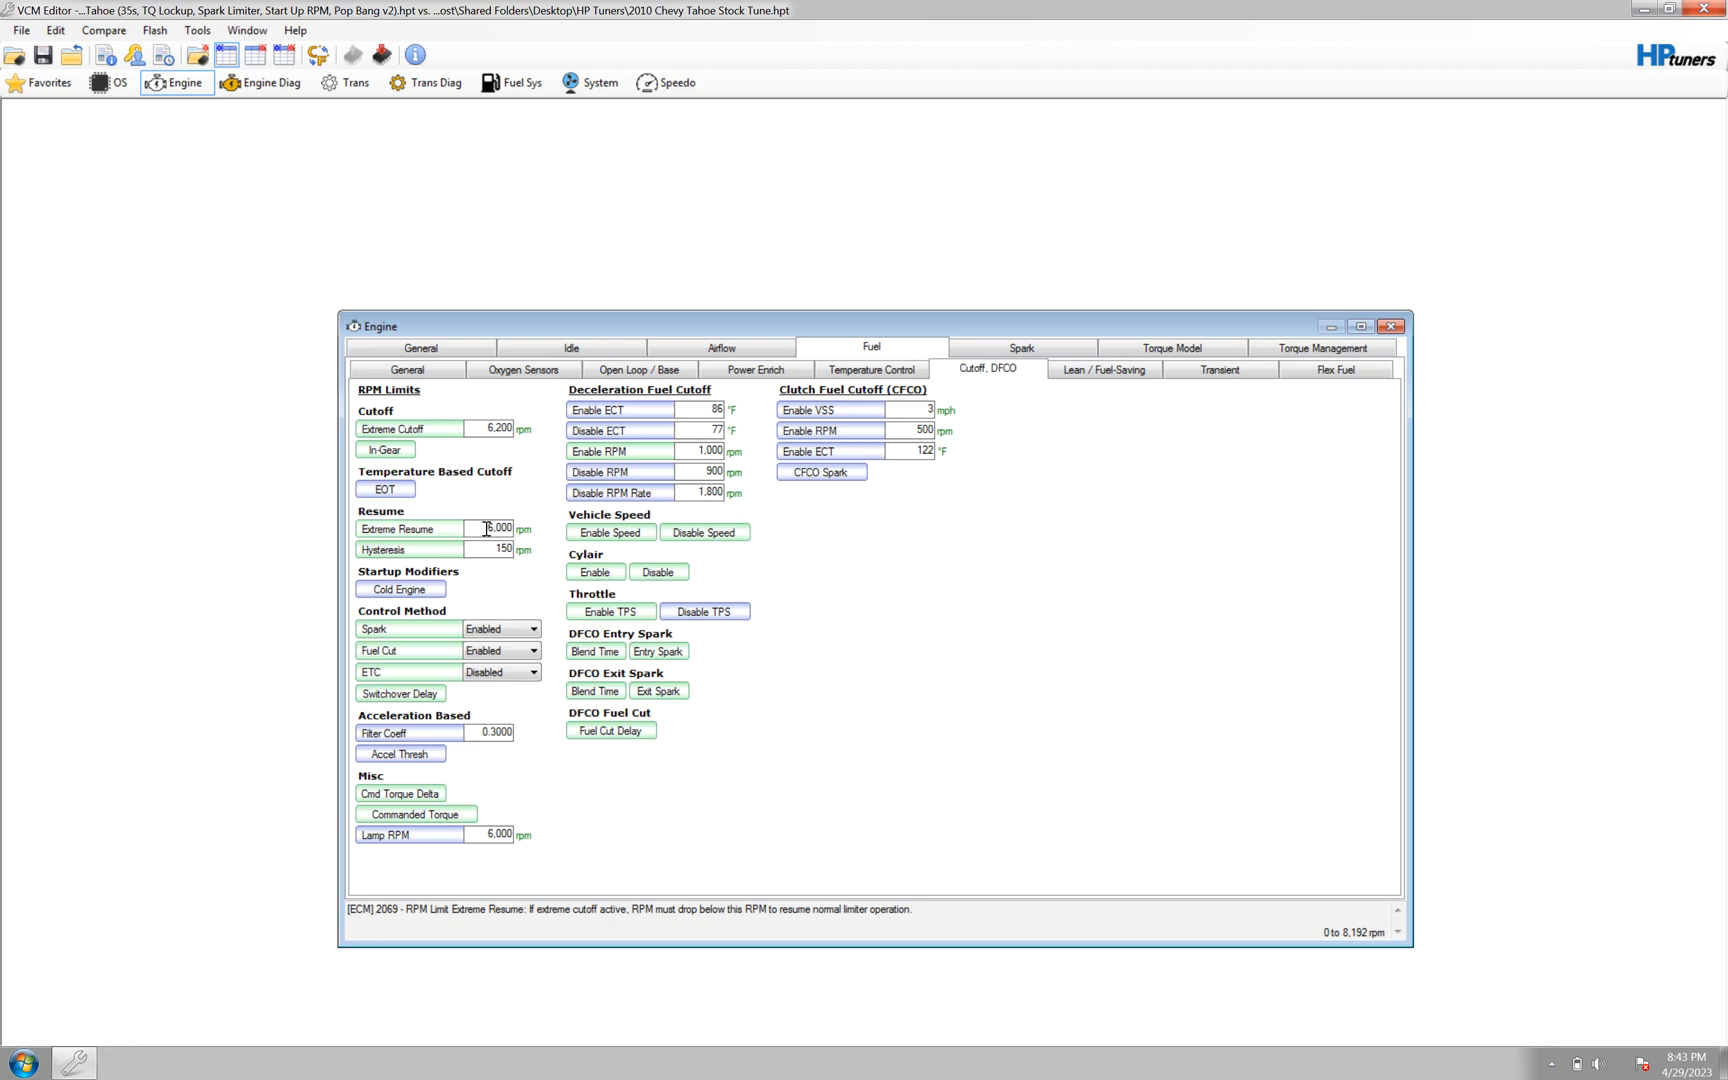
mouse_move(479, 506)
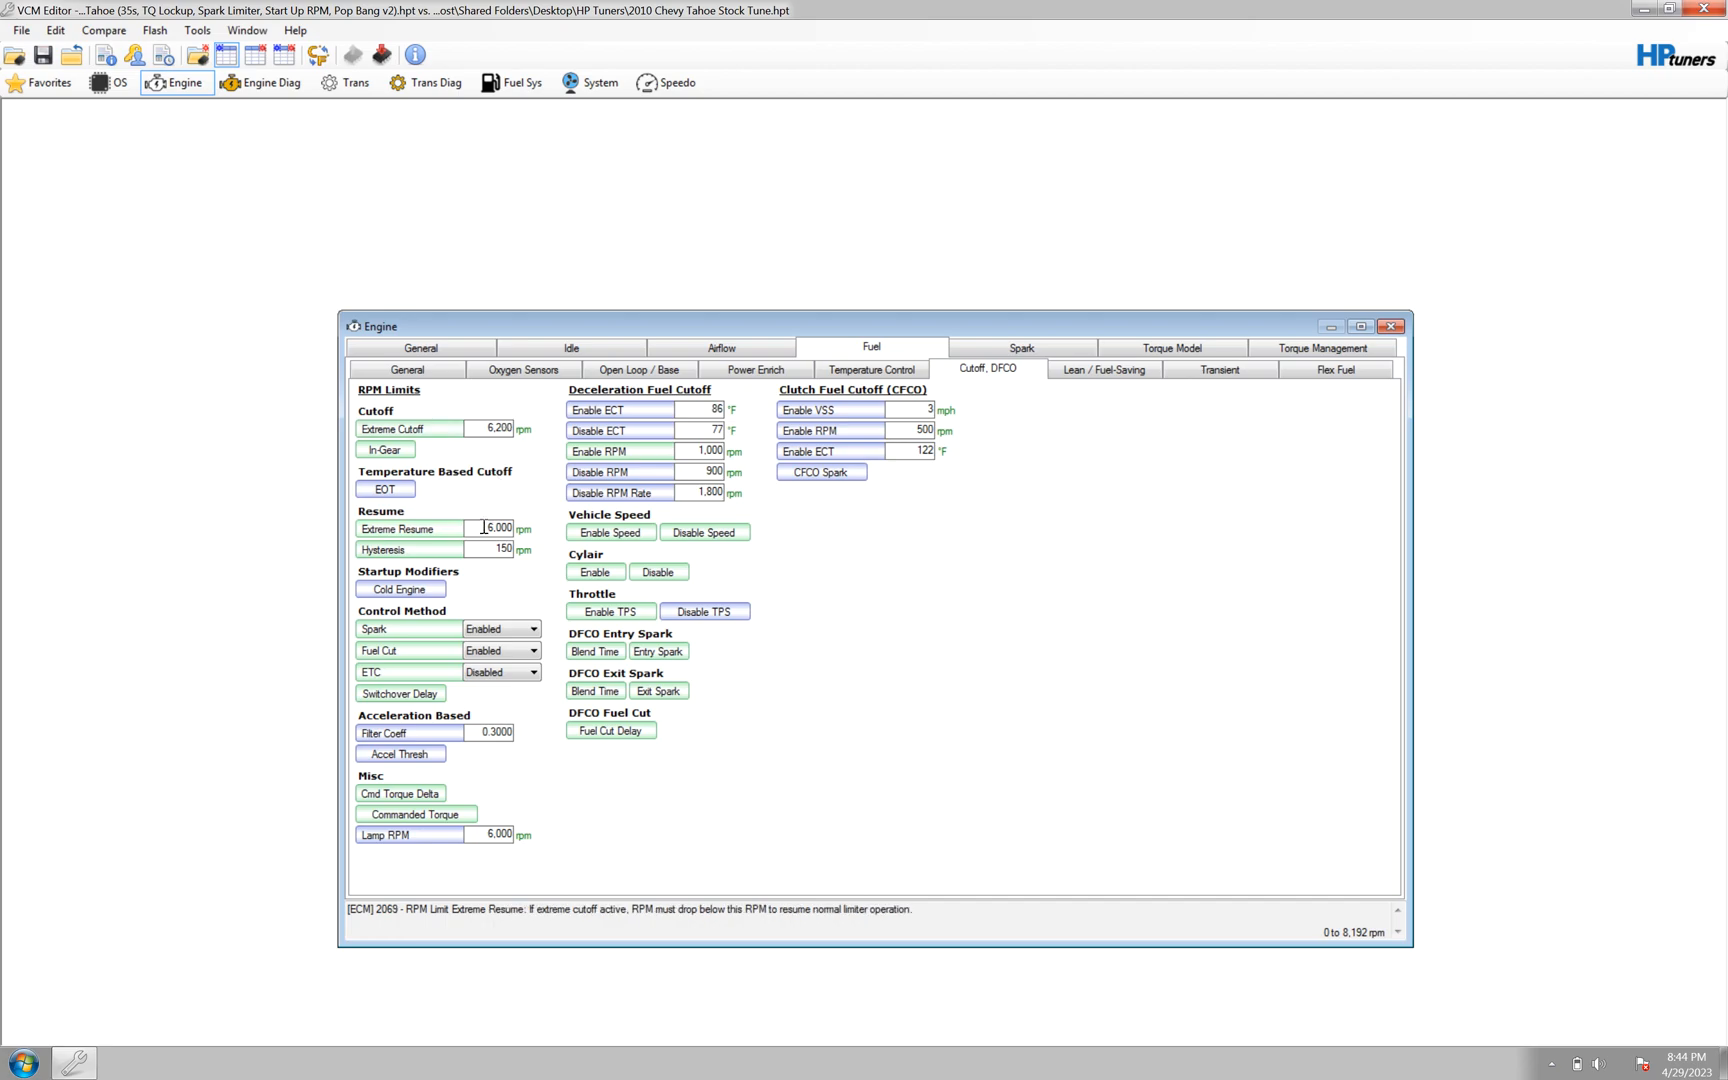
click(430, 429)
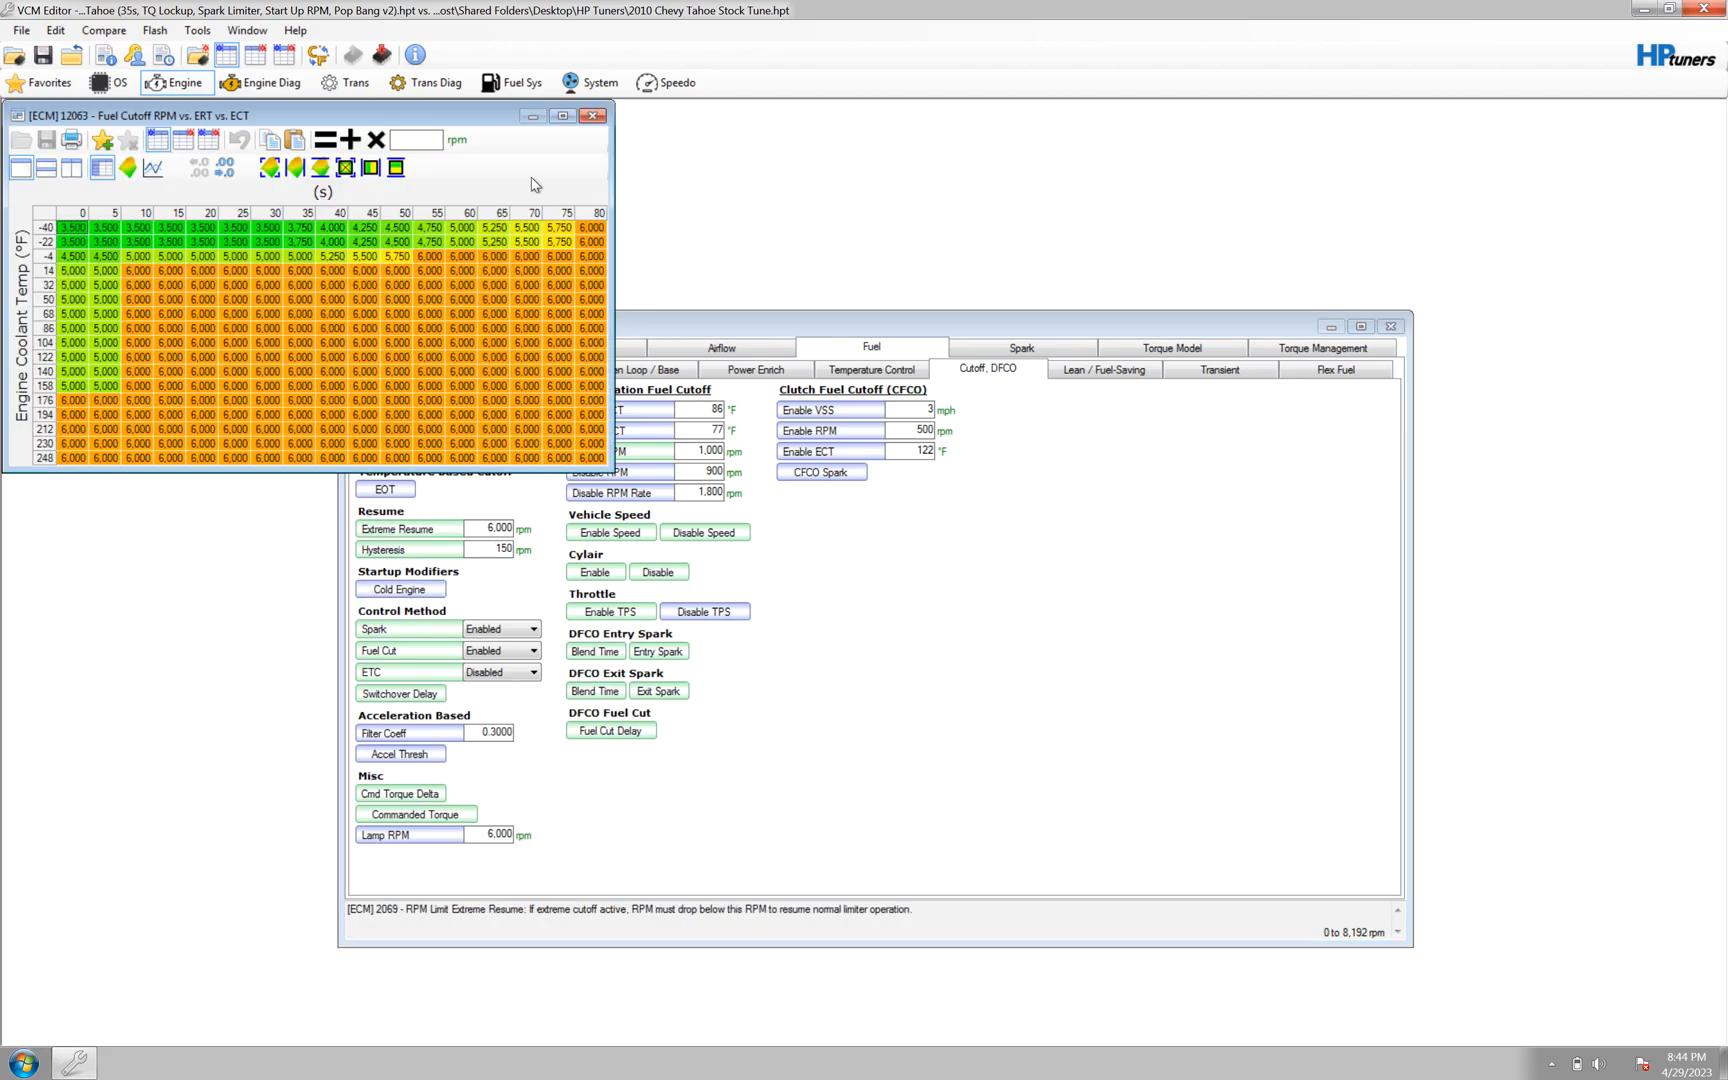
mouse_move(593, 116)
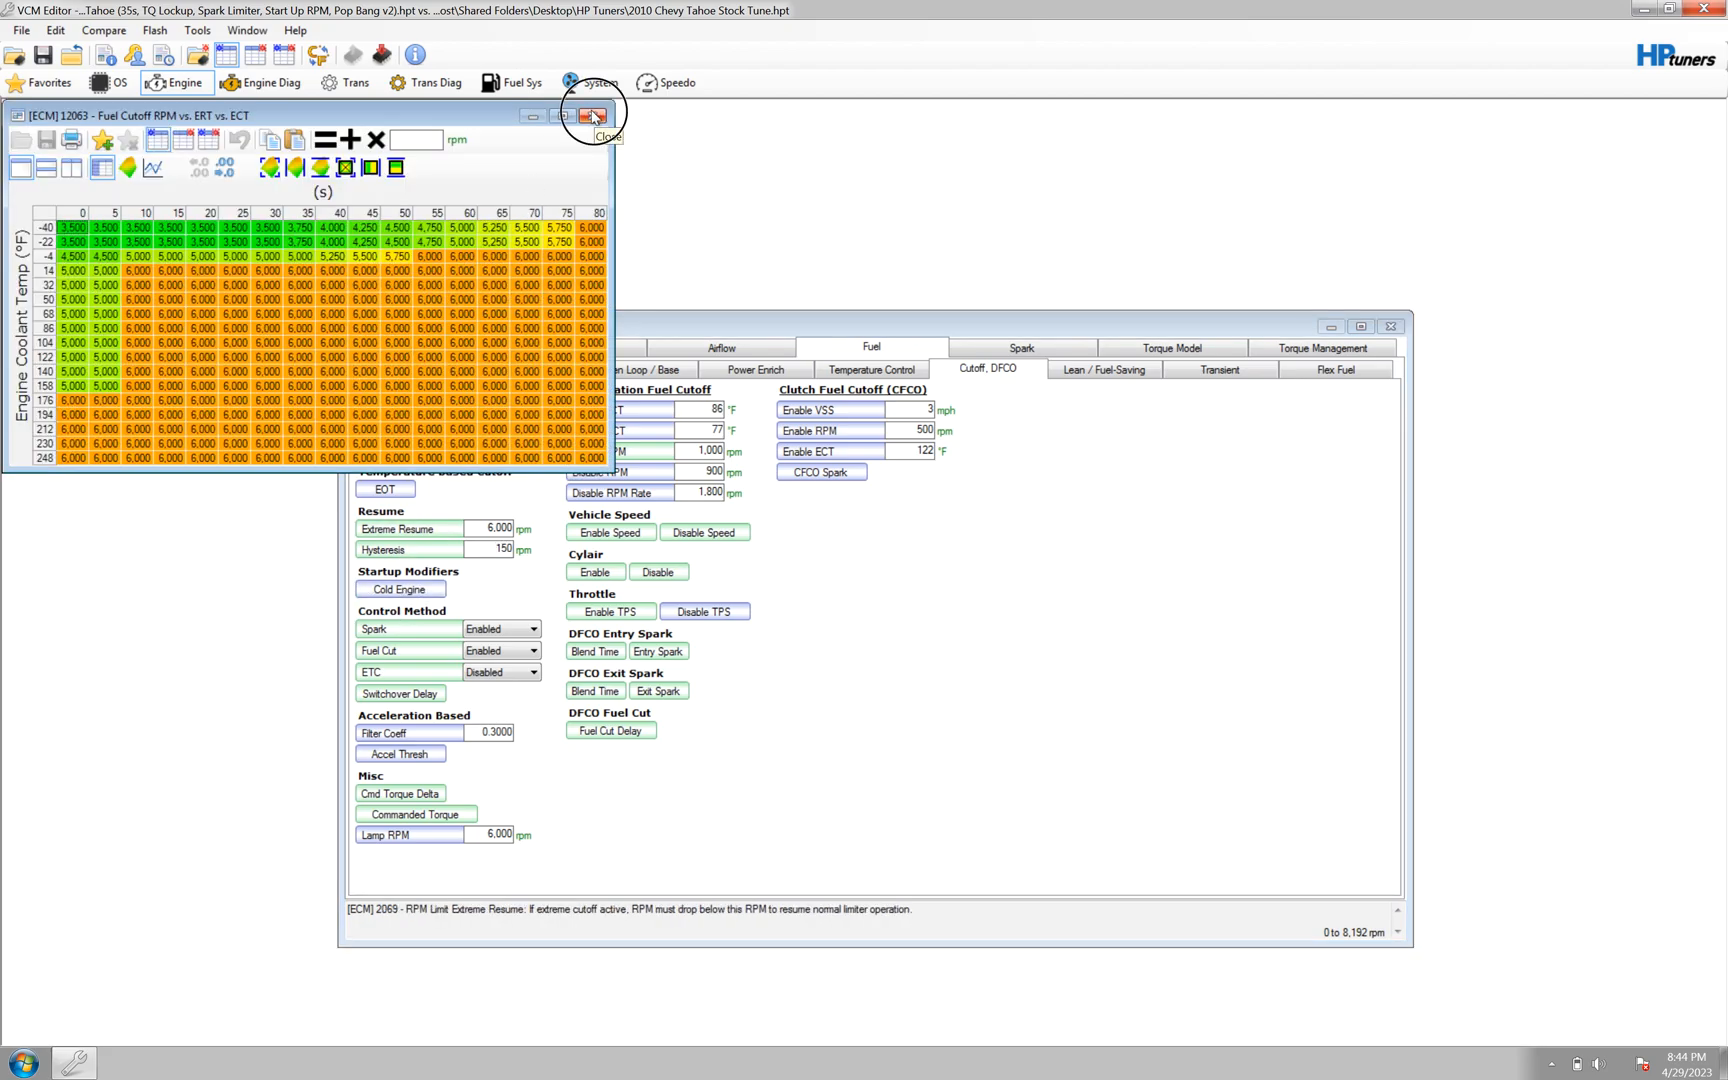
Close the Cold Engine fuel cutoff RPM vs ECT table without changes.
click(592, 116)
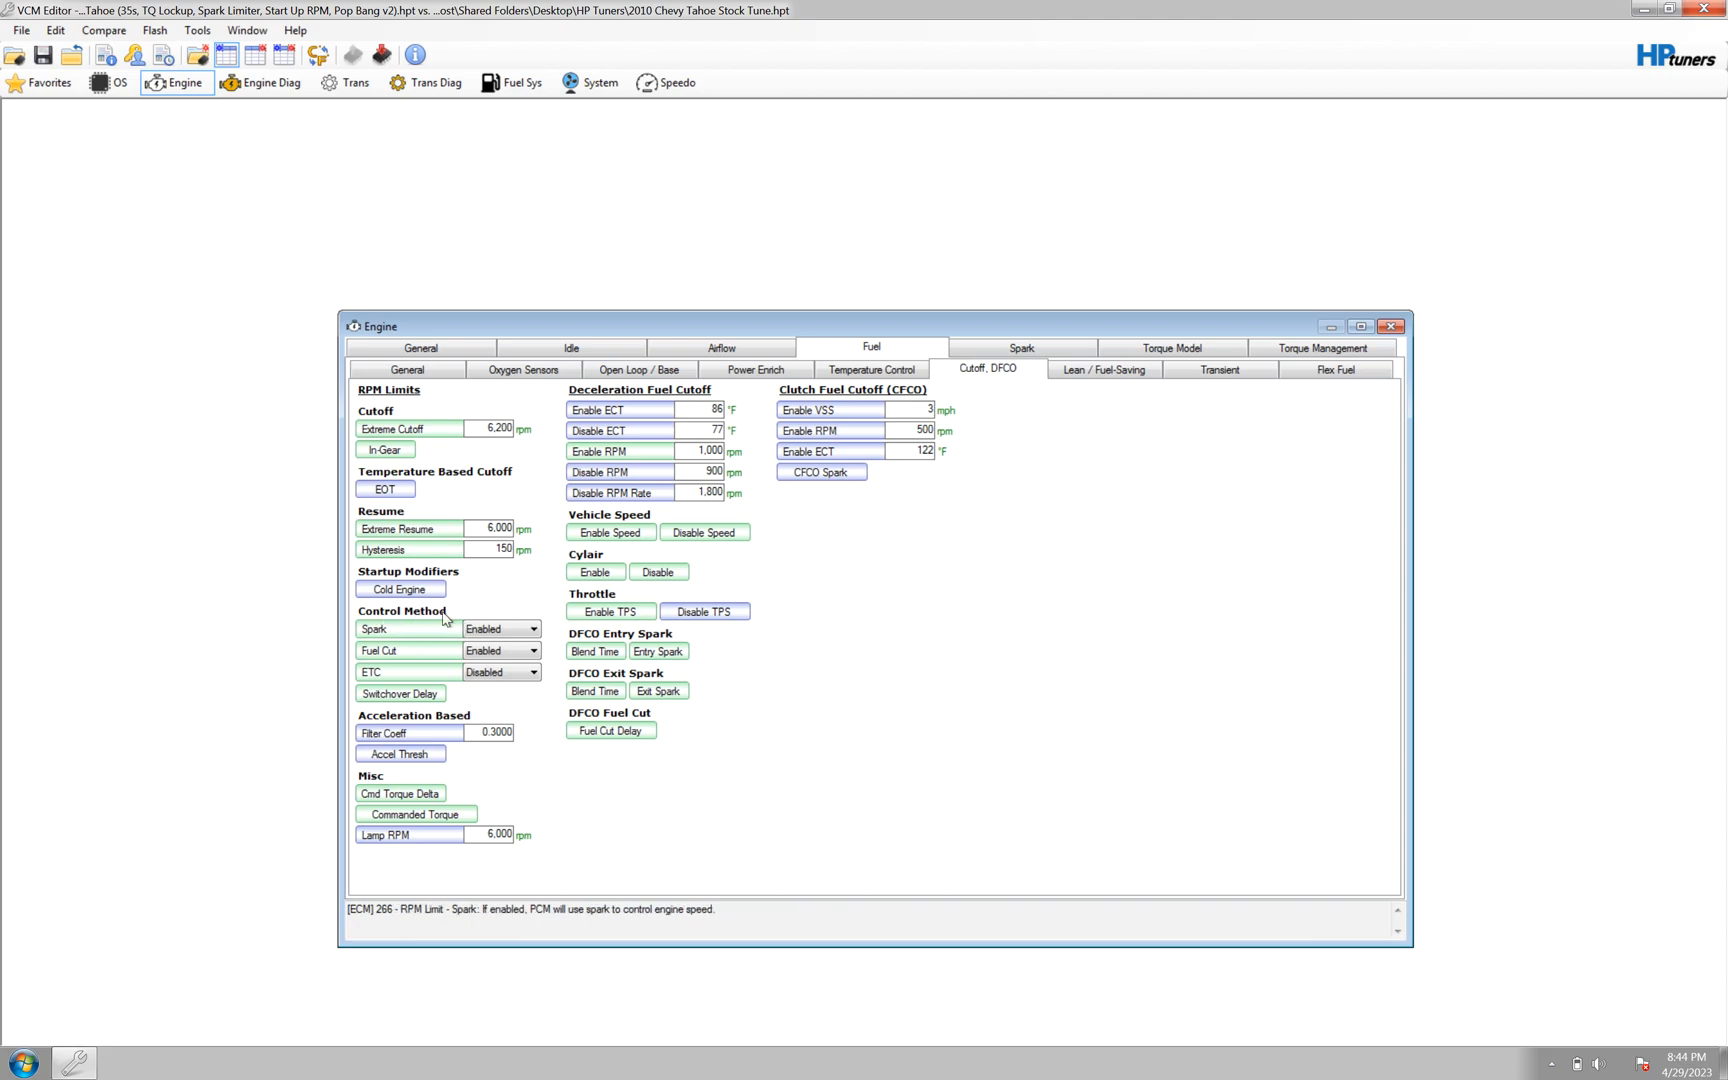
Set ETC rpm limiting to Enabled and change the neighbouring dropdown setting.
click(533, 672)
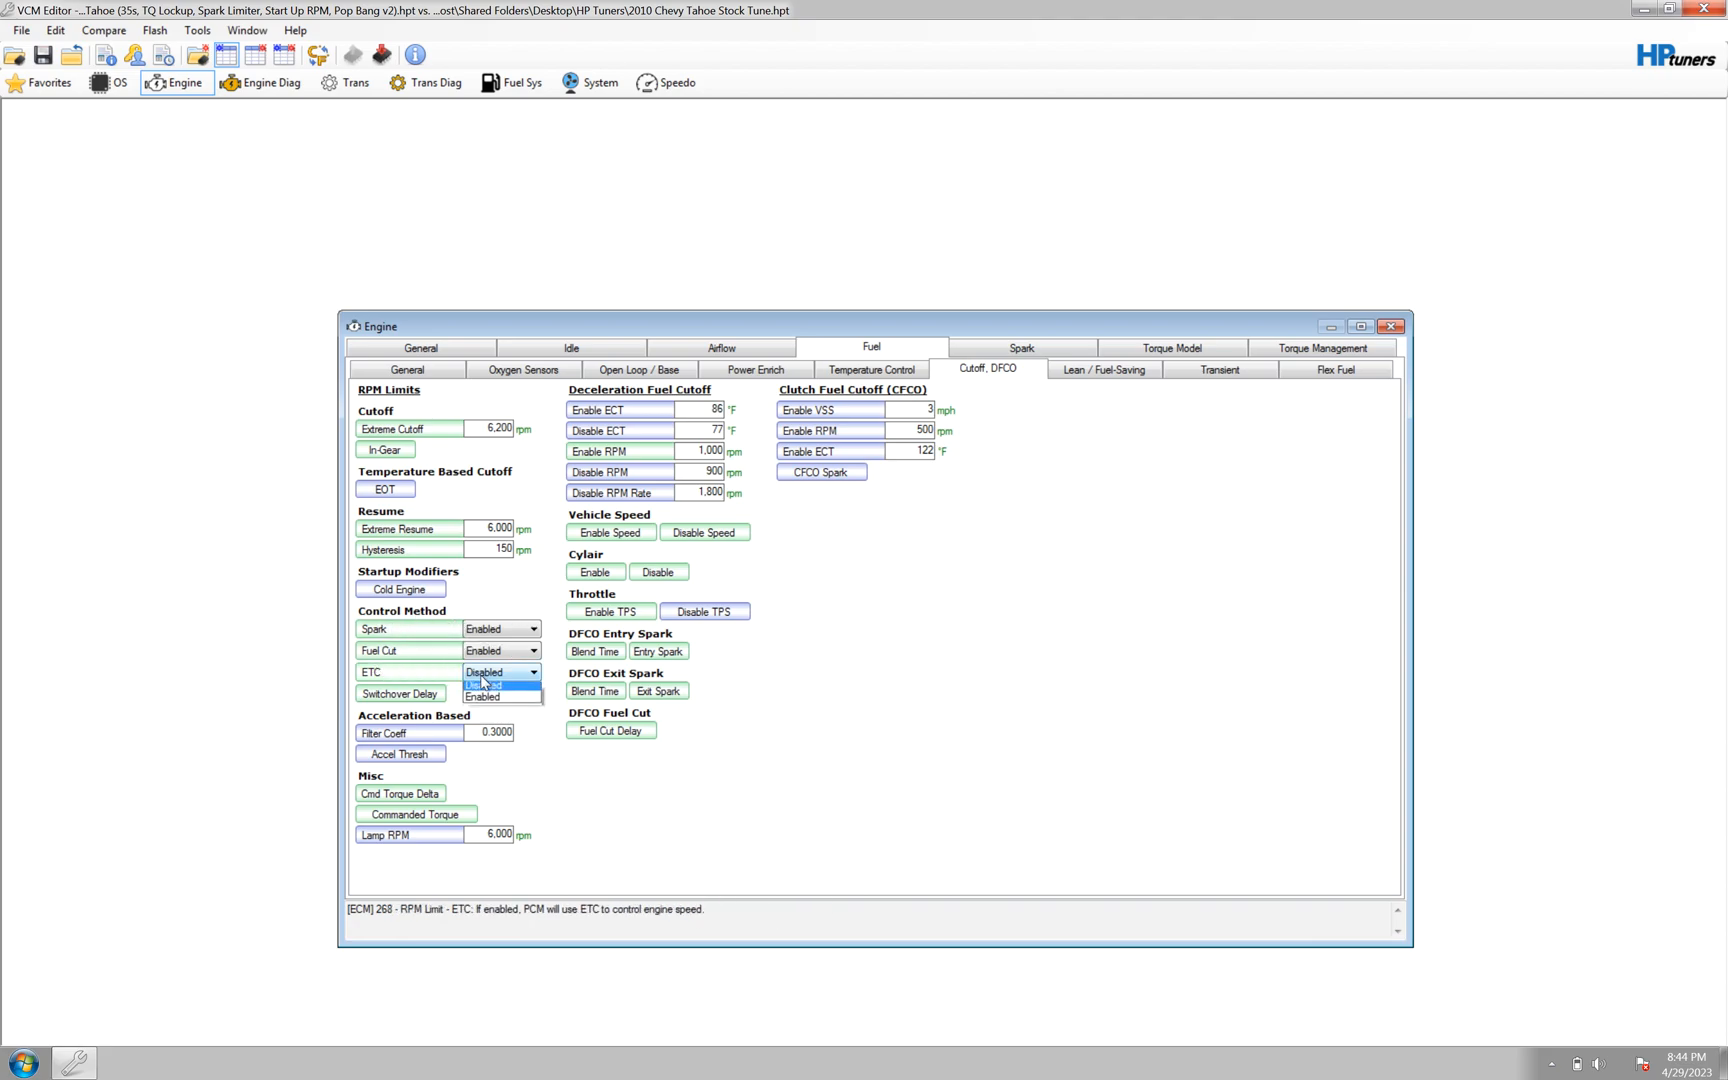
mouse_move(483, 700)
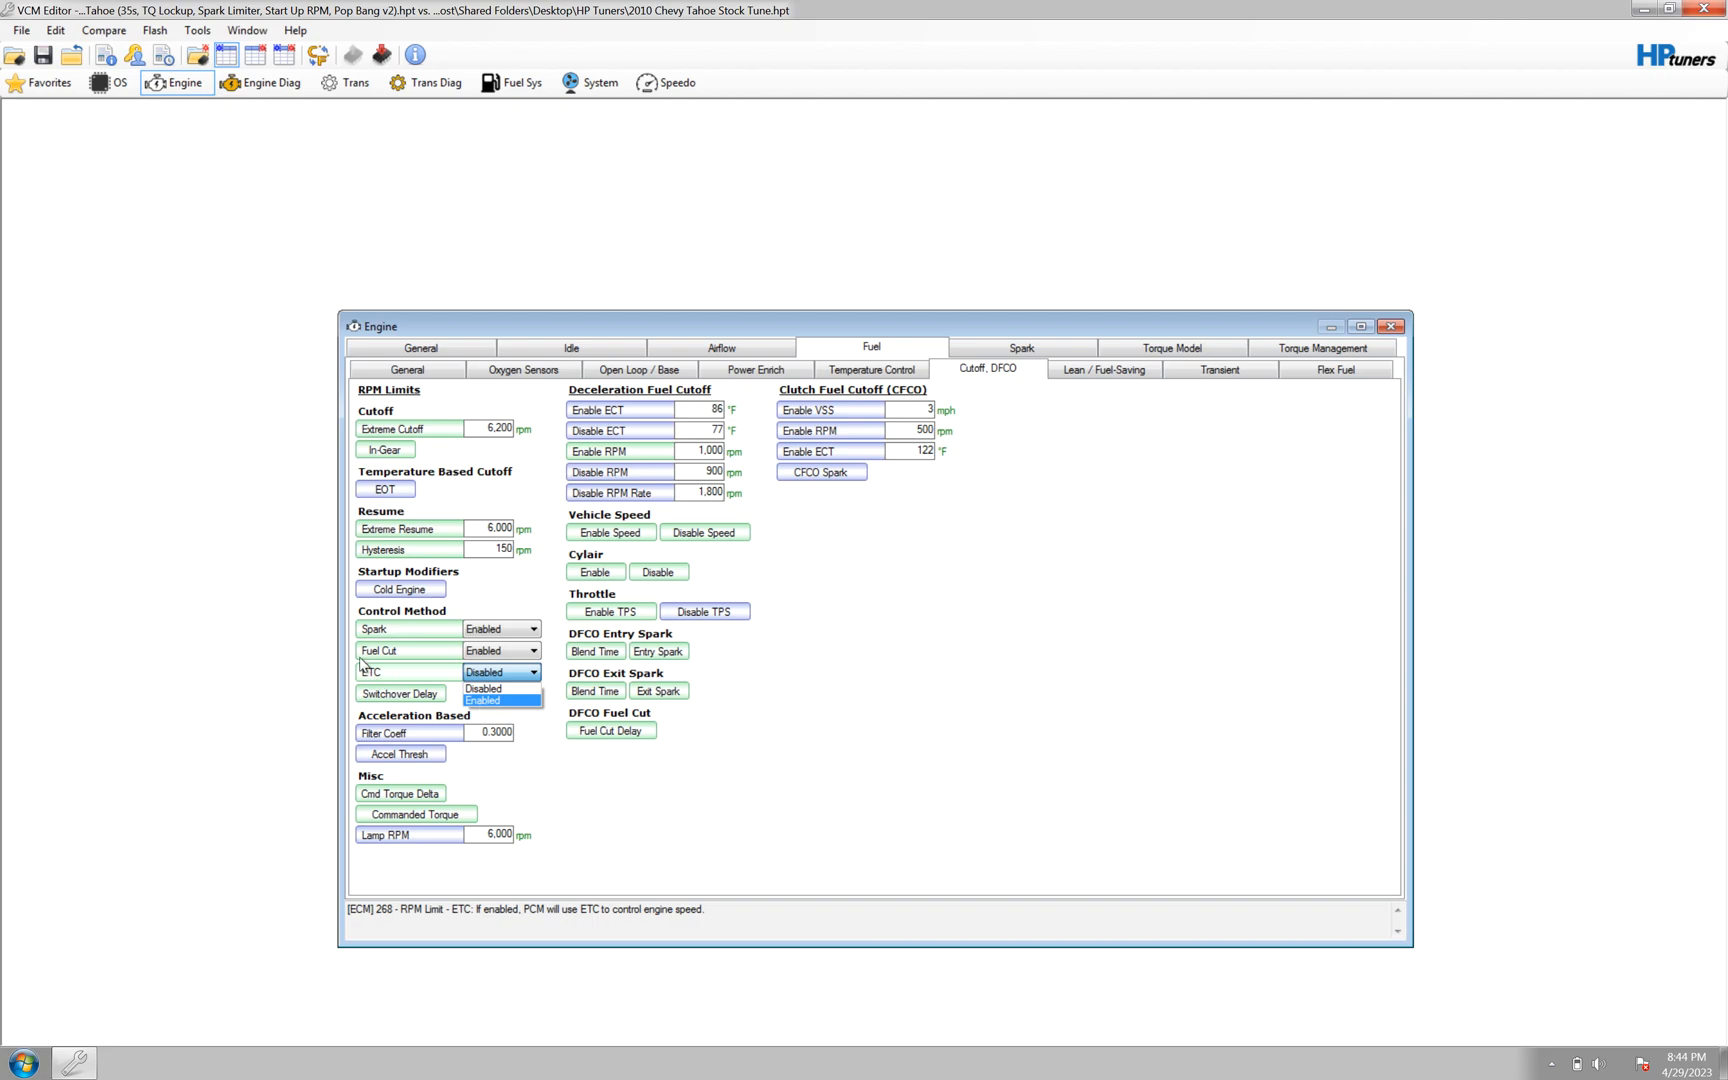
mouse_move(413, 678)
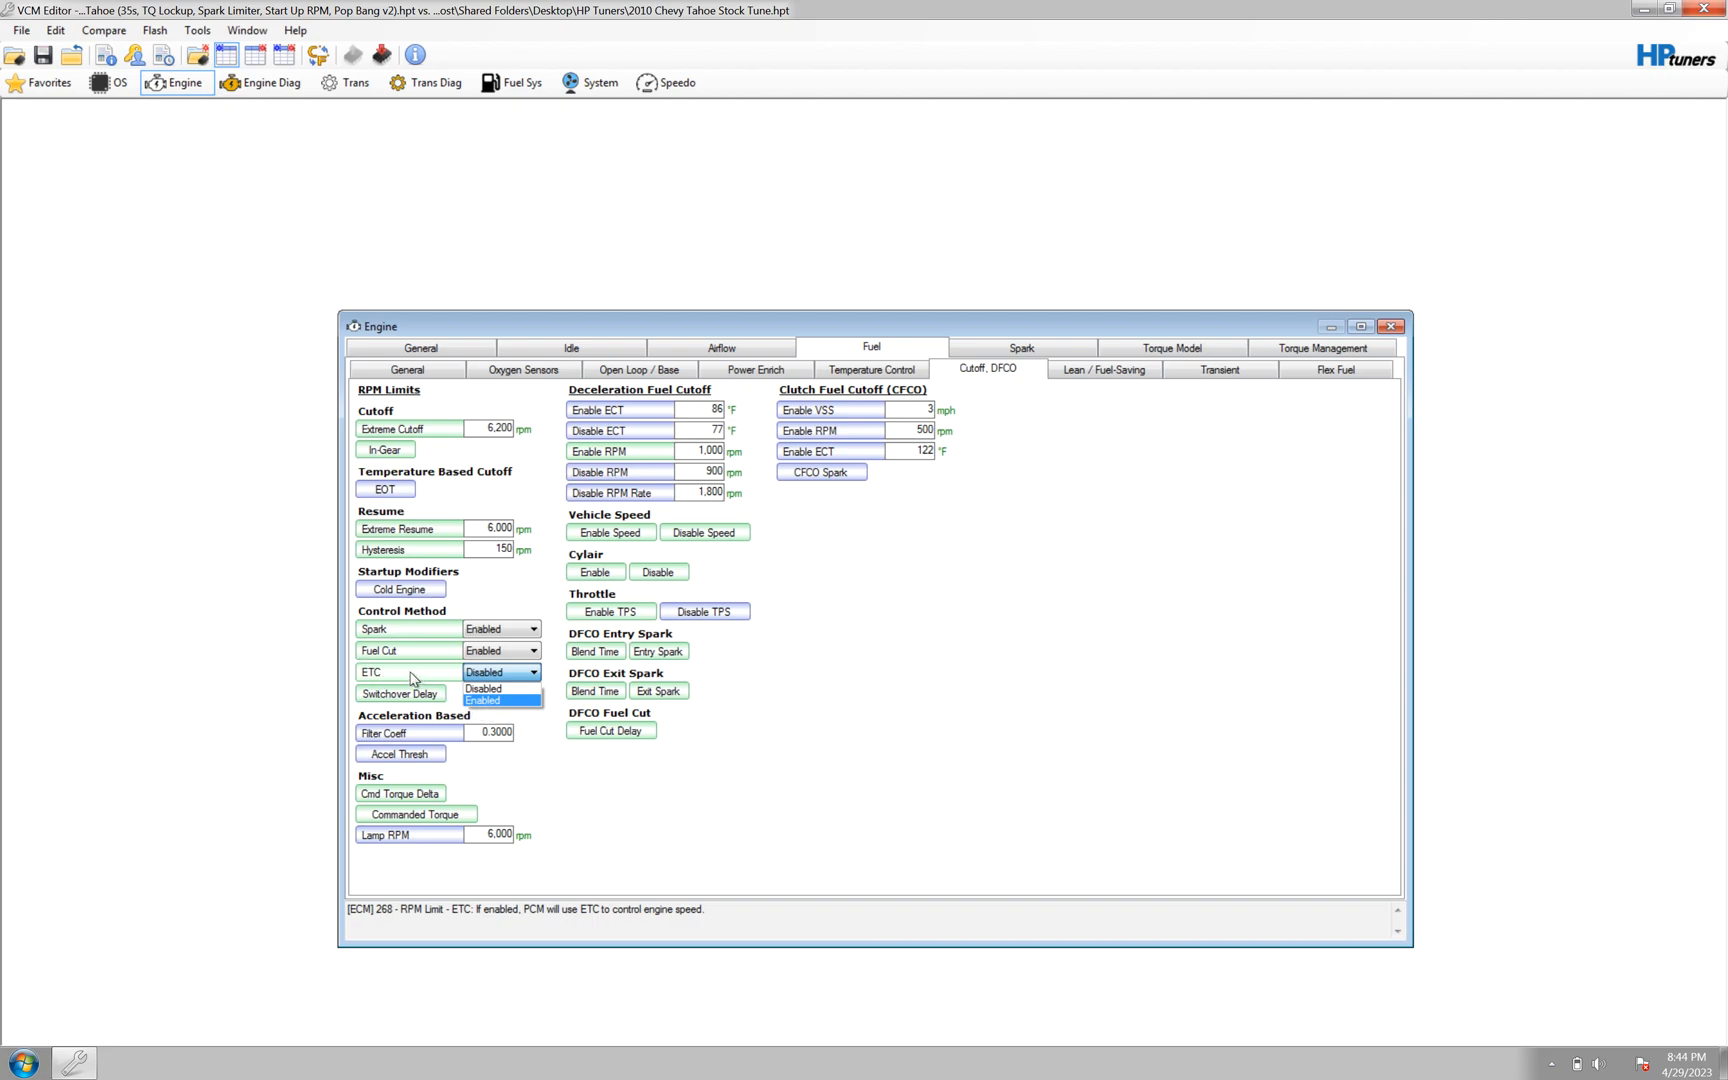
click(482, 688)
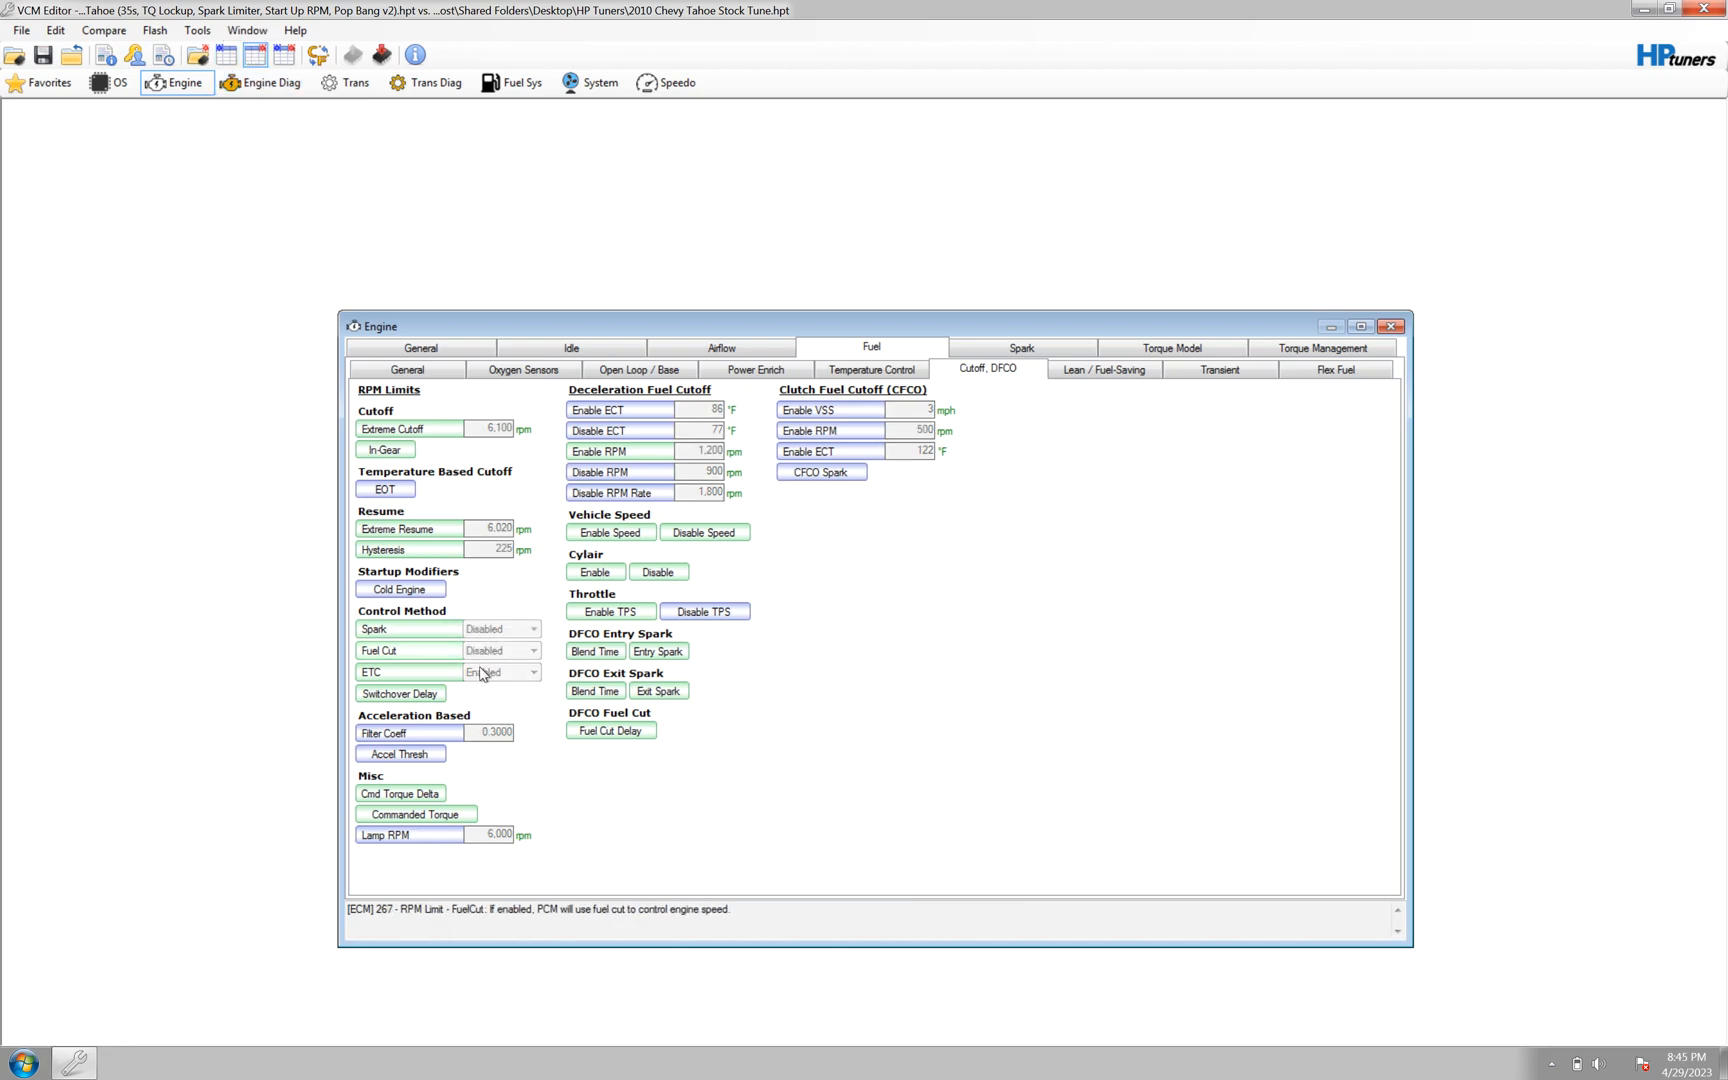
click(408, 672)
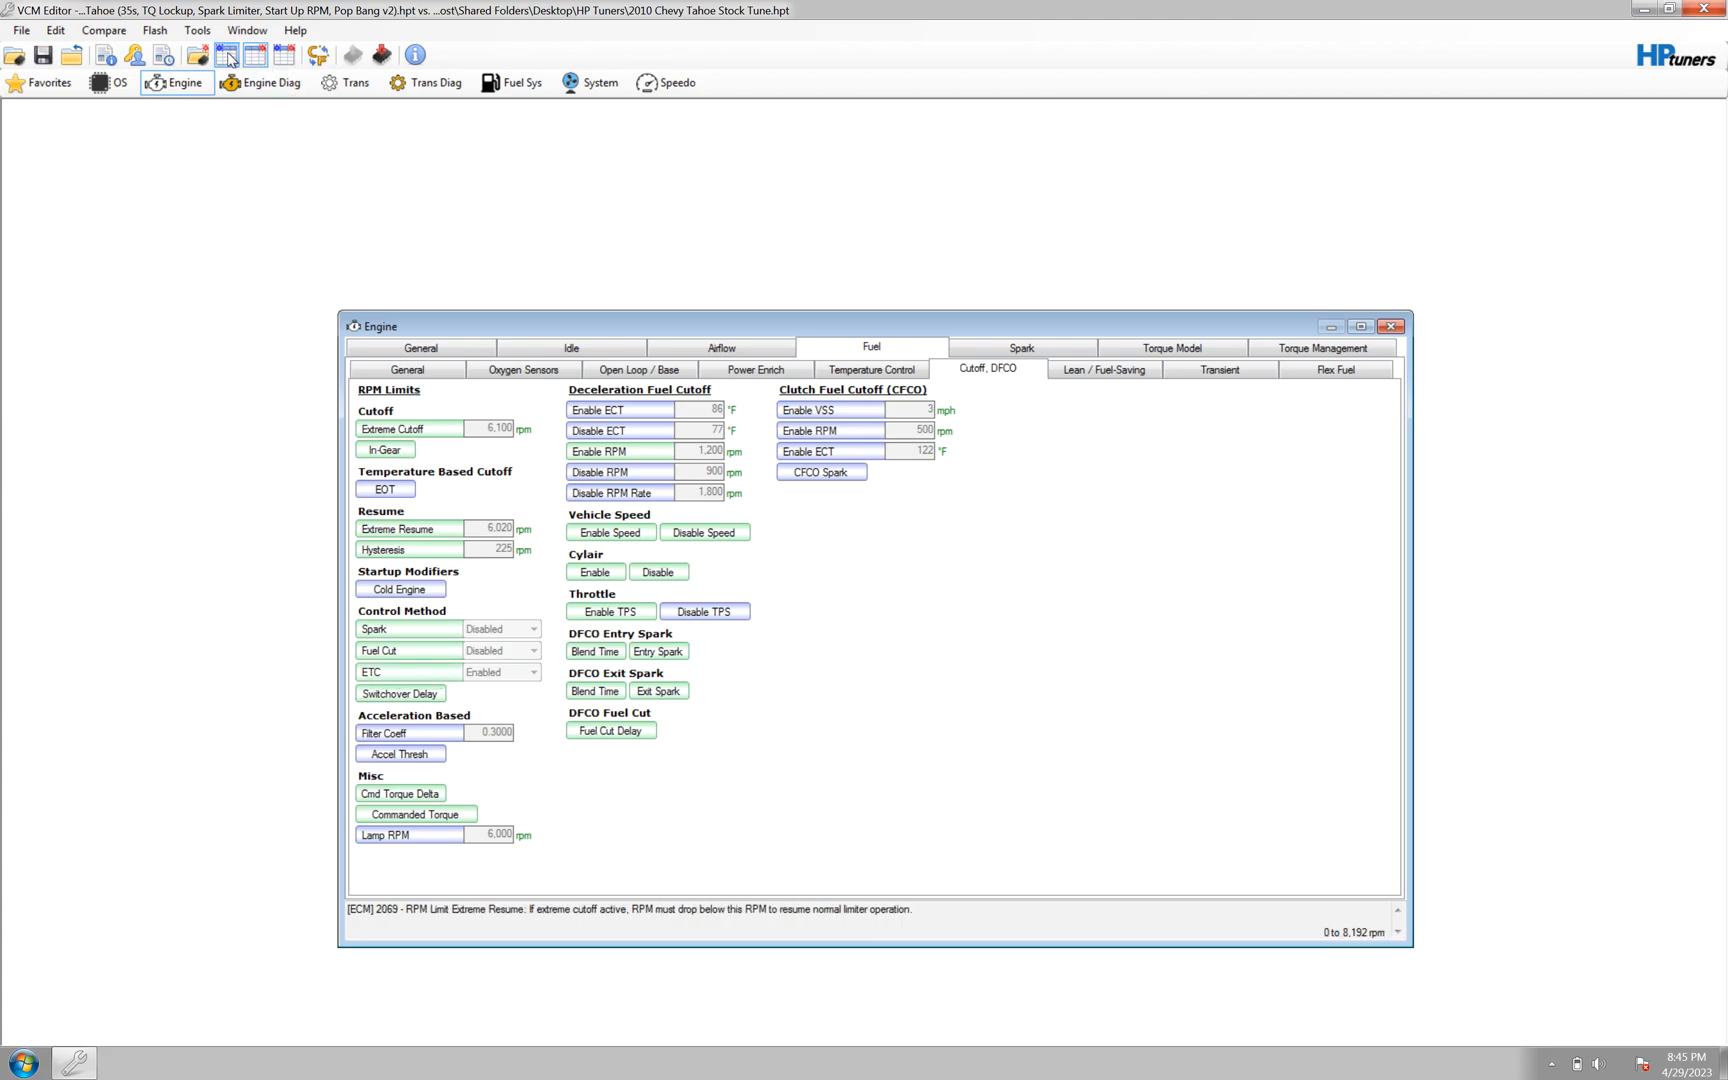
click(399, 693)
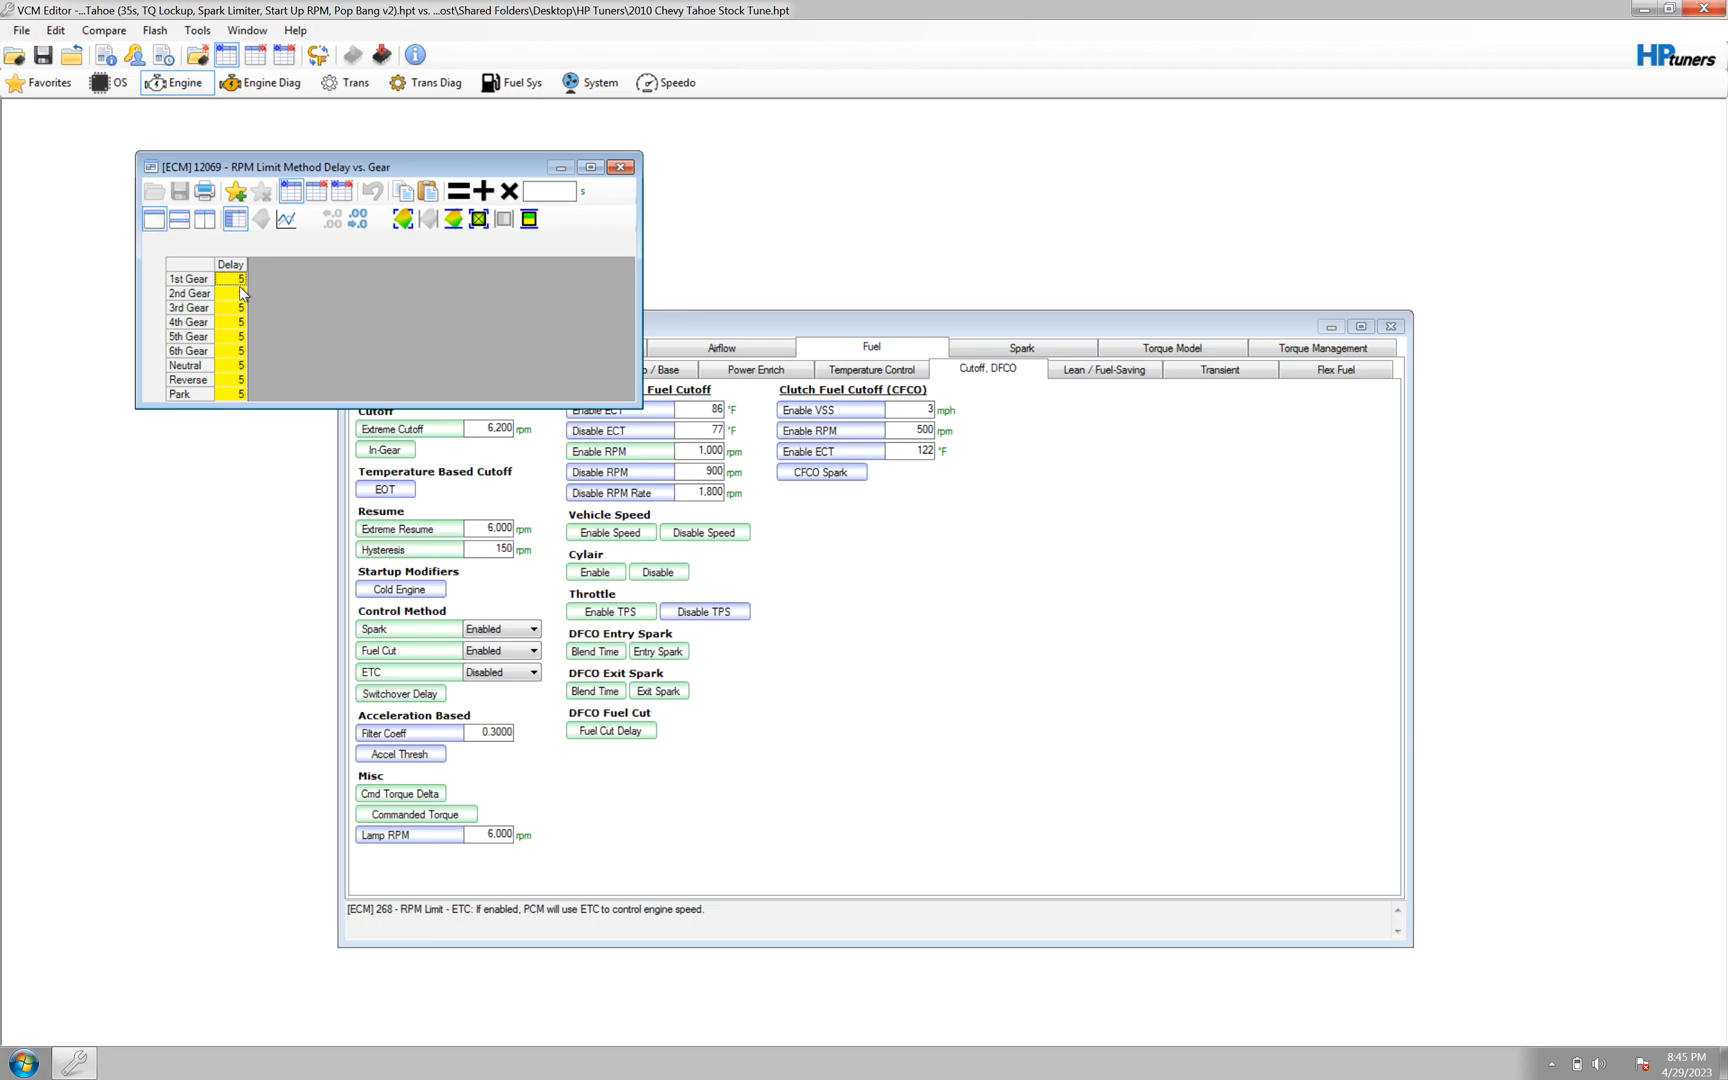
mouse_move(412, 288)
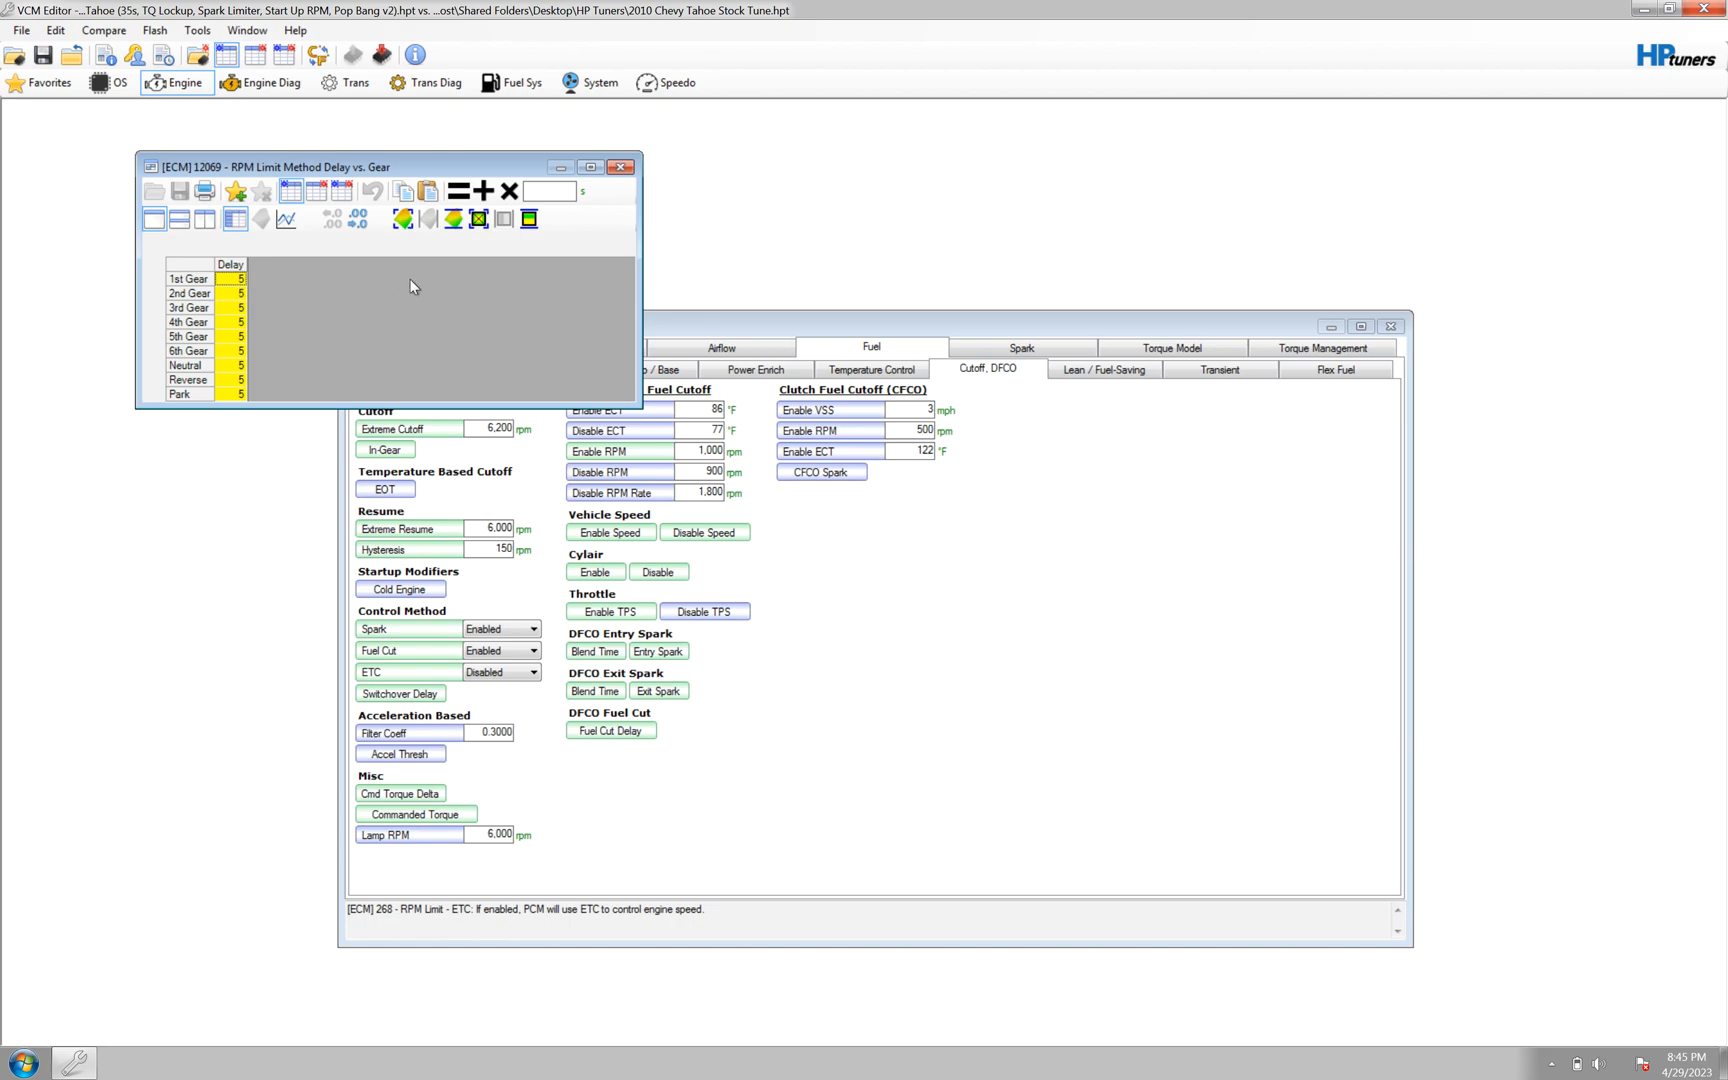
mouse_move(256, 281)
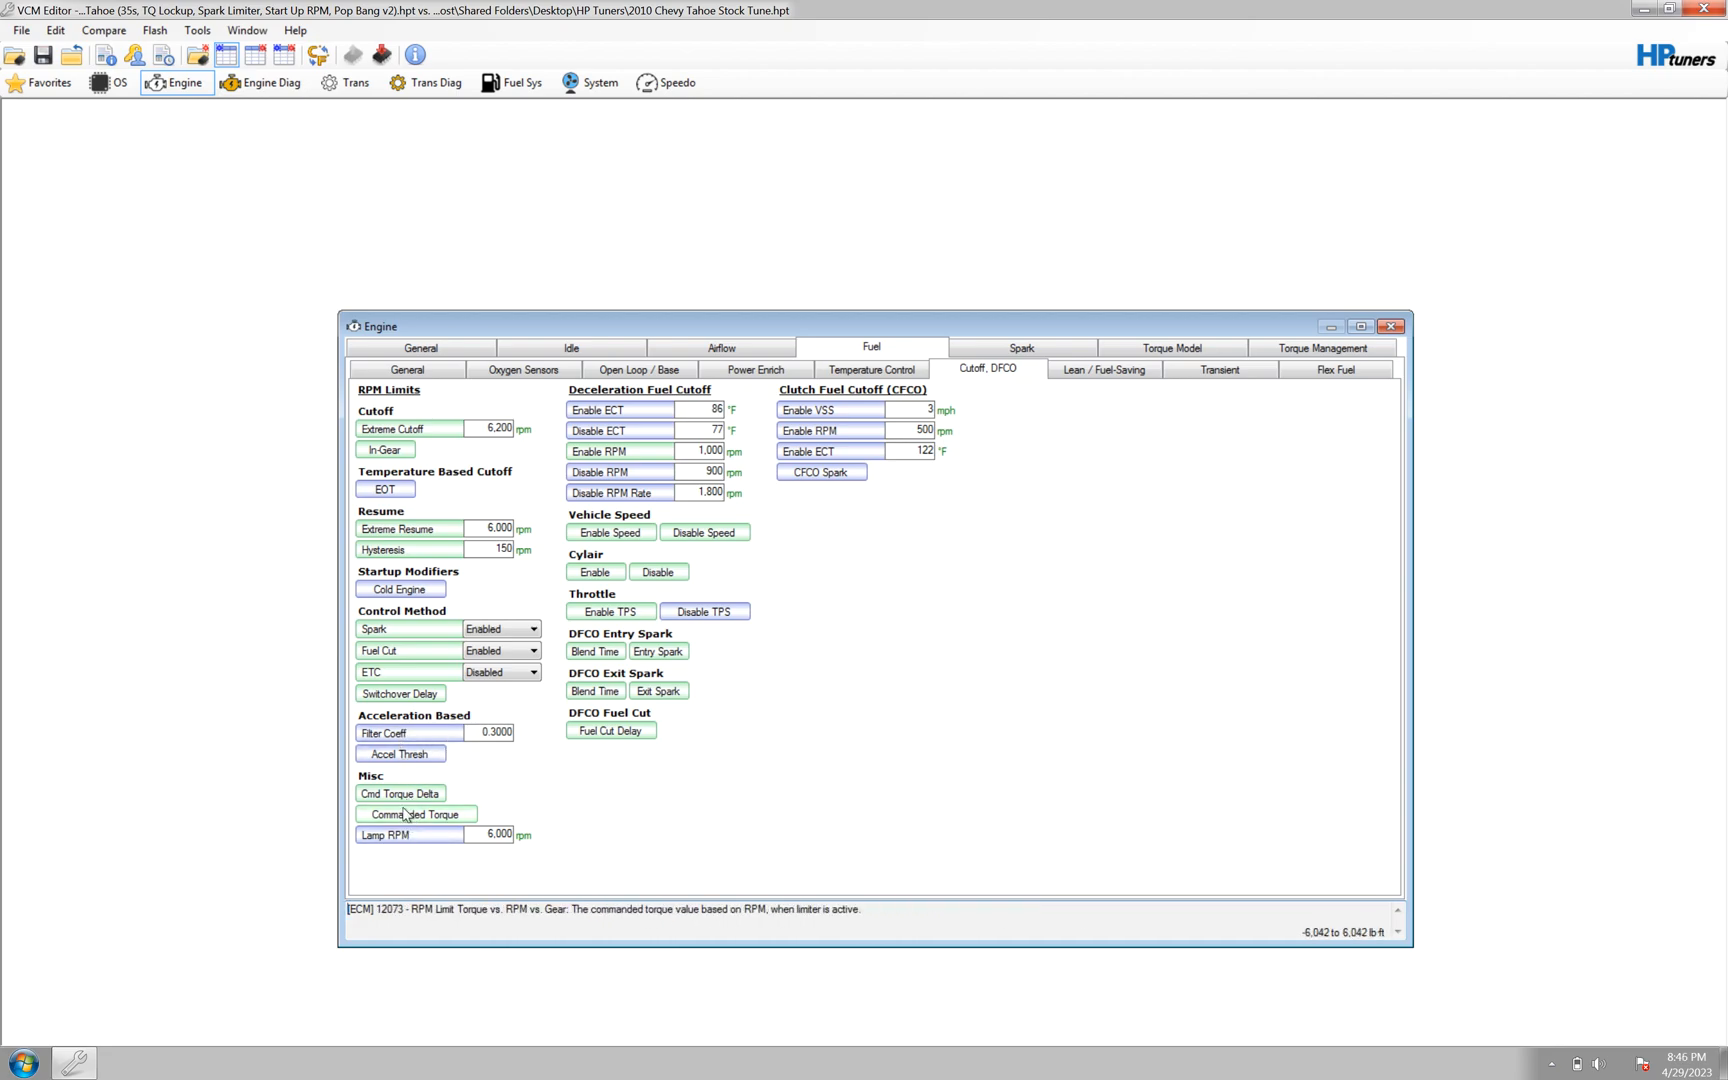
Open the commanded torque by RPM and gear table.
click(399, 793)
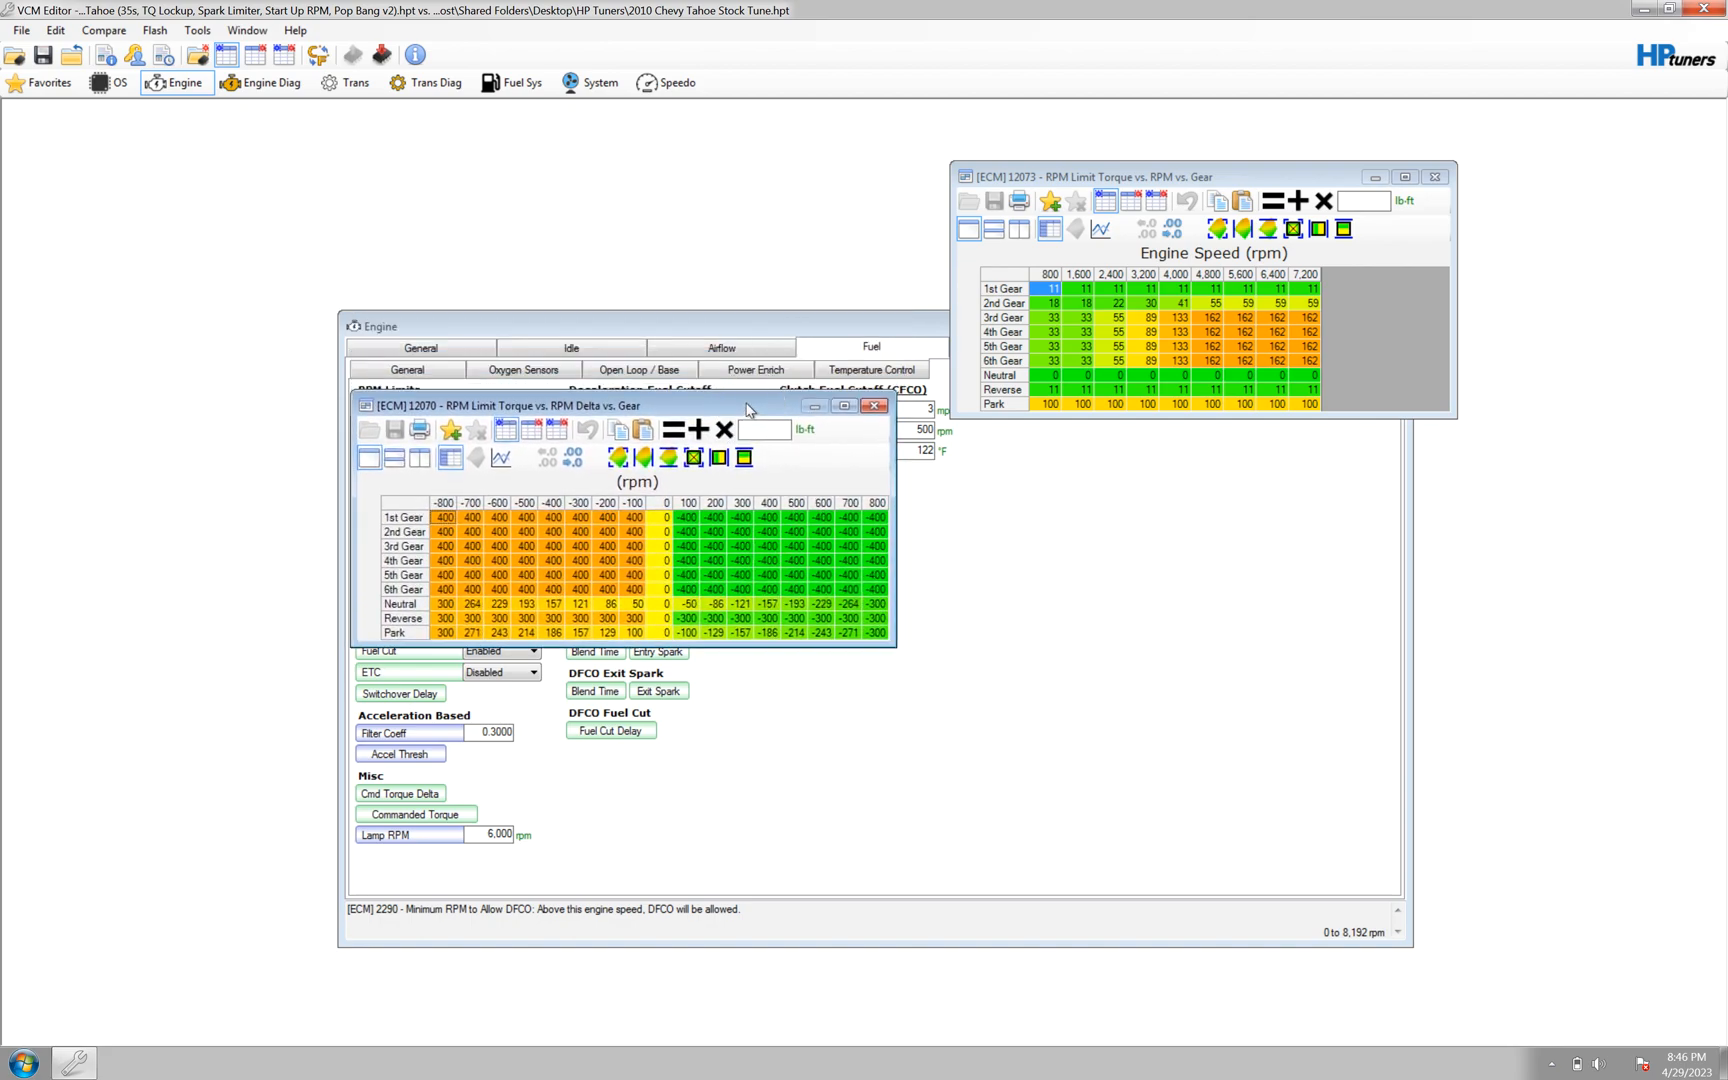
mouse_move(1019, 345)
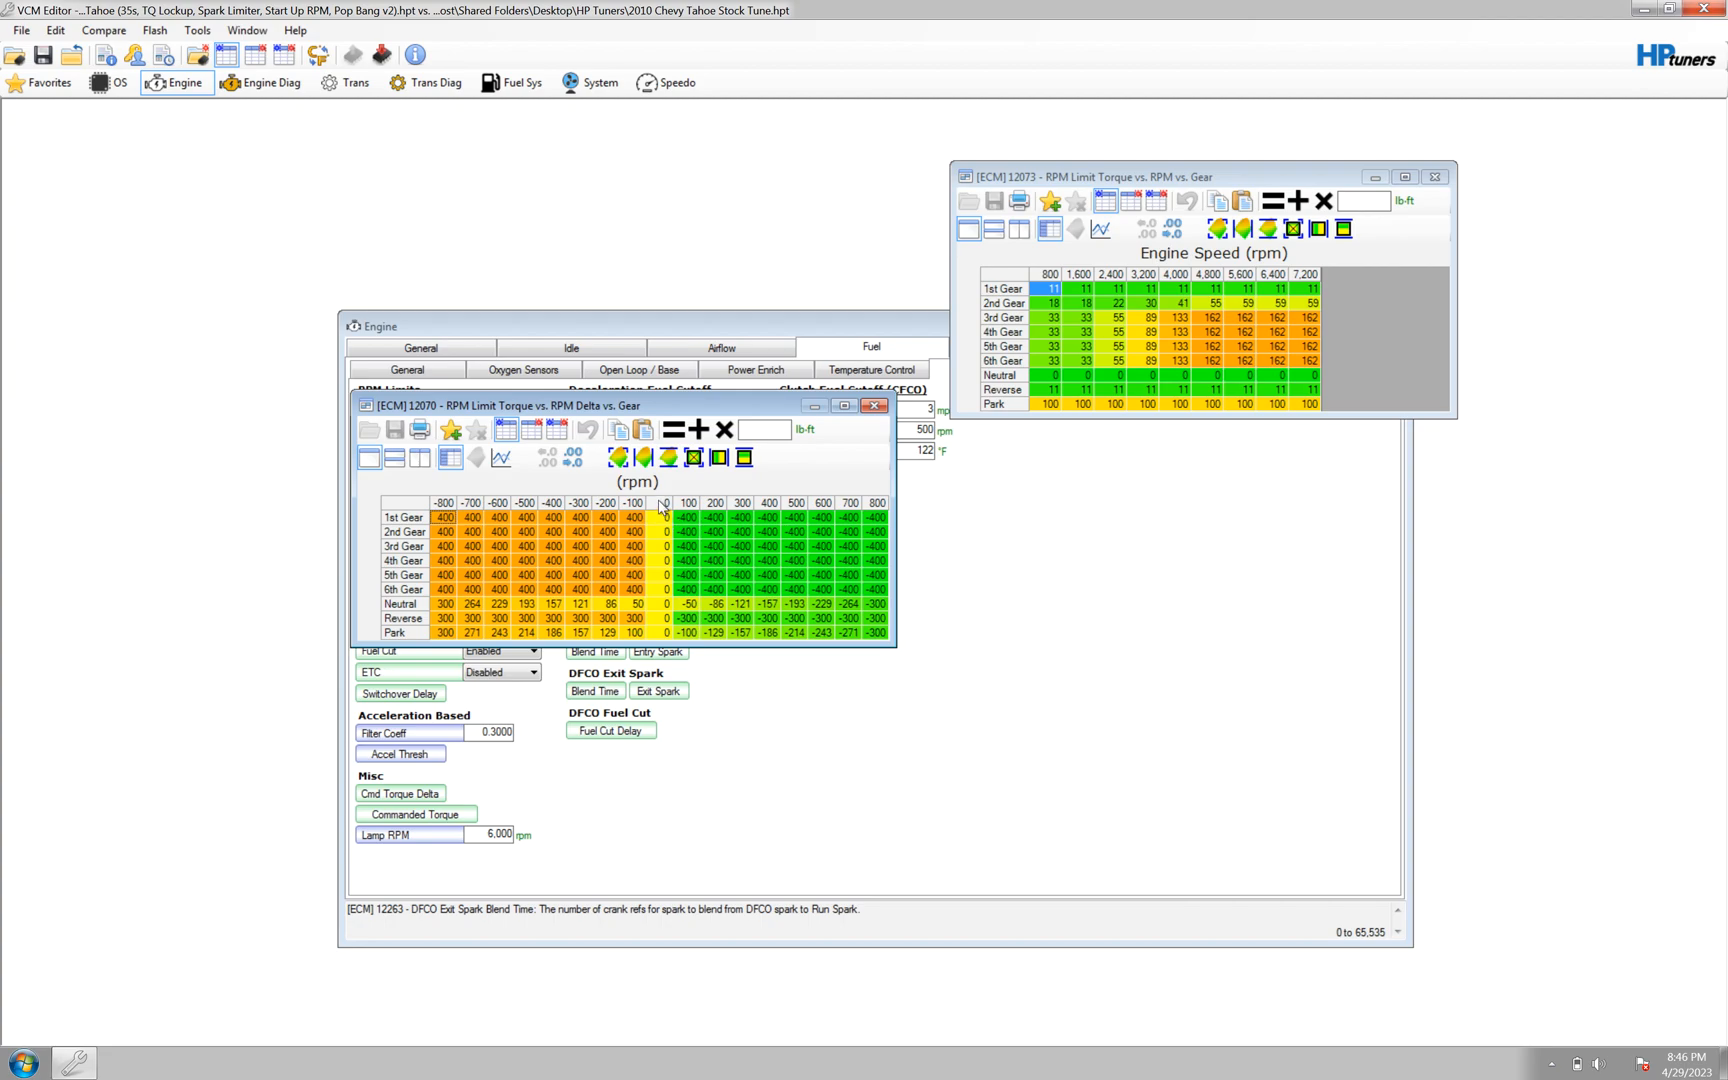
mouse_move(663, 505)
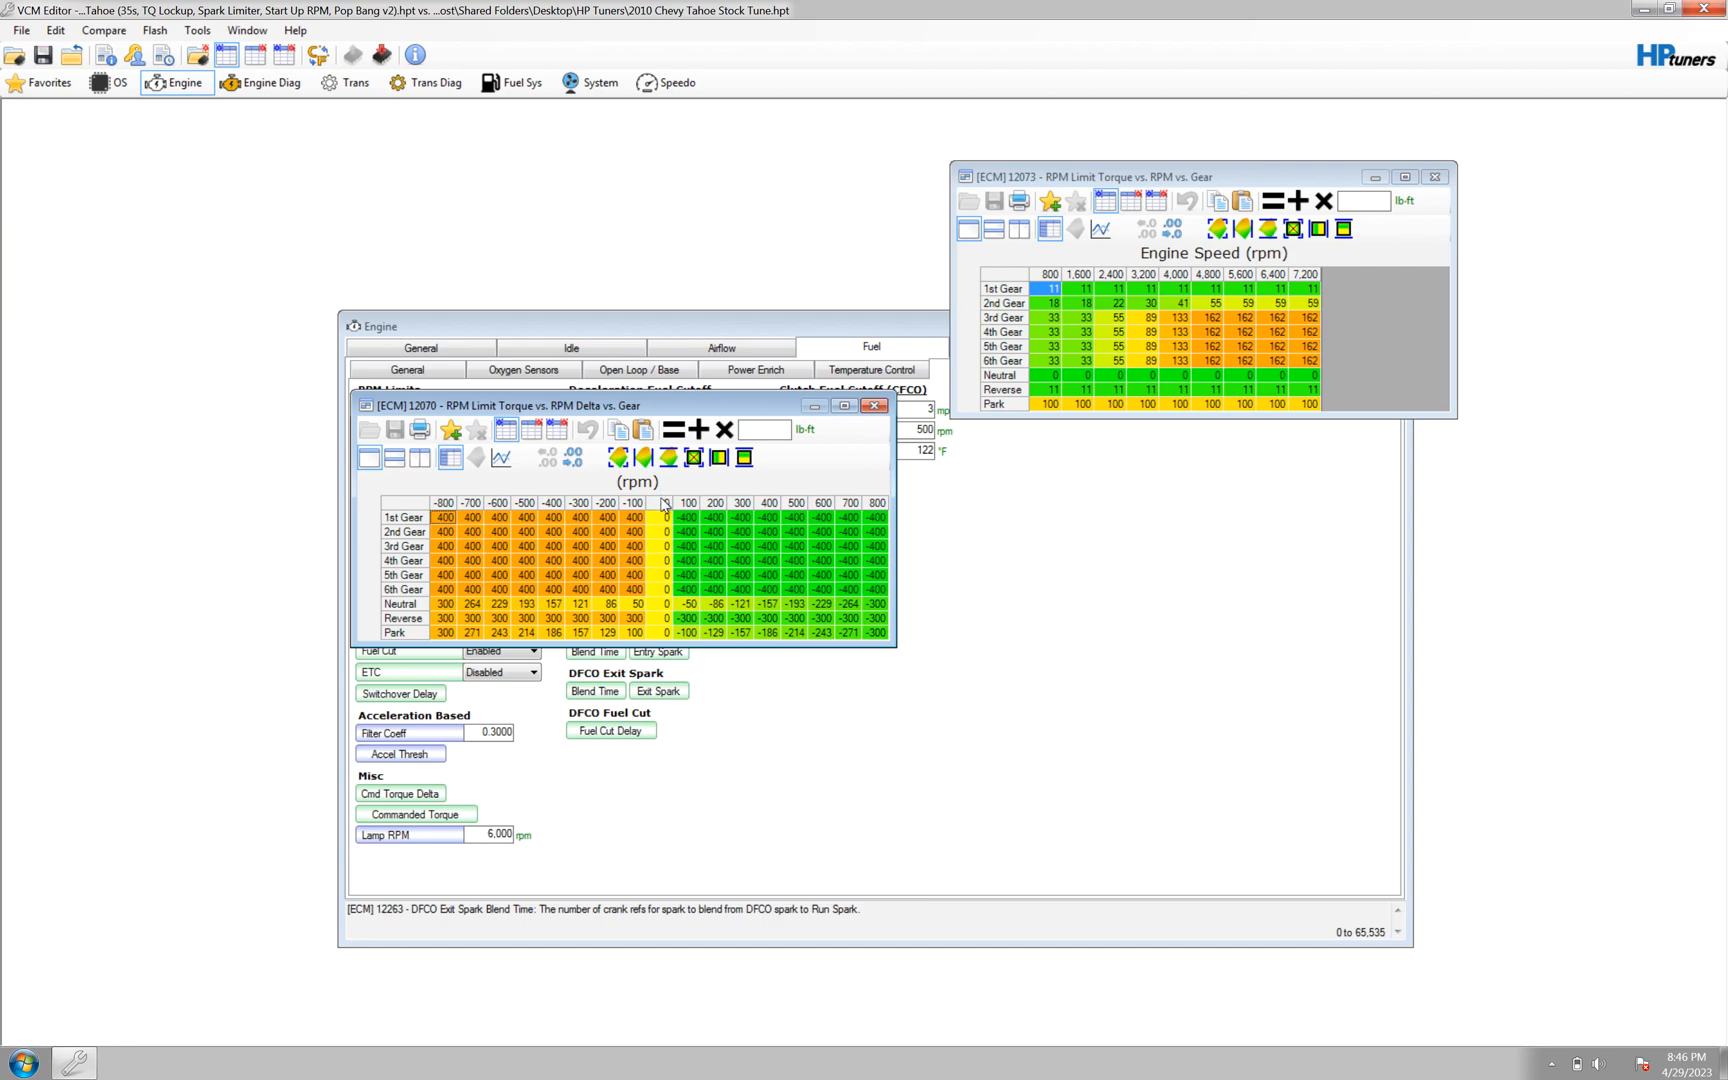
mouse_move(661, 532)
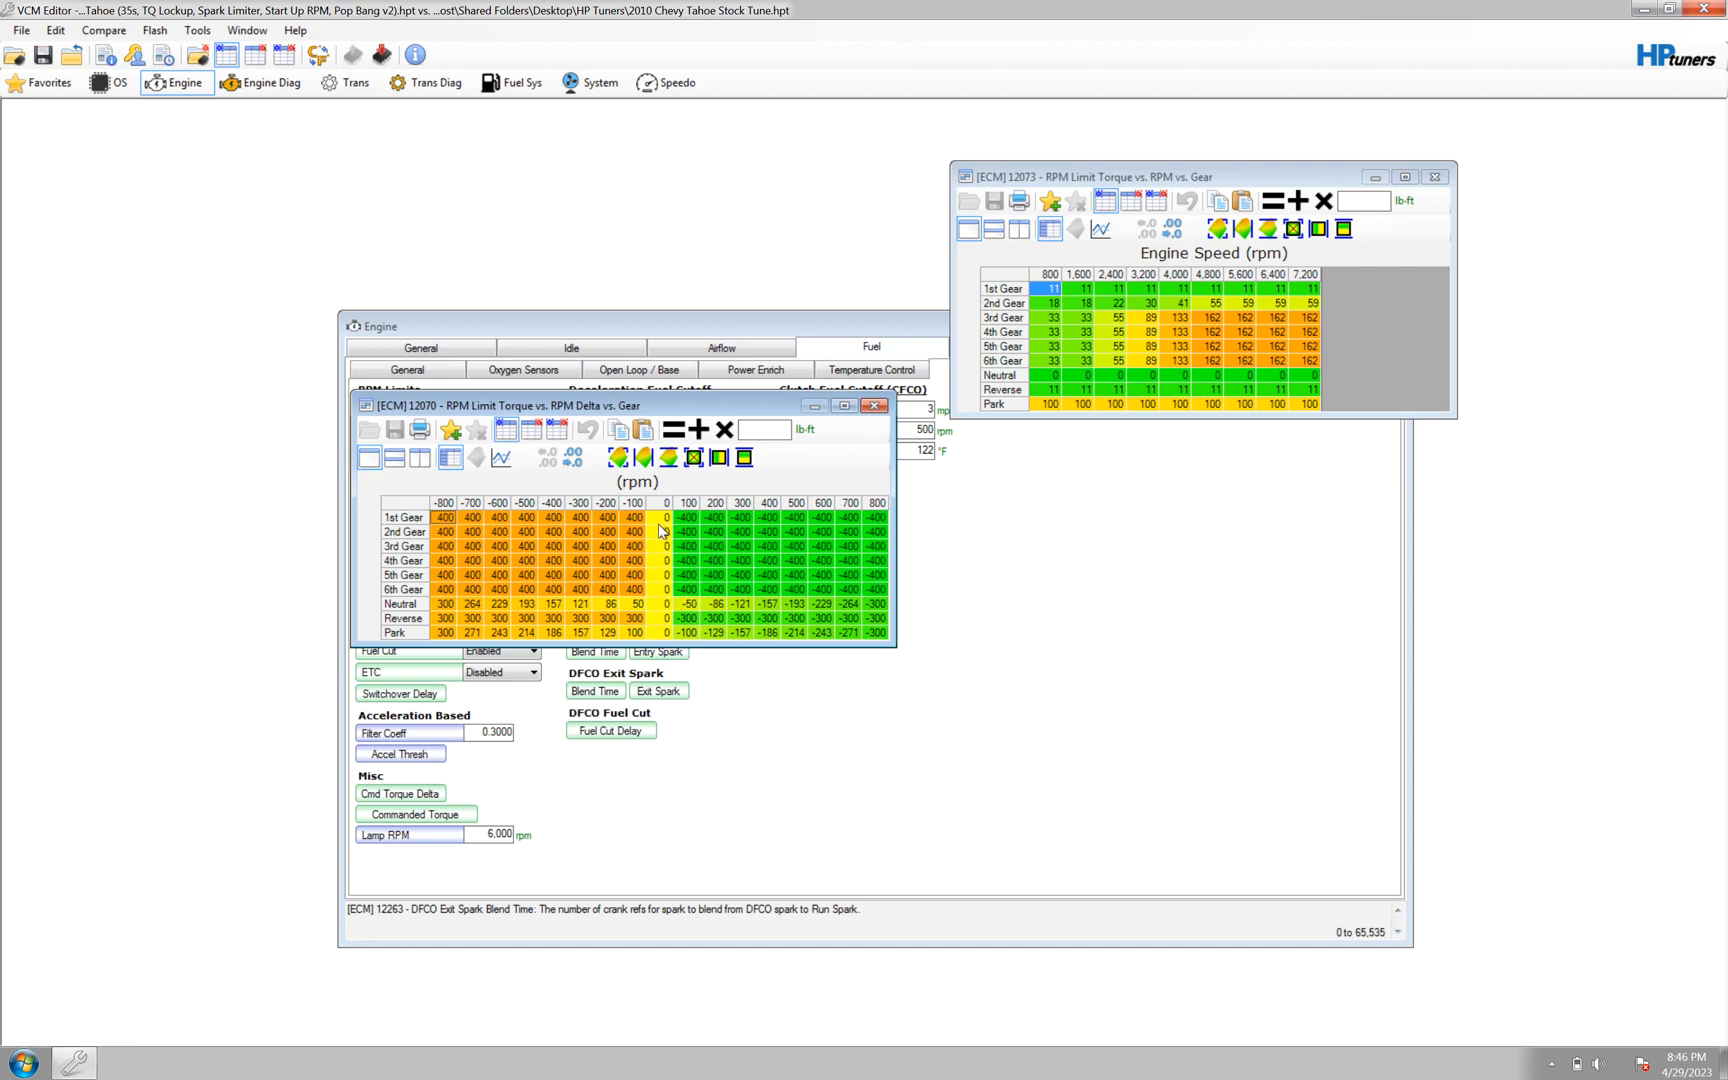
mouse_move(660, 529)
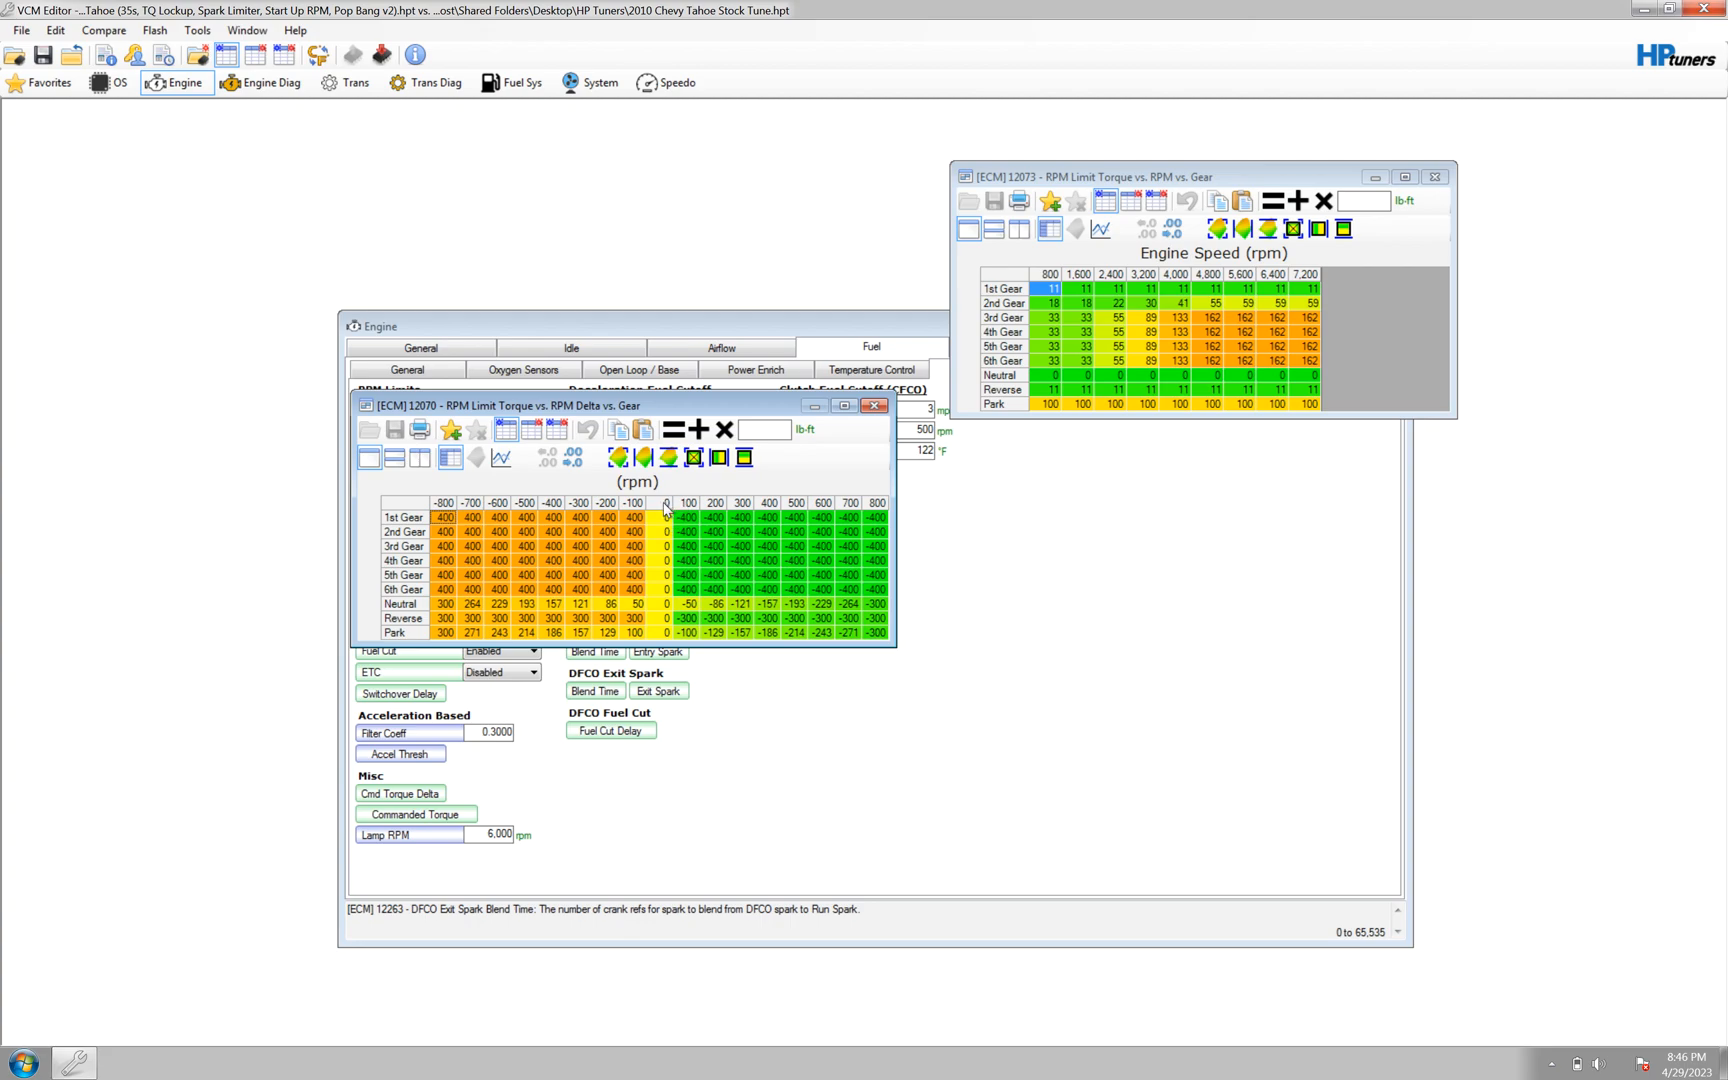
mouse_move(685, 511)
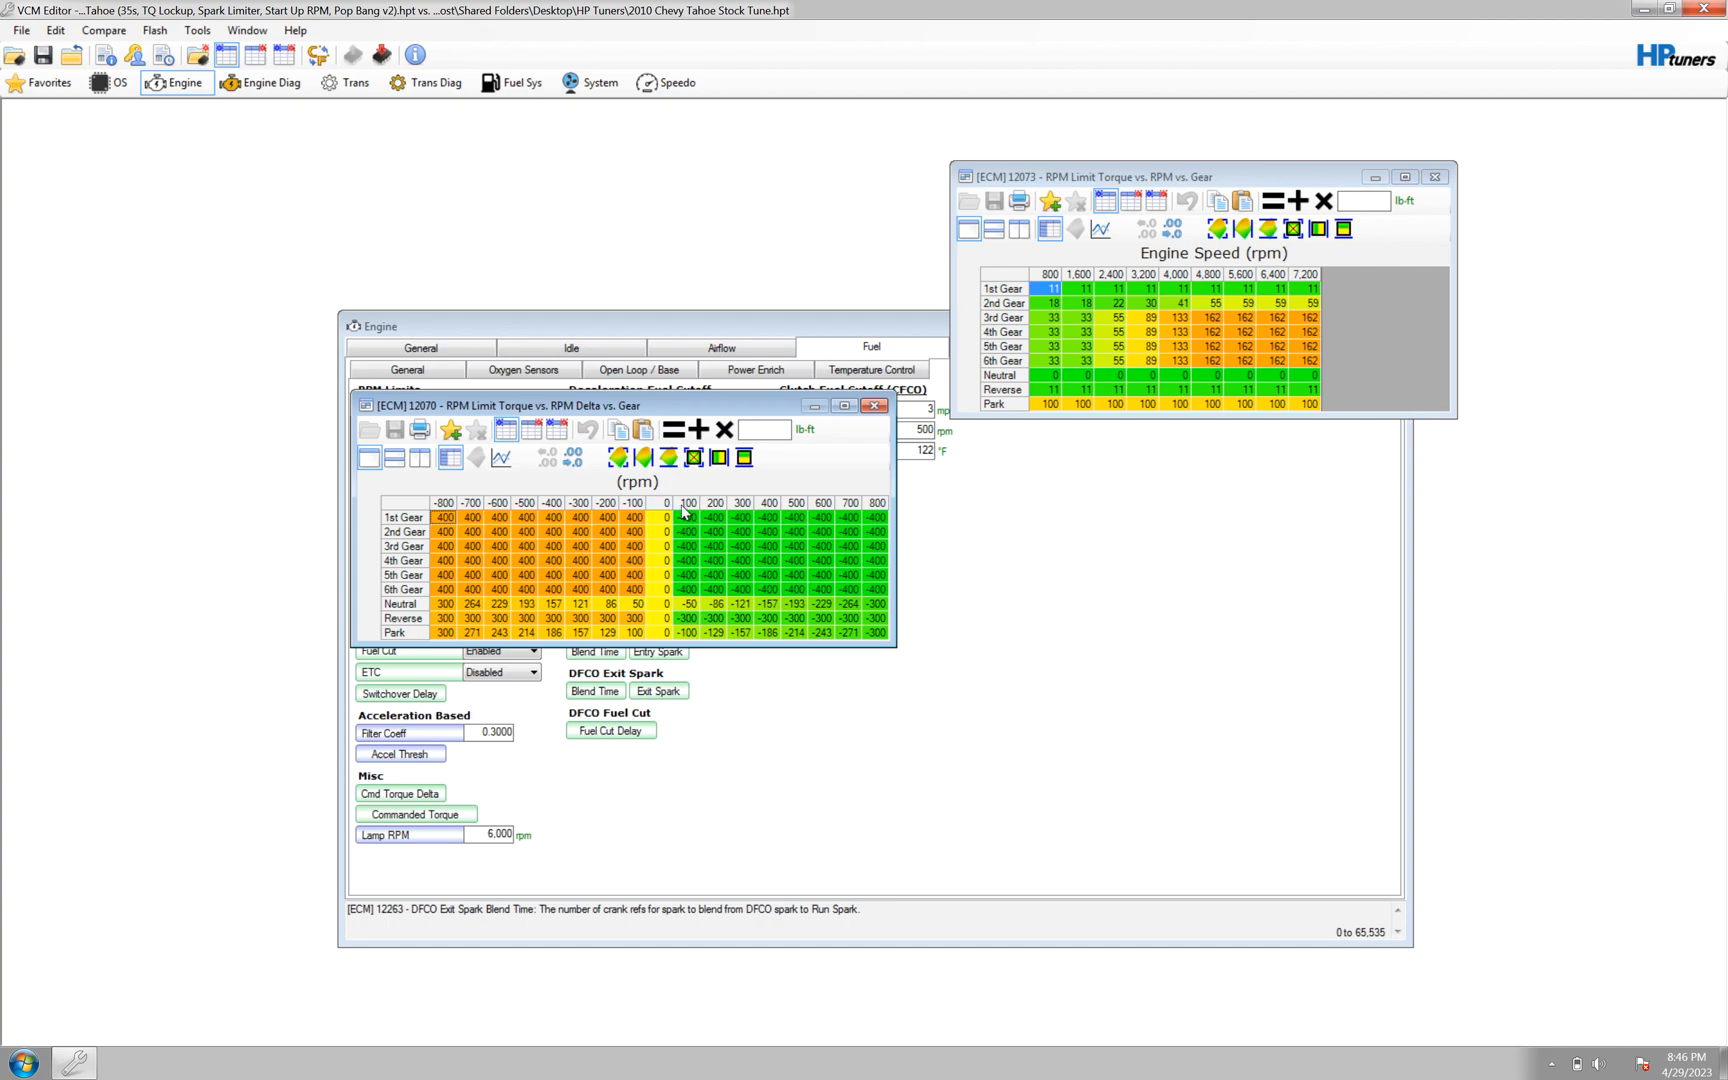
mouse_move(799, 515)
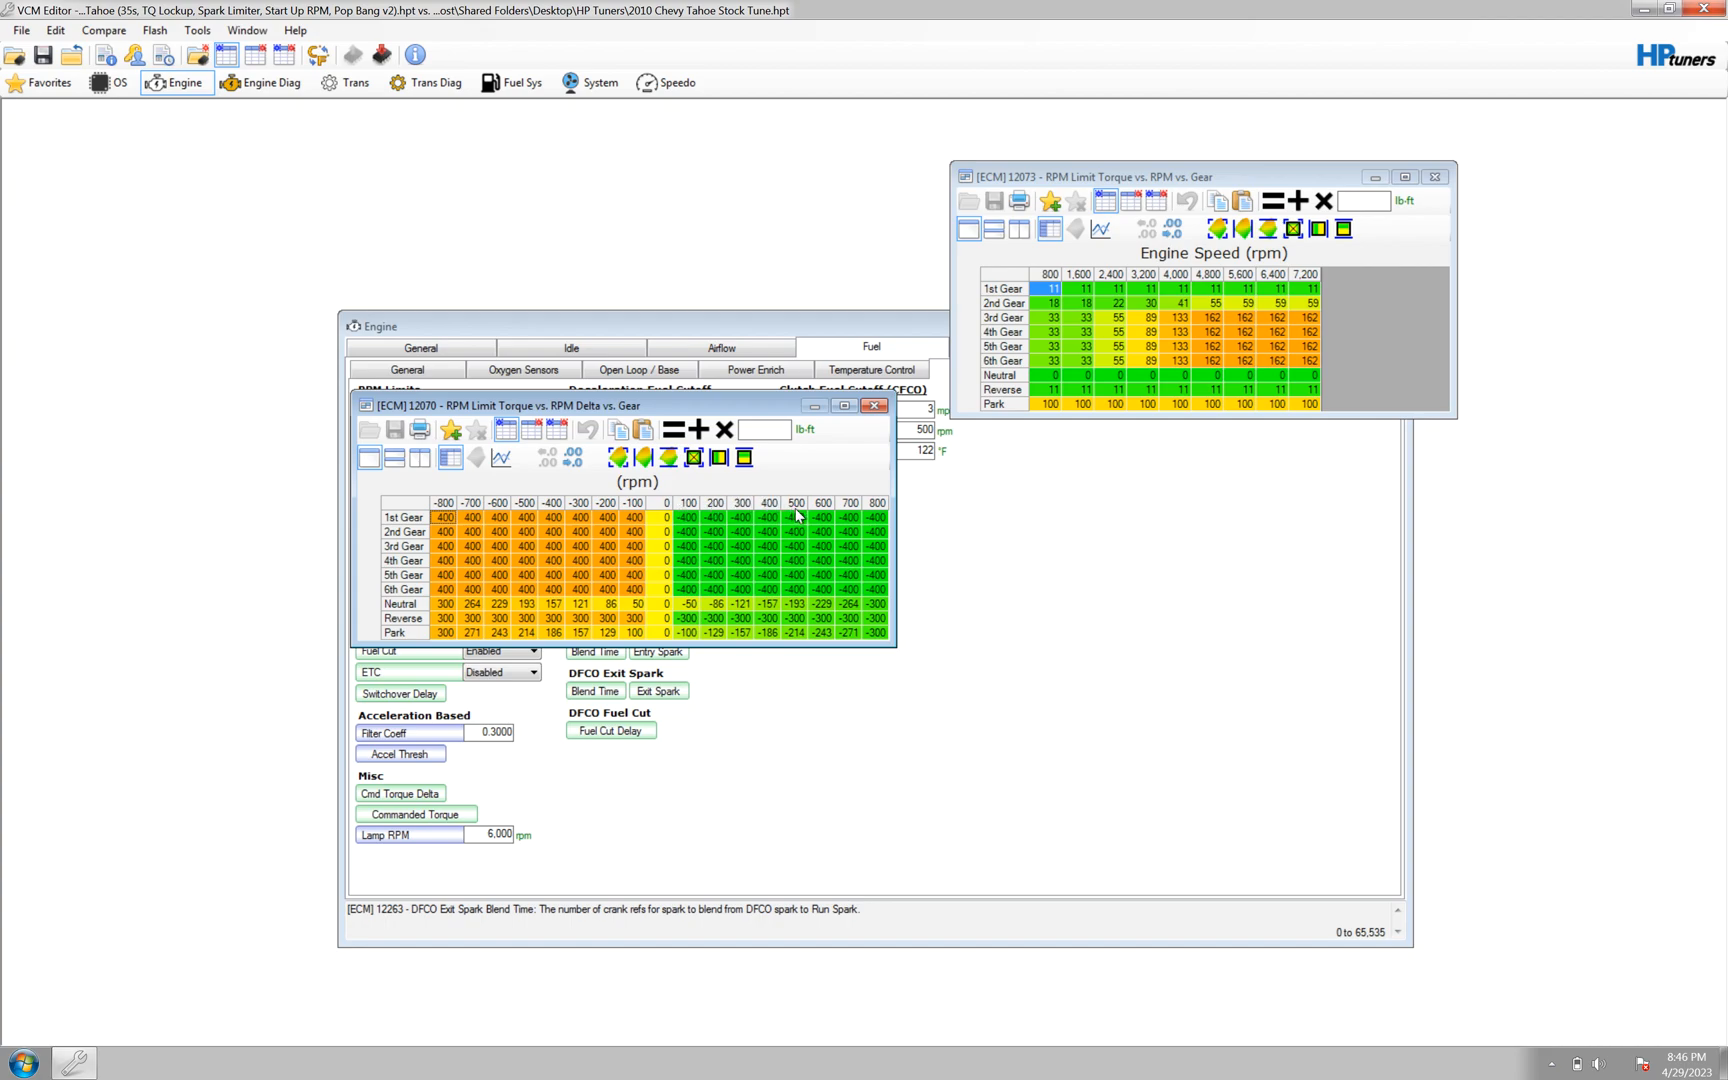
mouse_move(884, 492)
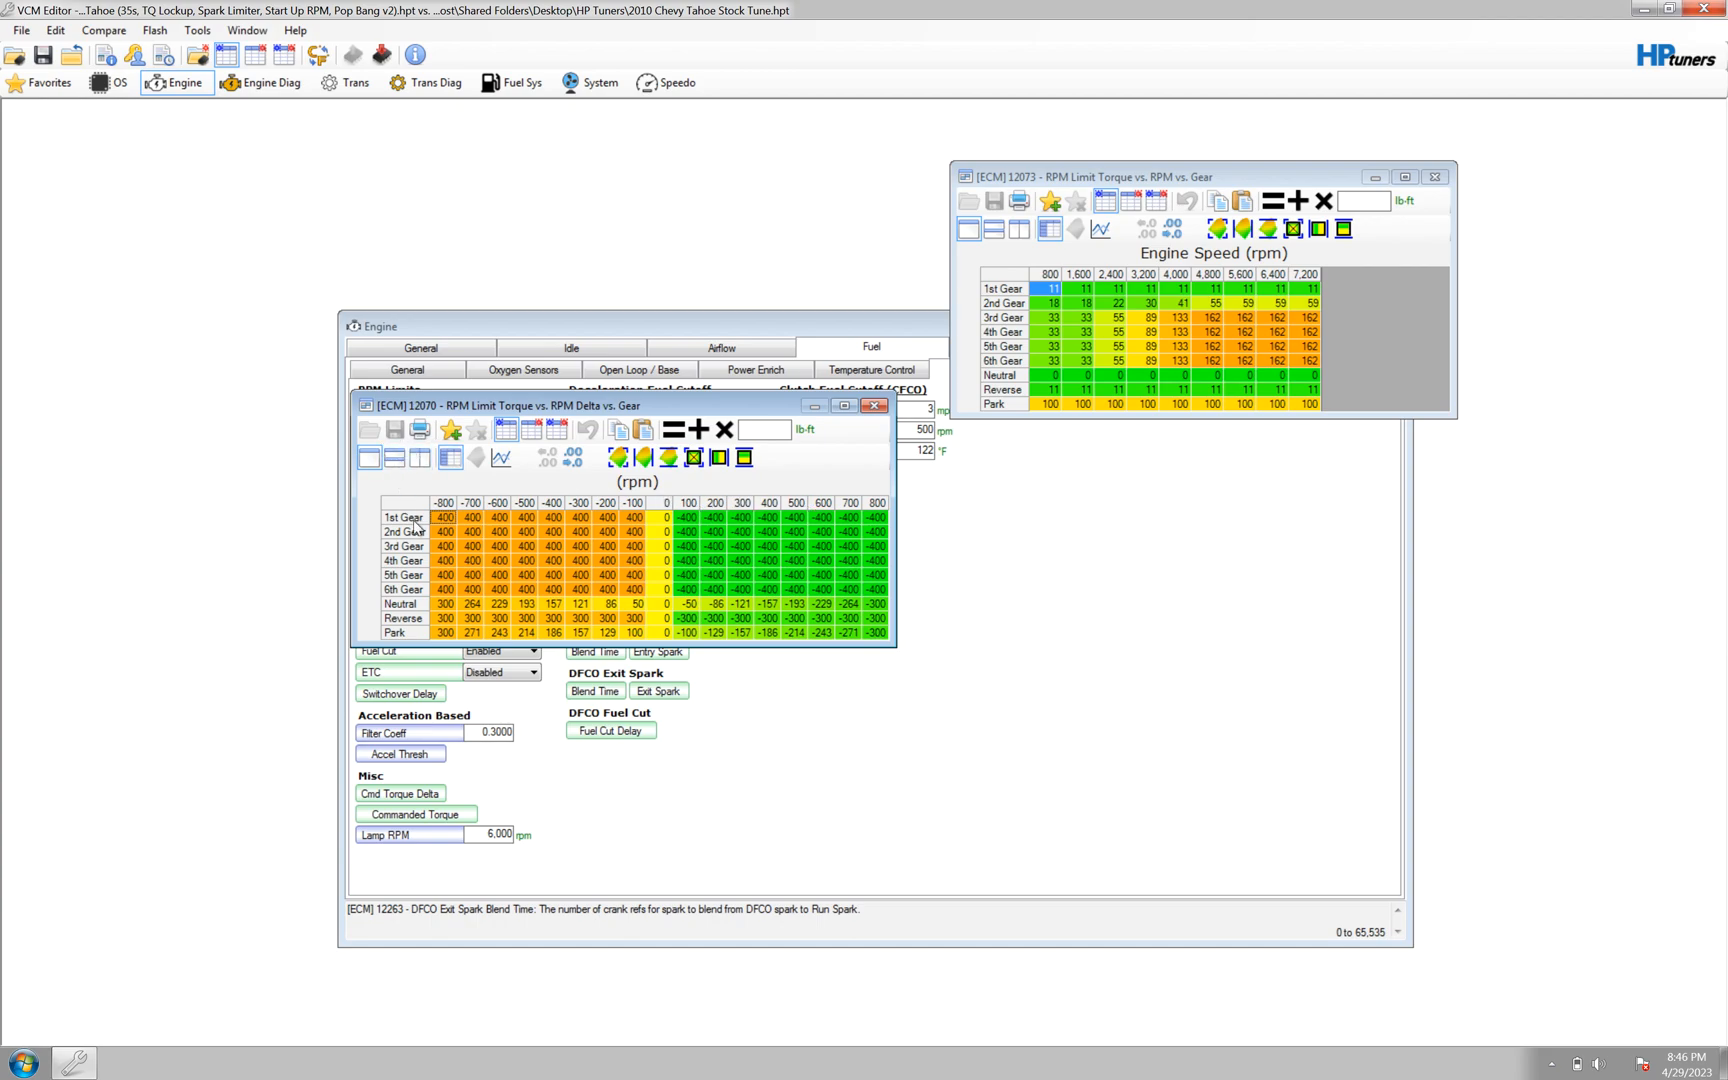
mouse_move(657, 507)
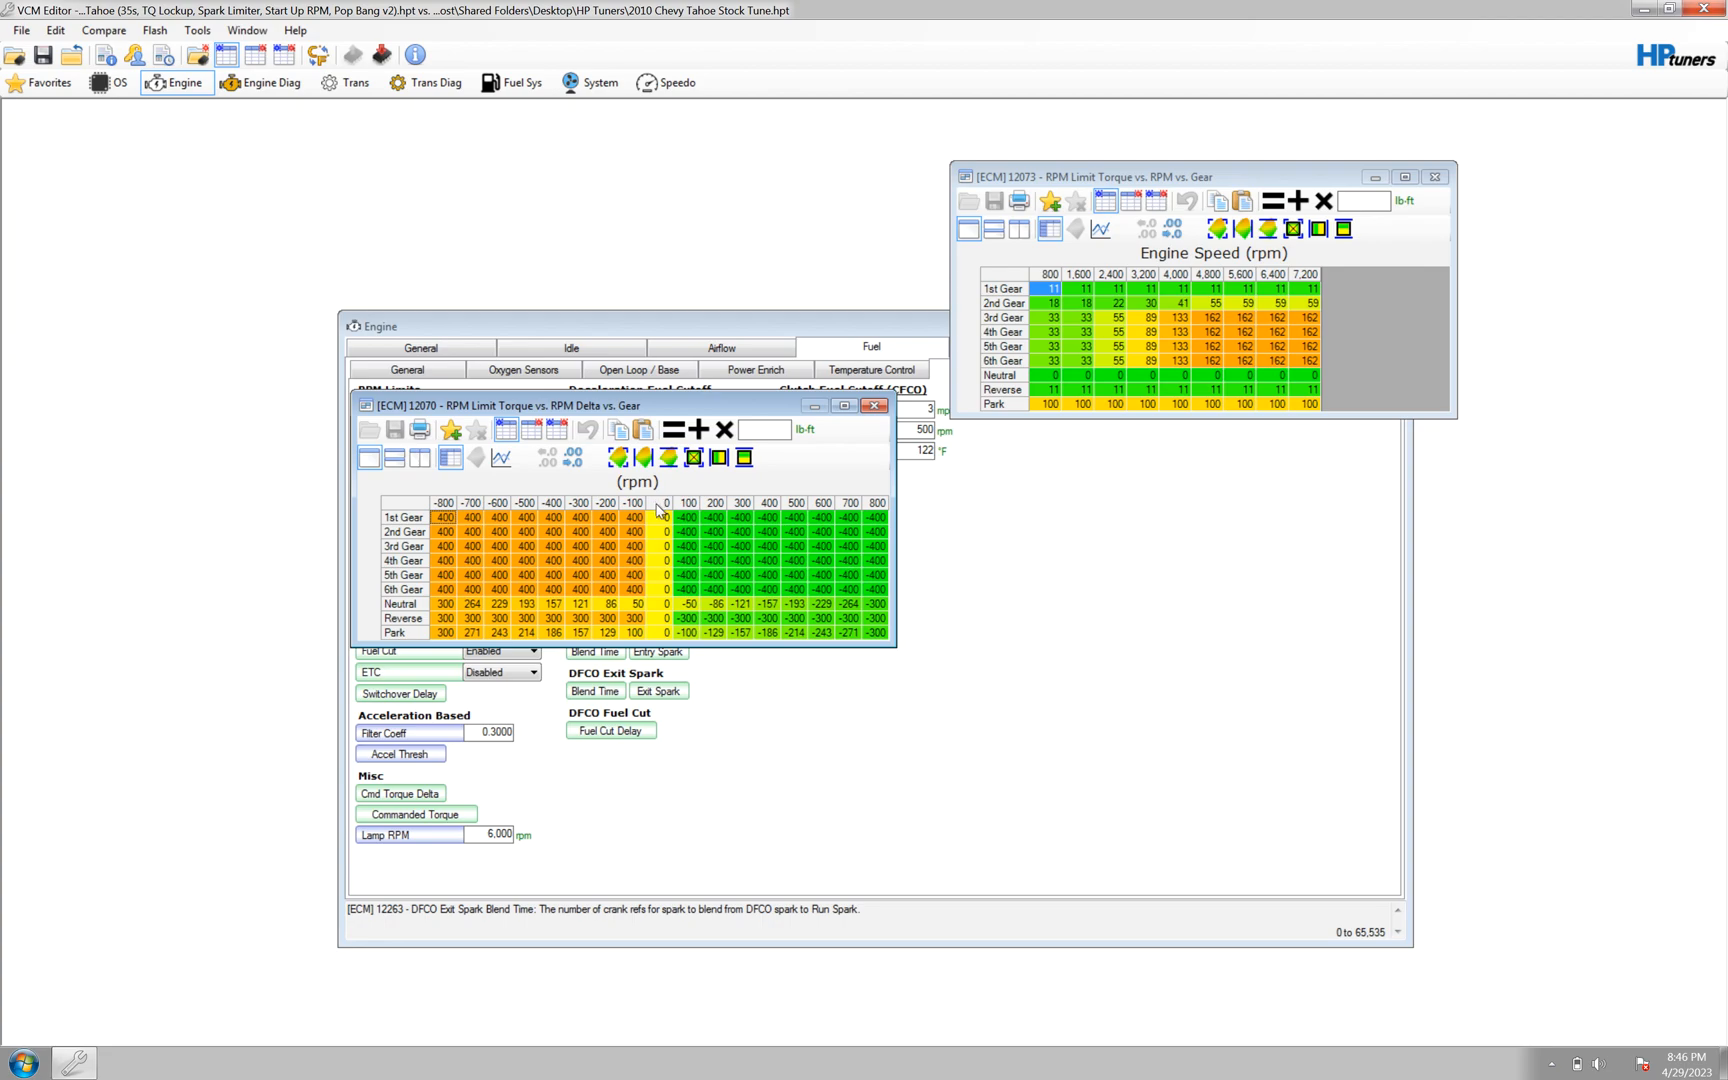
mouse_move(670, 519)
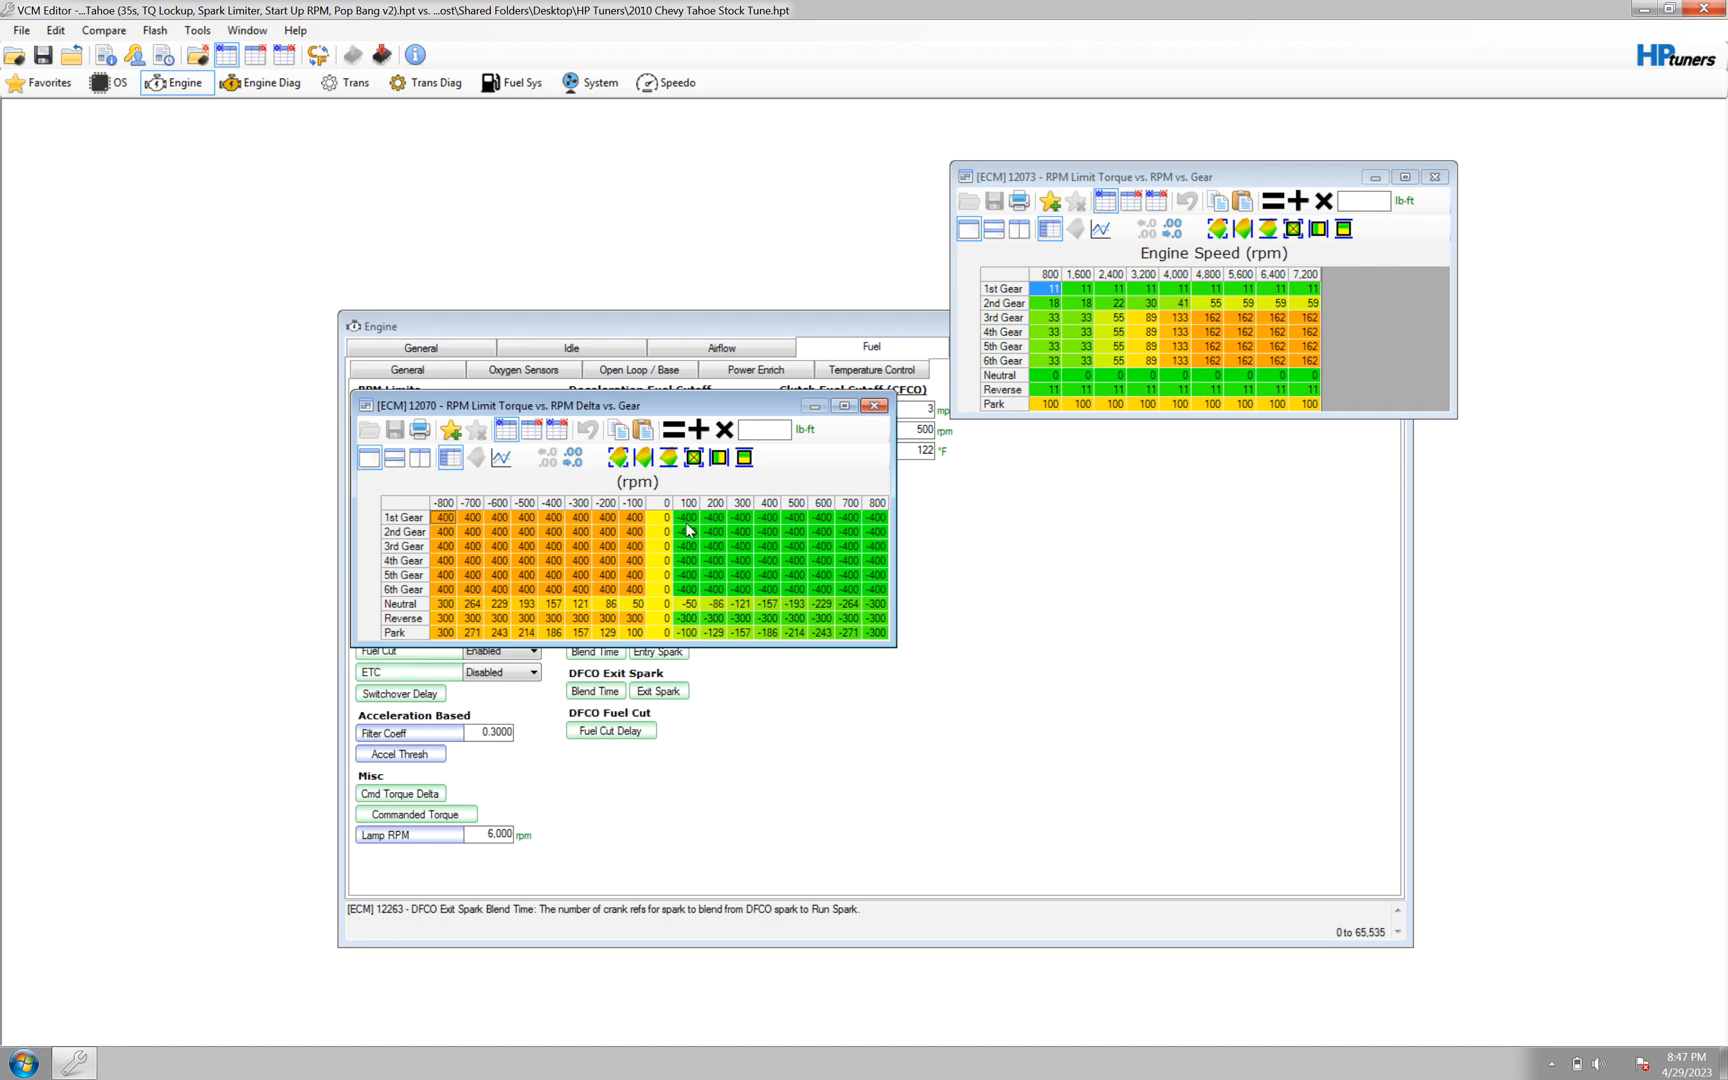
mouse_move(680, 532)
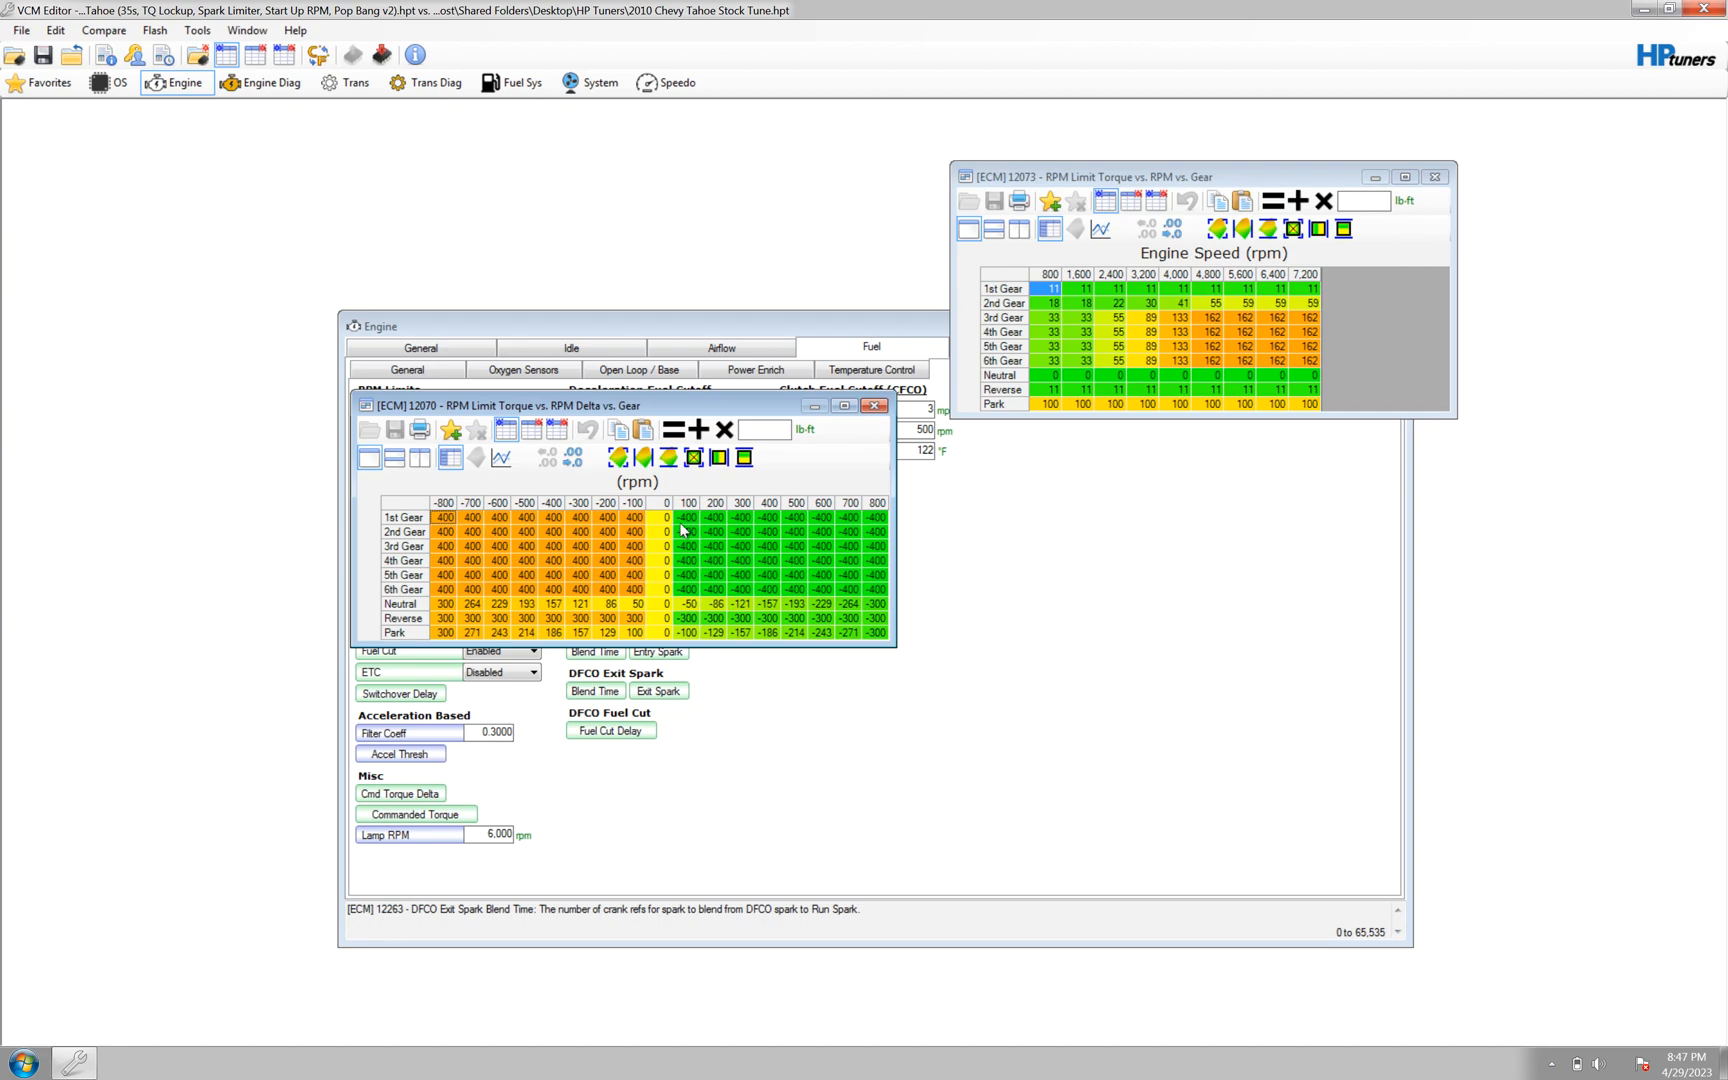
mouse_move(679, 529)
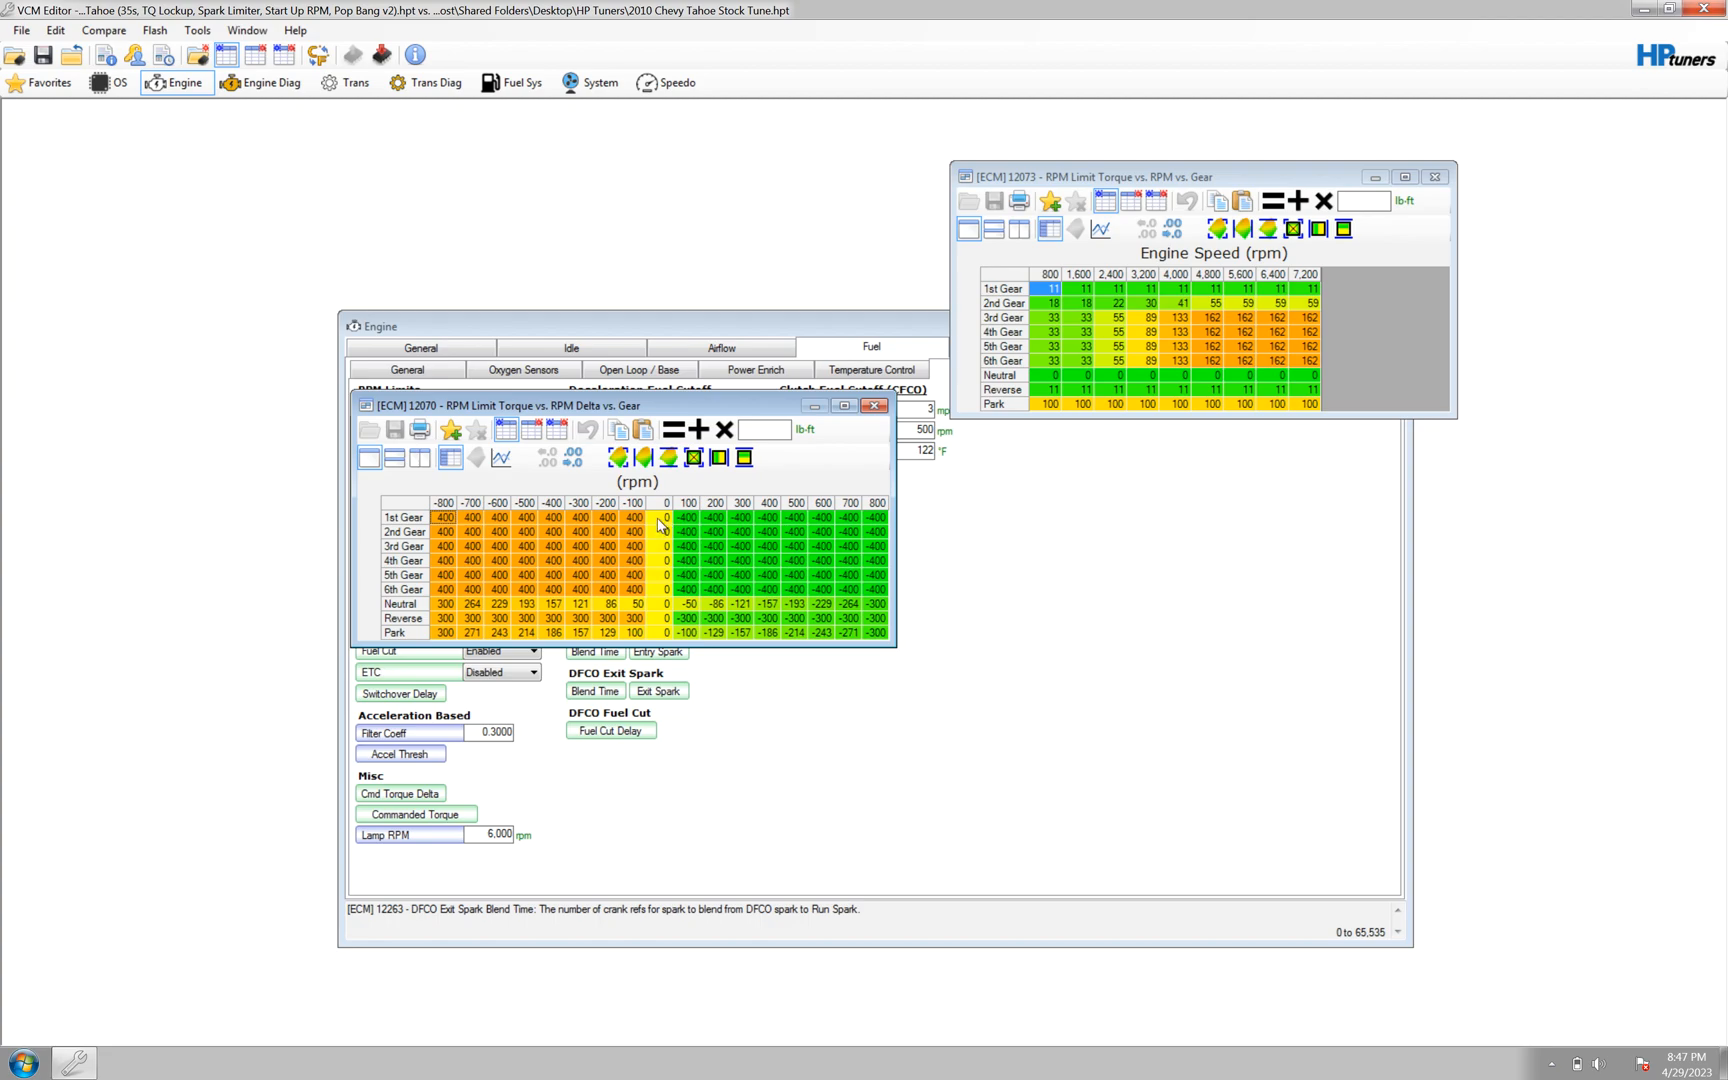
mouse_move(678, 527)
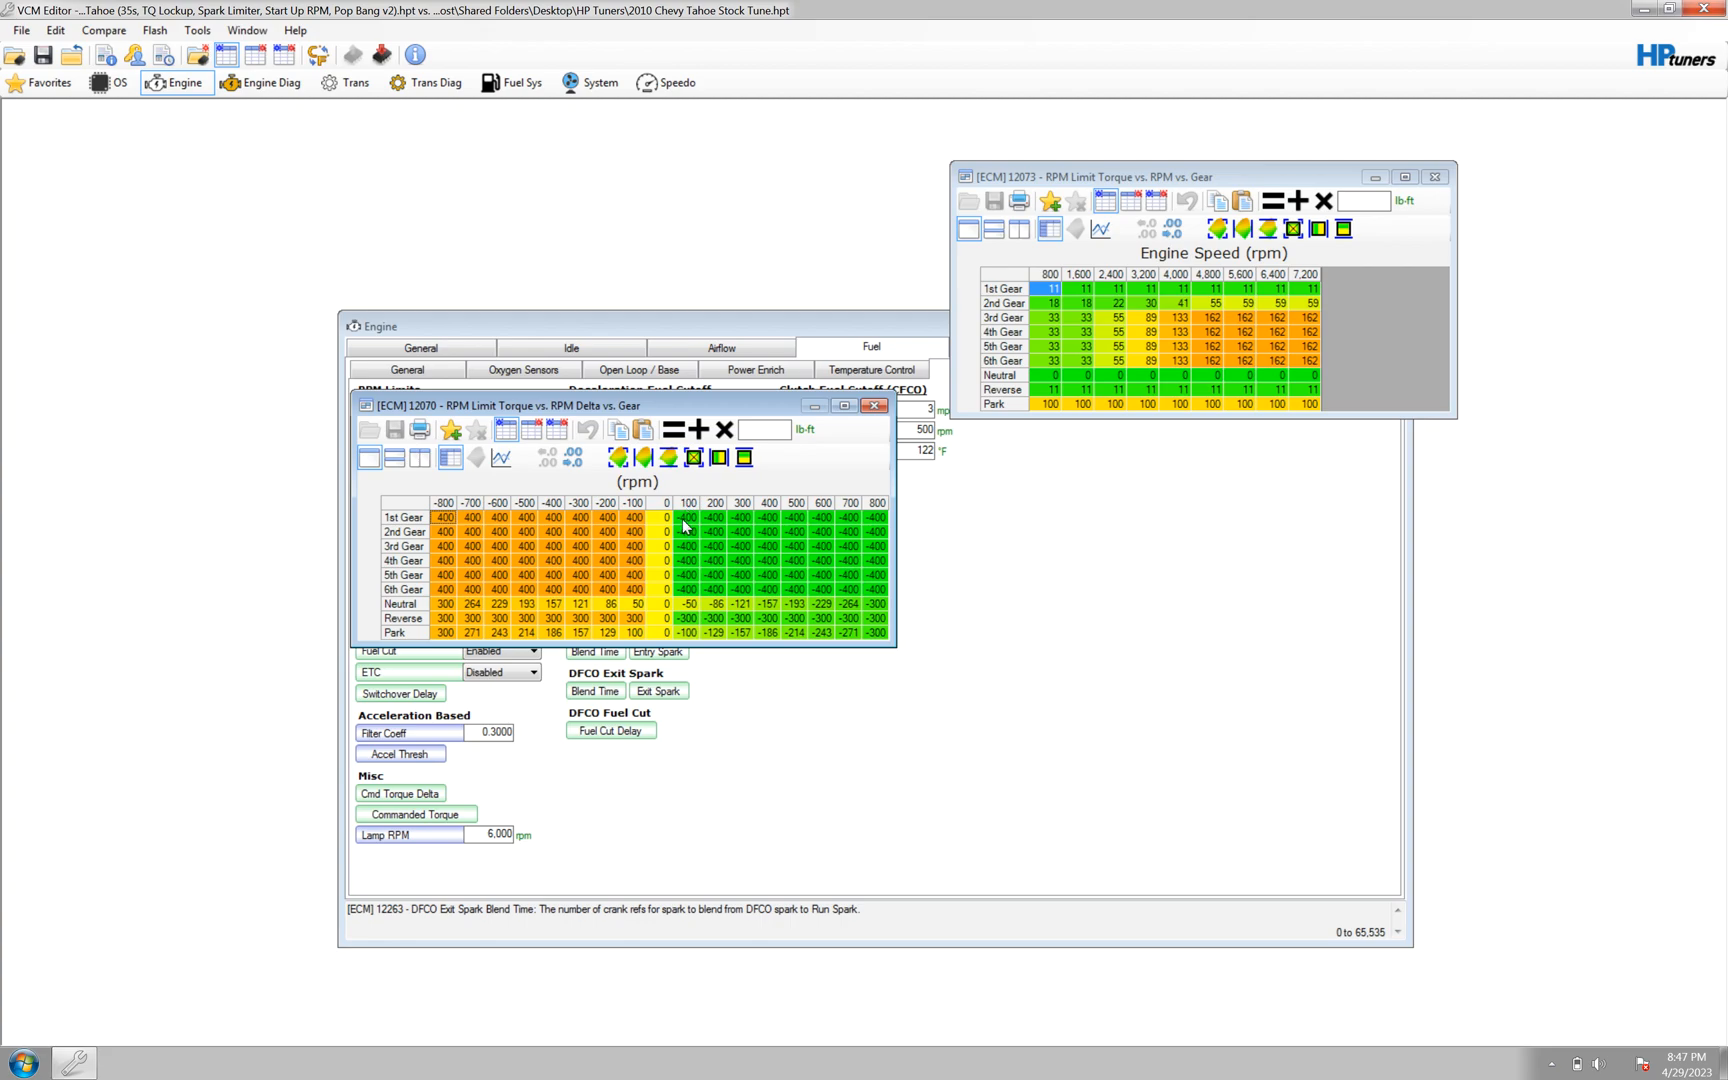
mouse_move(648, 528)
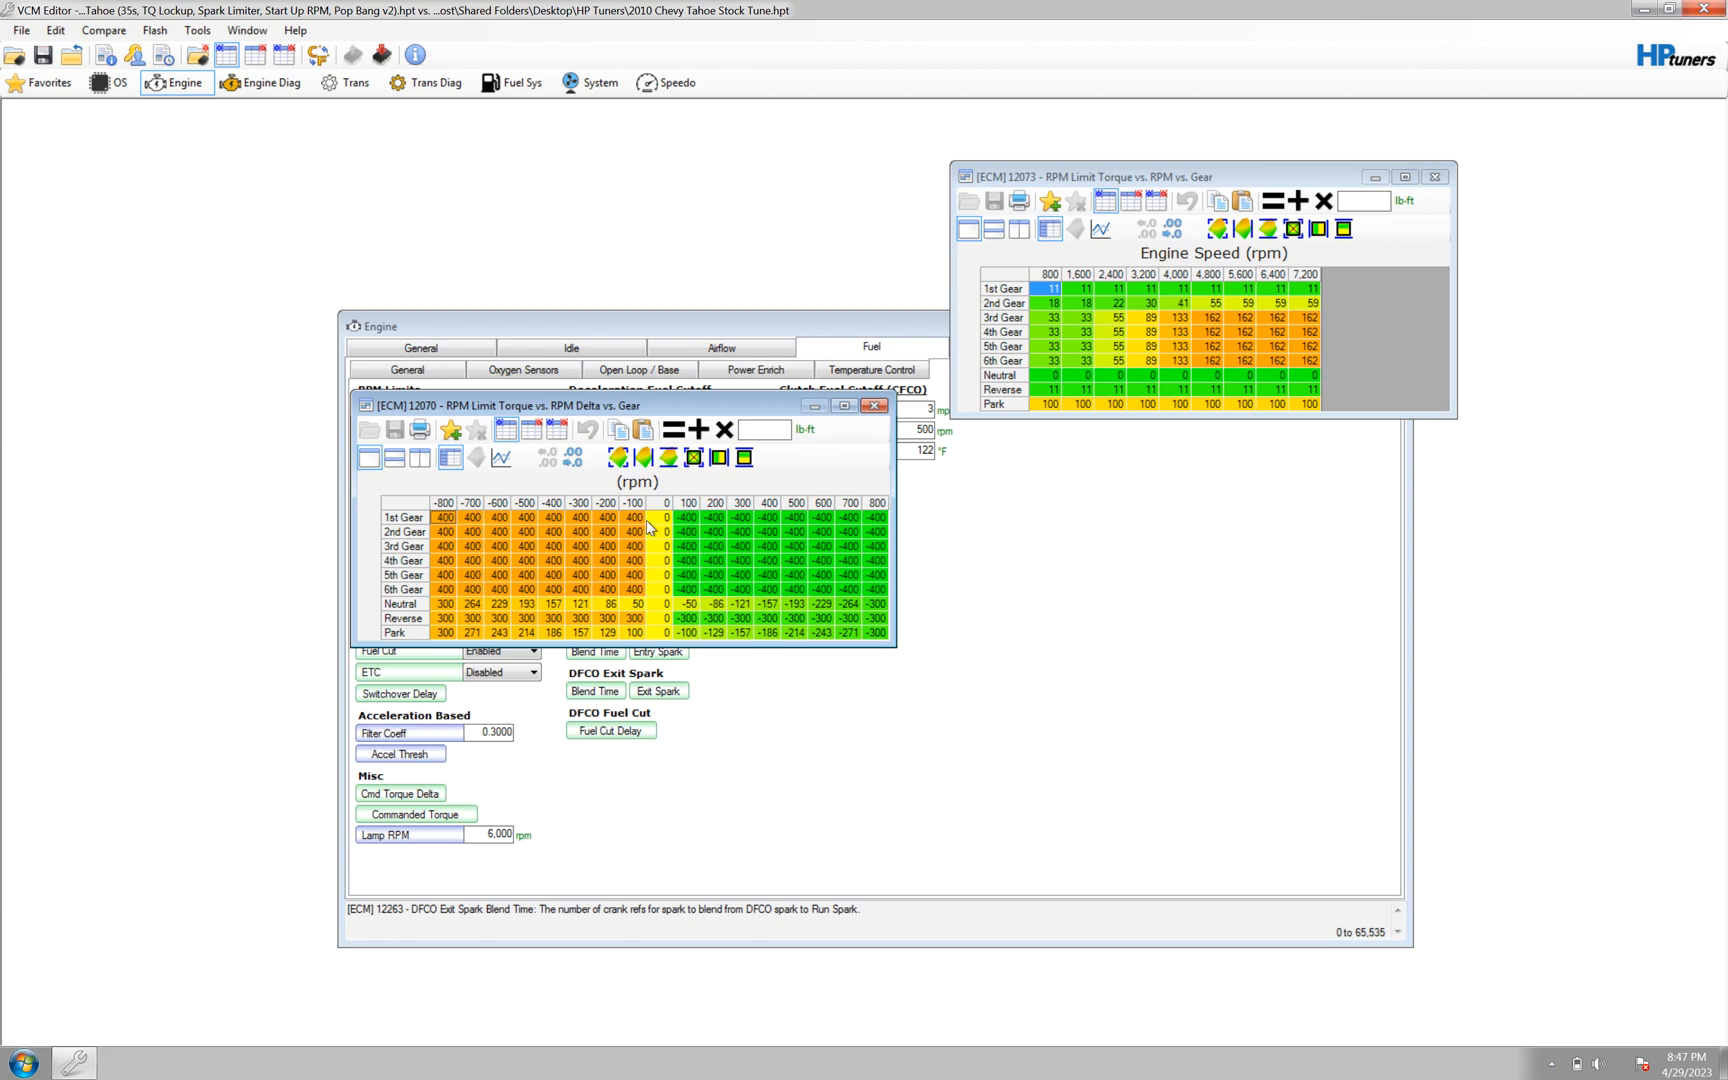
Inspect the RPM-limit torque tables; delta table reads 400 below limit, -400 above.
click(634, 517)
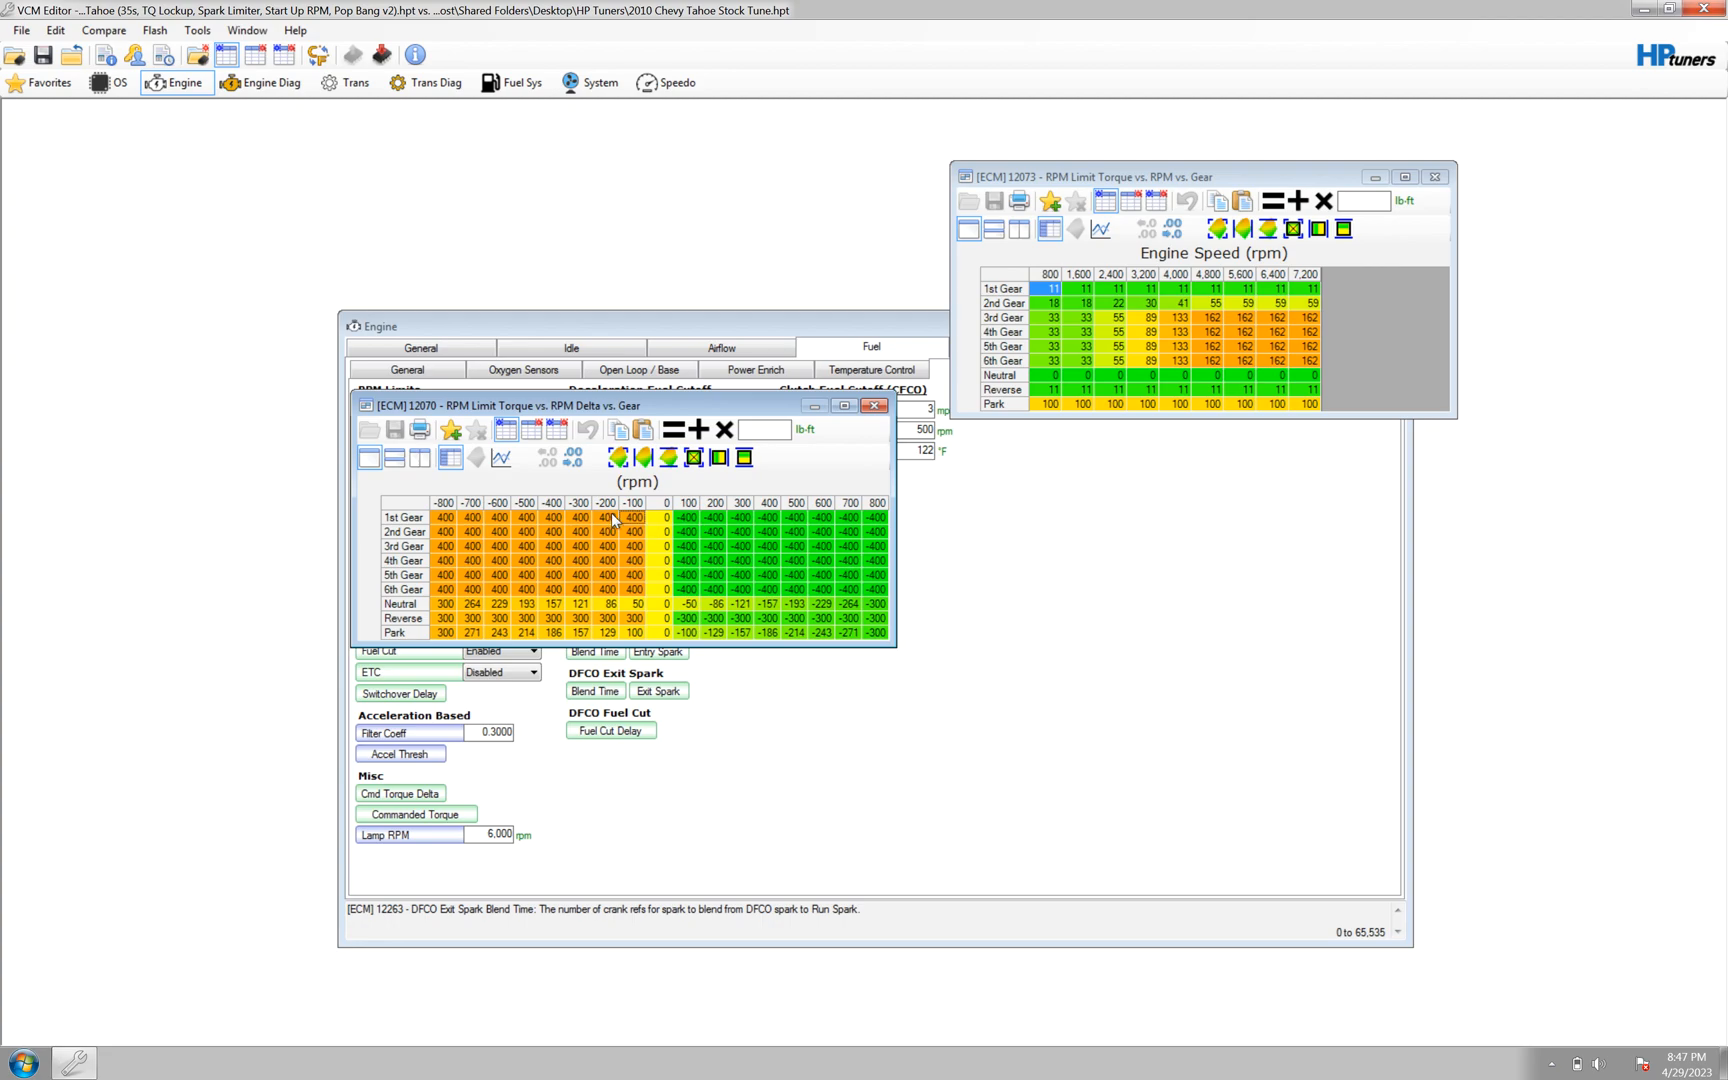
mouse_move(711, 542)
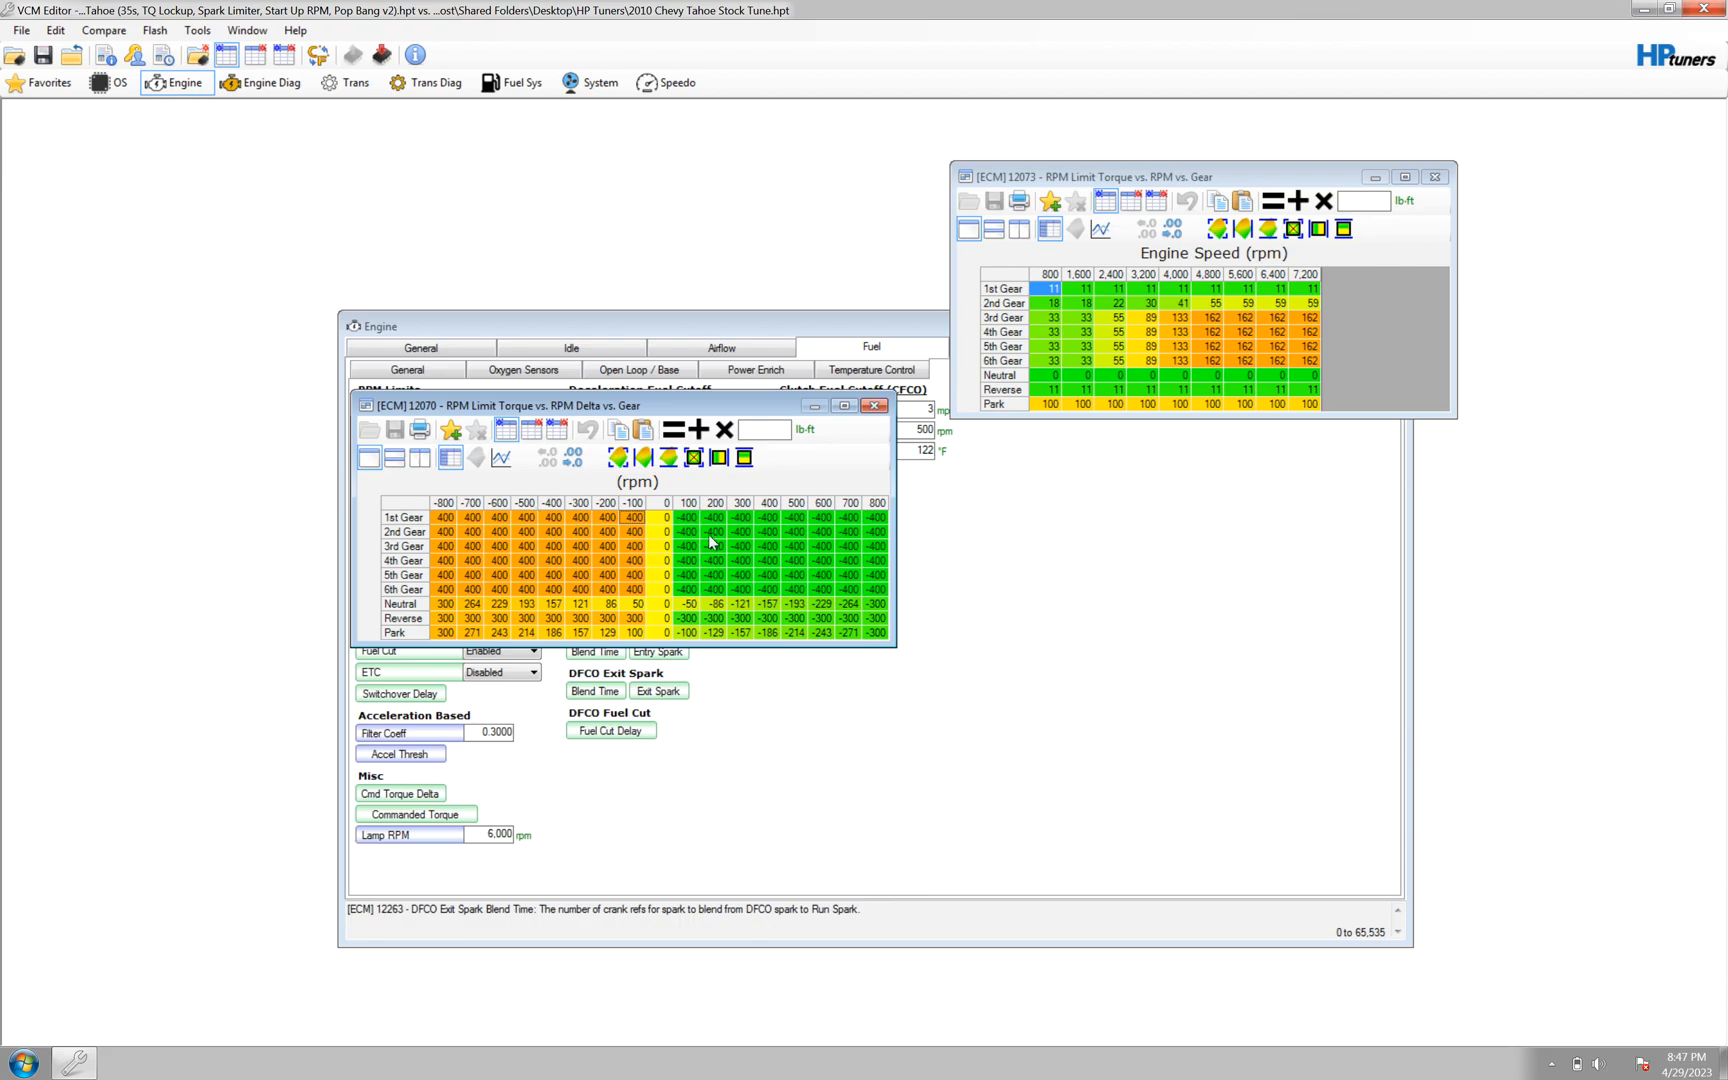
mouse_move(575, 503)
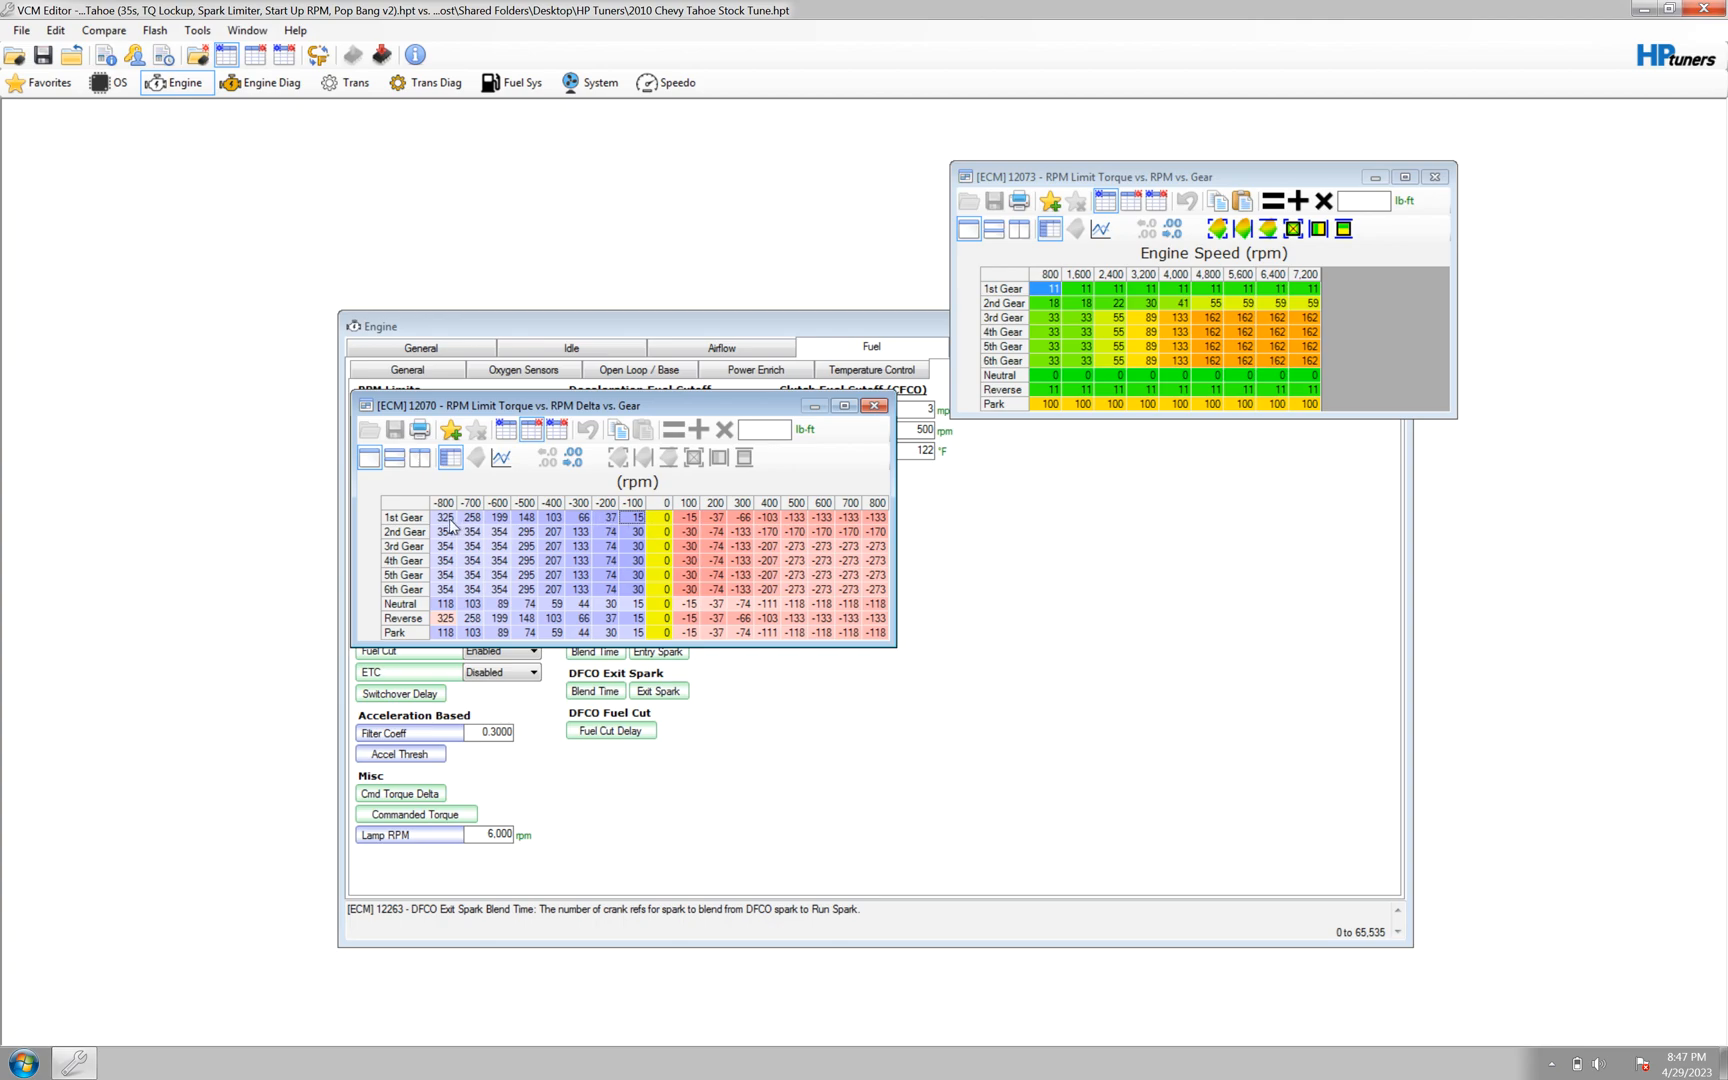
mouse_move(747, 530)
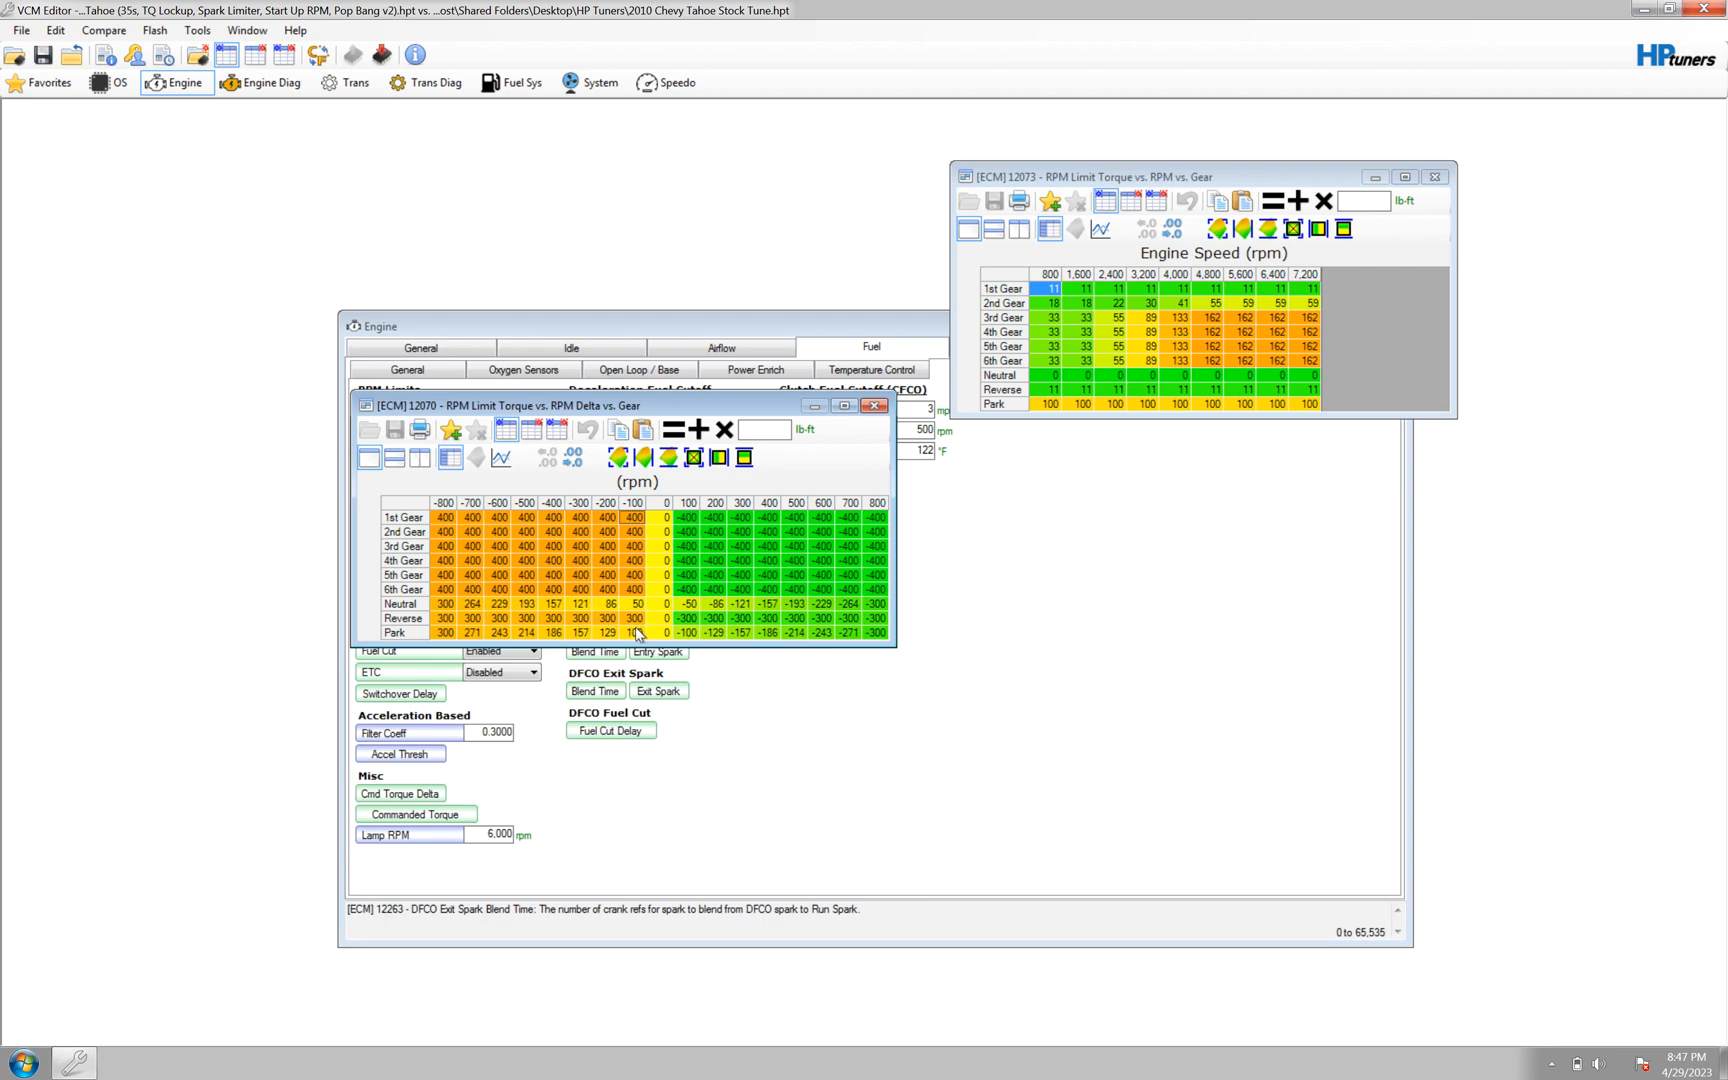
mouse_move(678, 639)
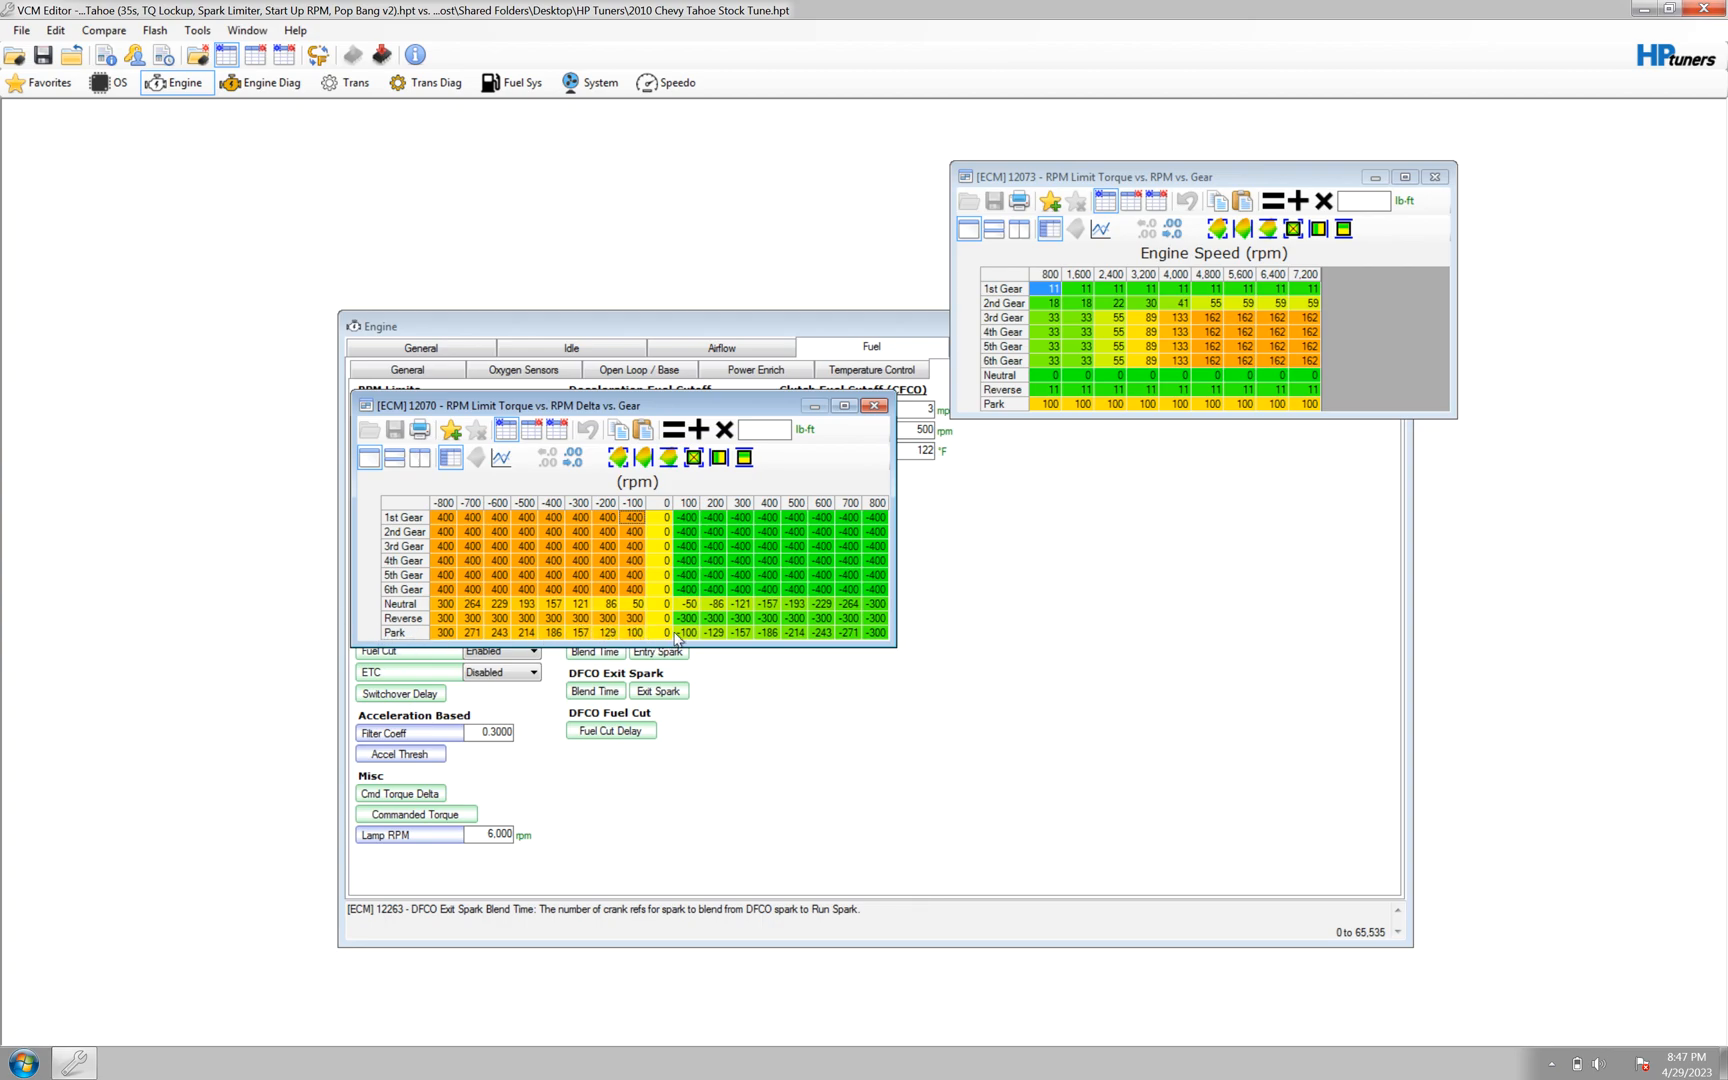
mouse_move(648, 529)
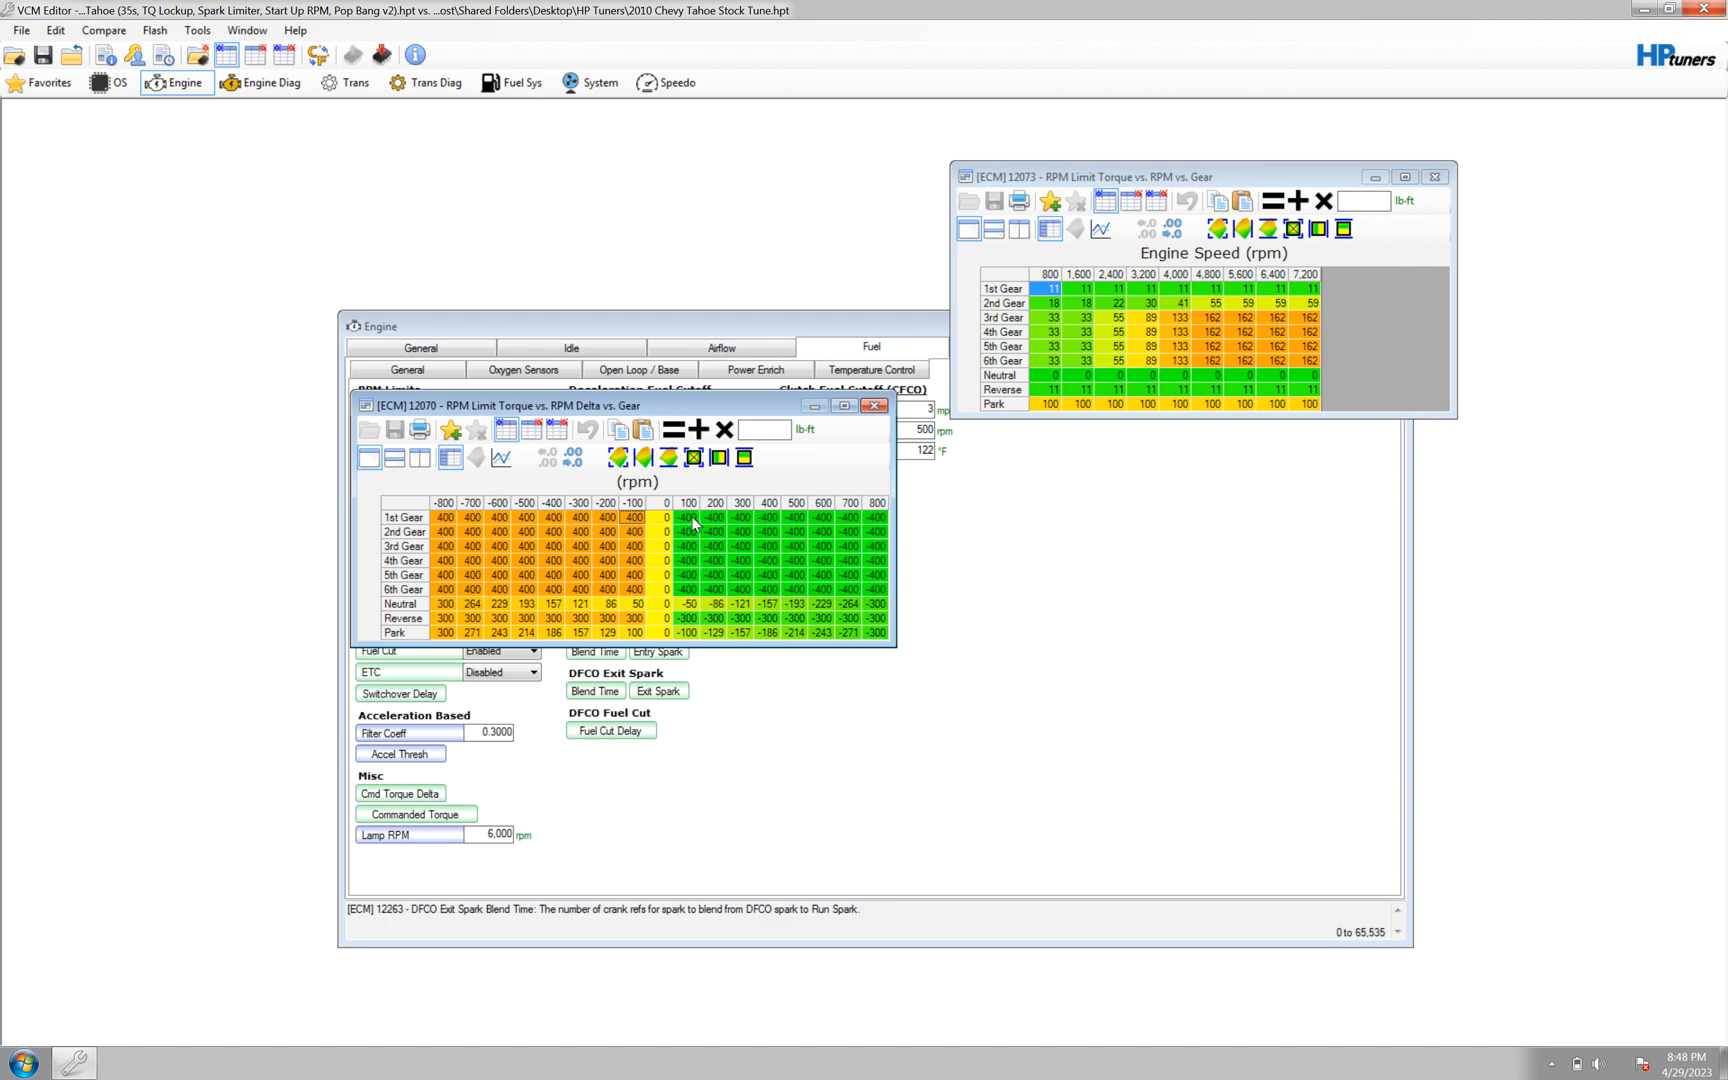
mouse_move(645, 518)
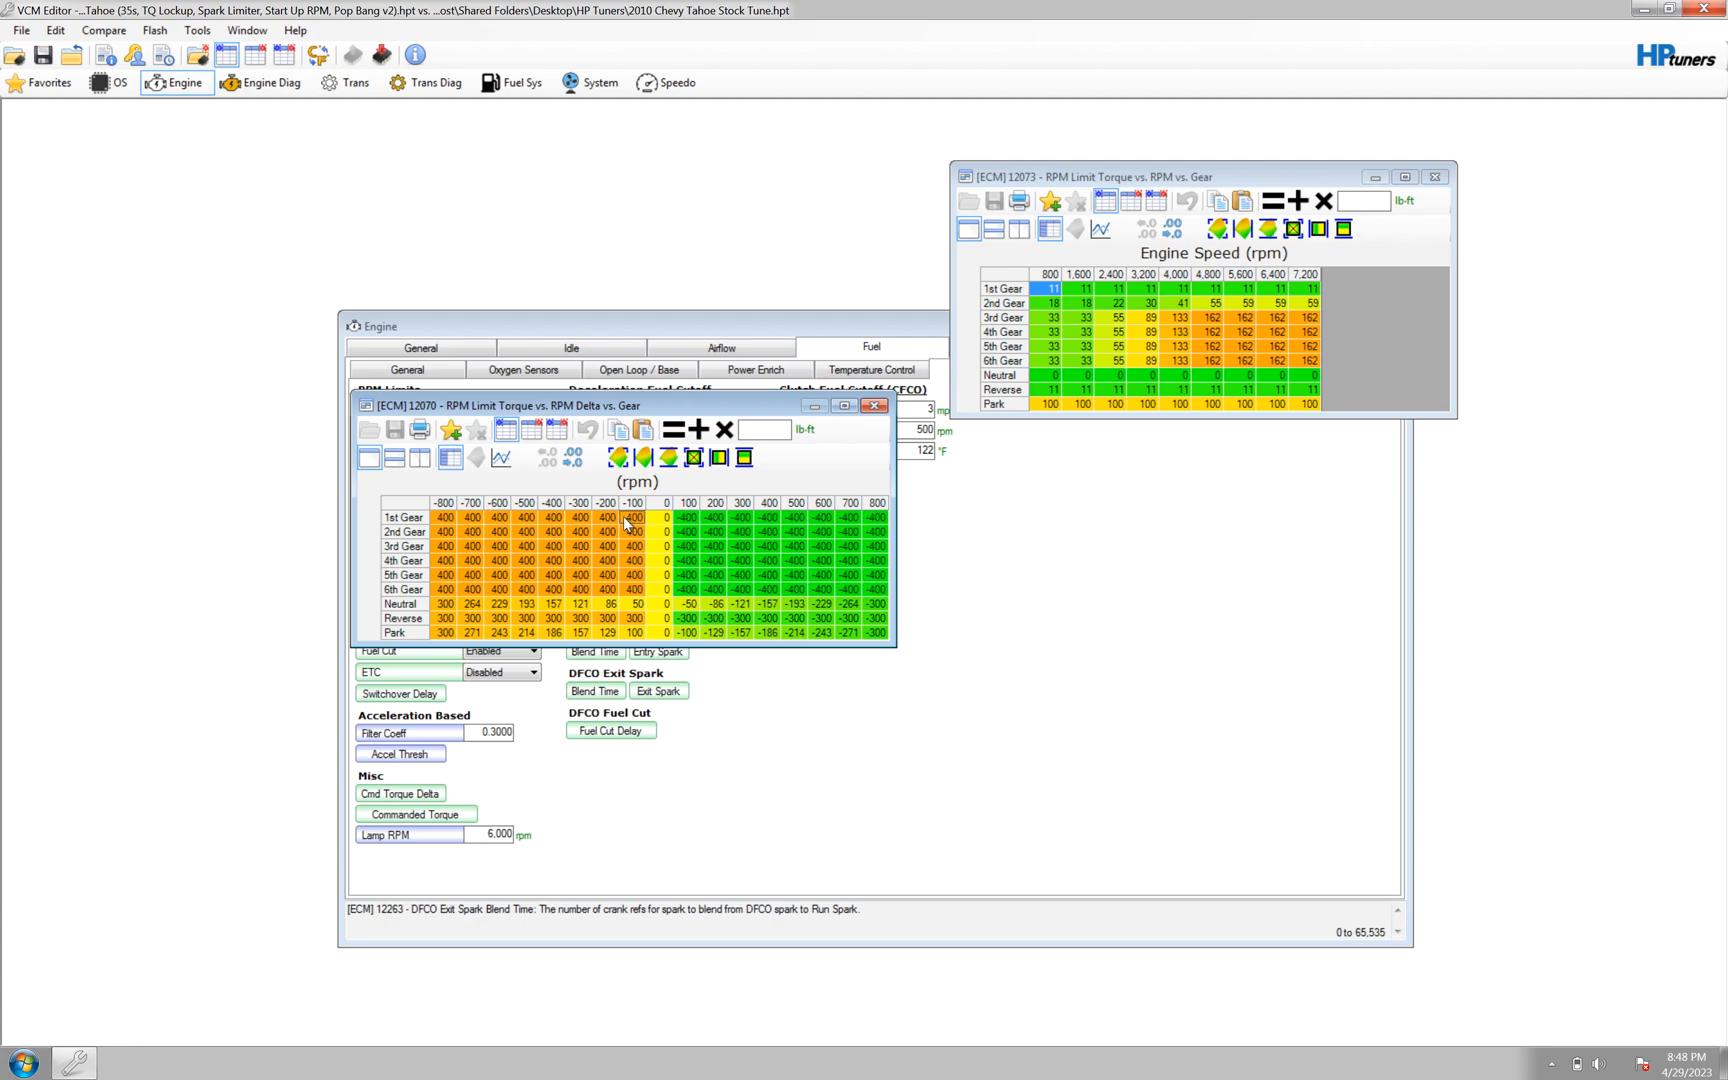
mouse_move(568, 519)
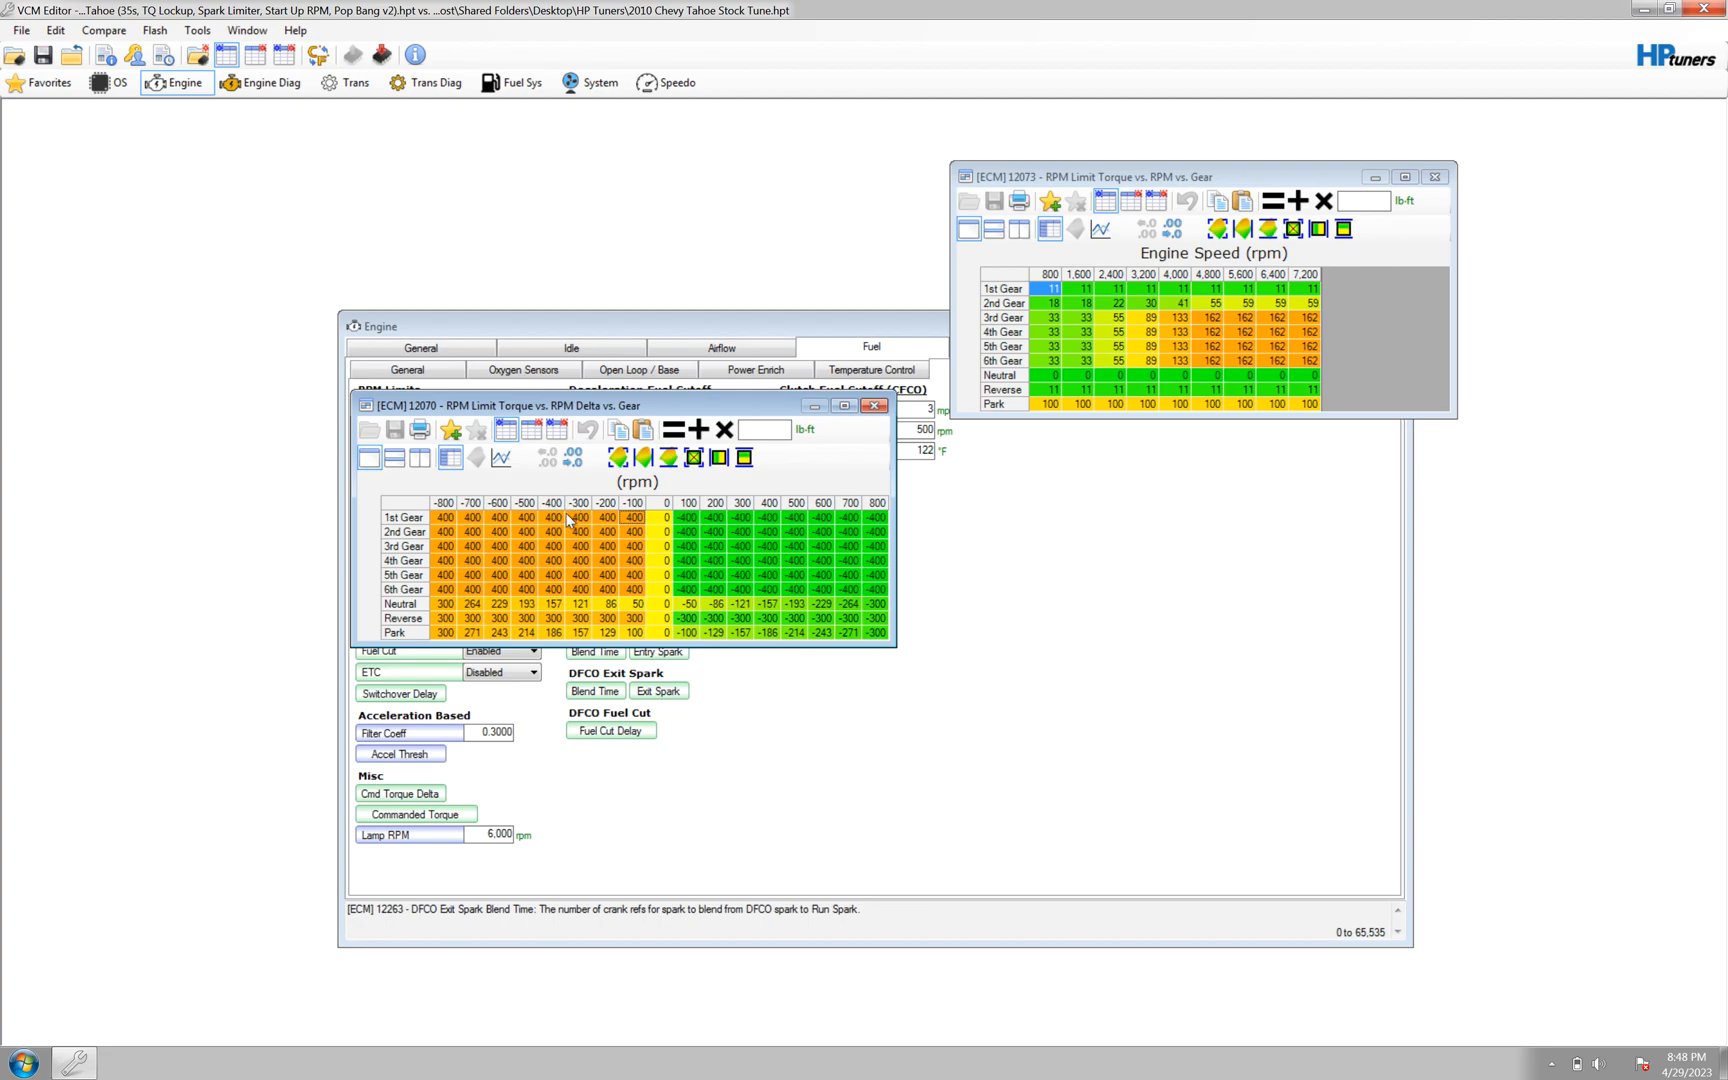
mouse_move(590, 528)
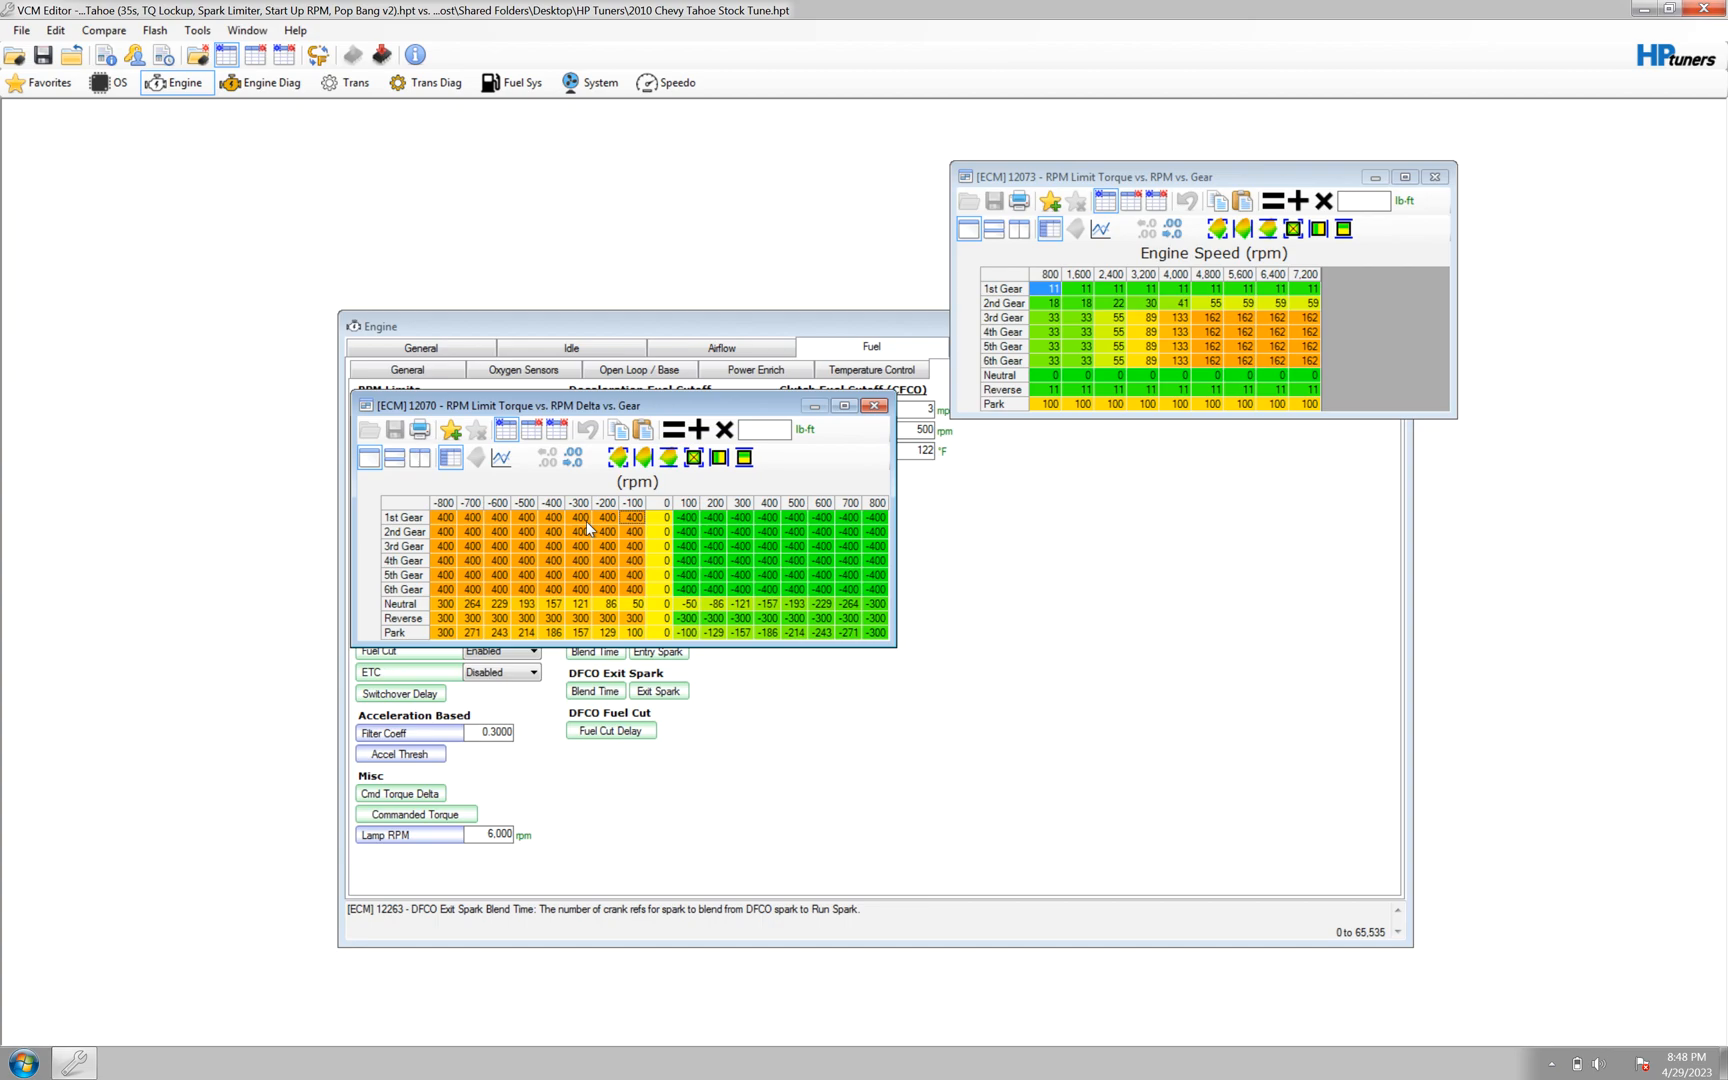
mouse_move(641, 517)
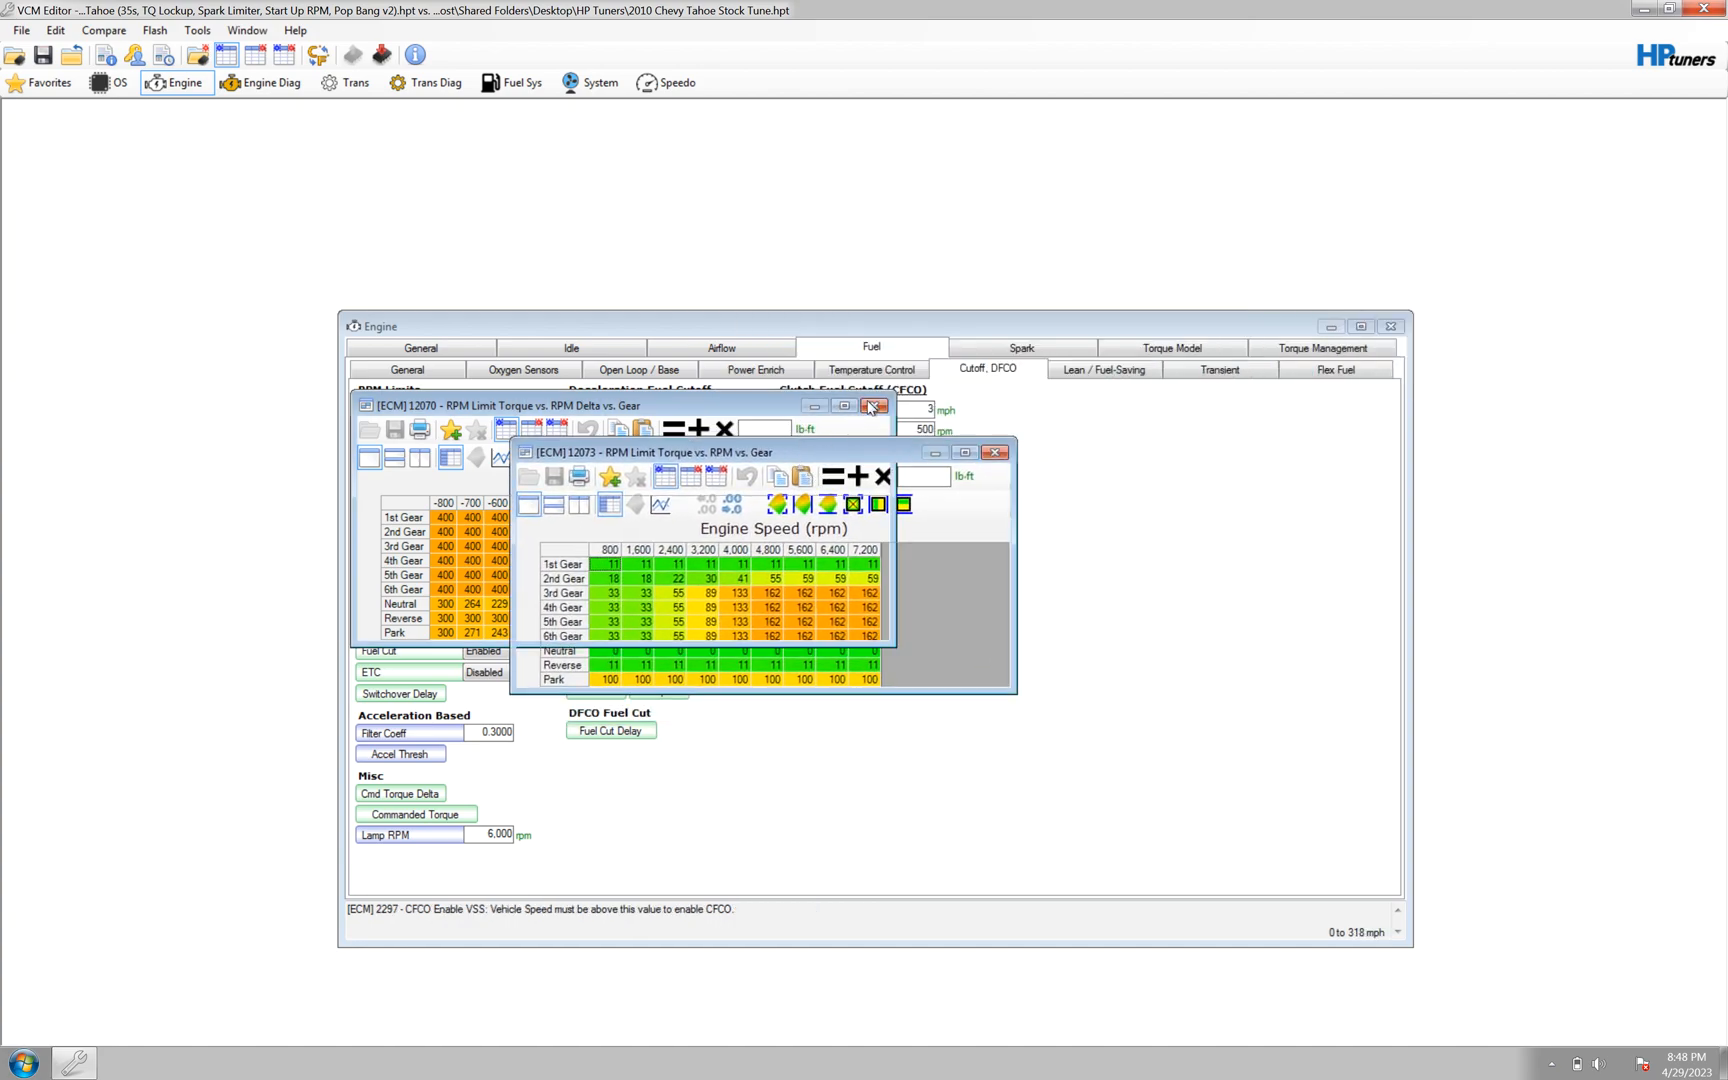
Close the torque vs RPM delta table and turn on Show Compare for table 12073.
click(871, 407)
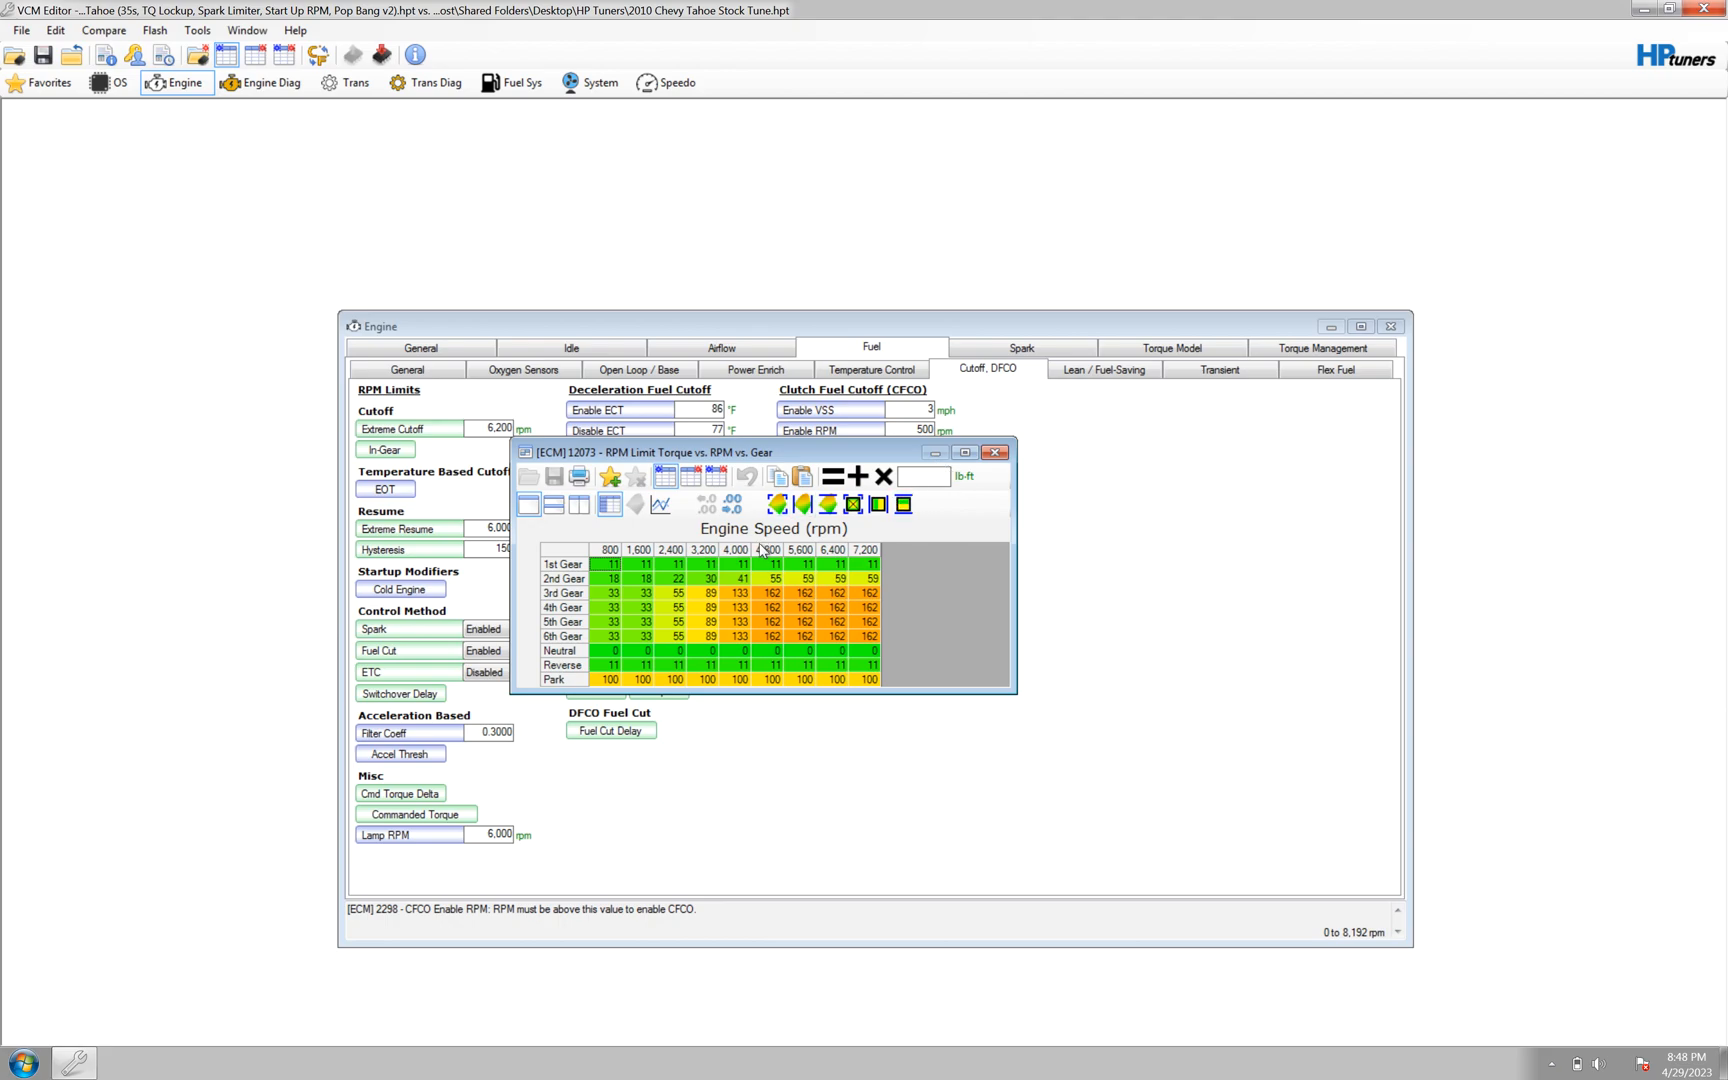
mouse_move(746, 542)
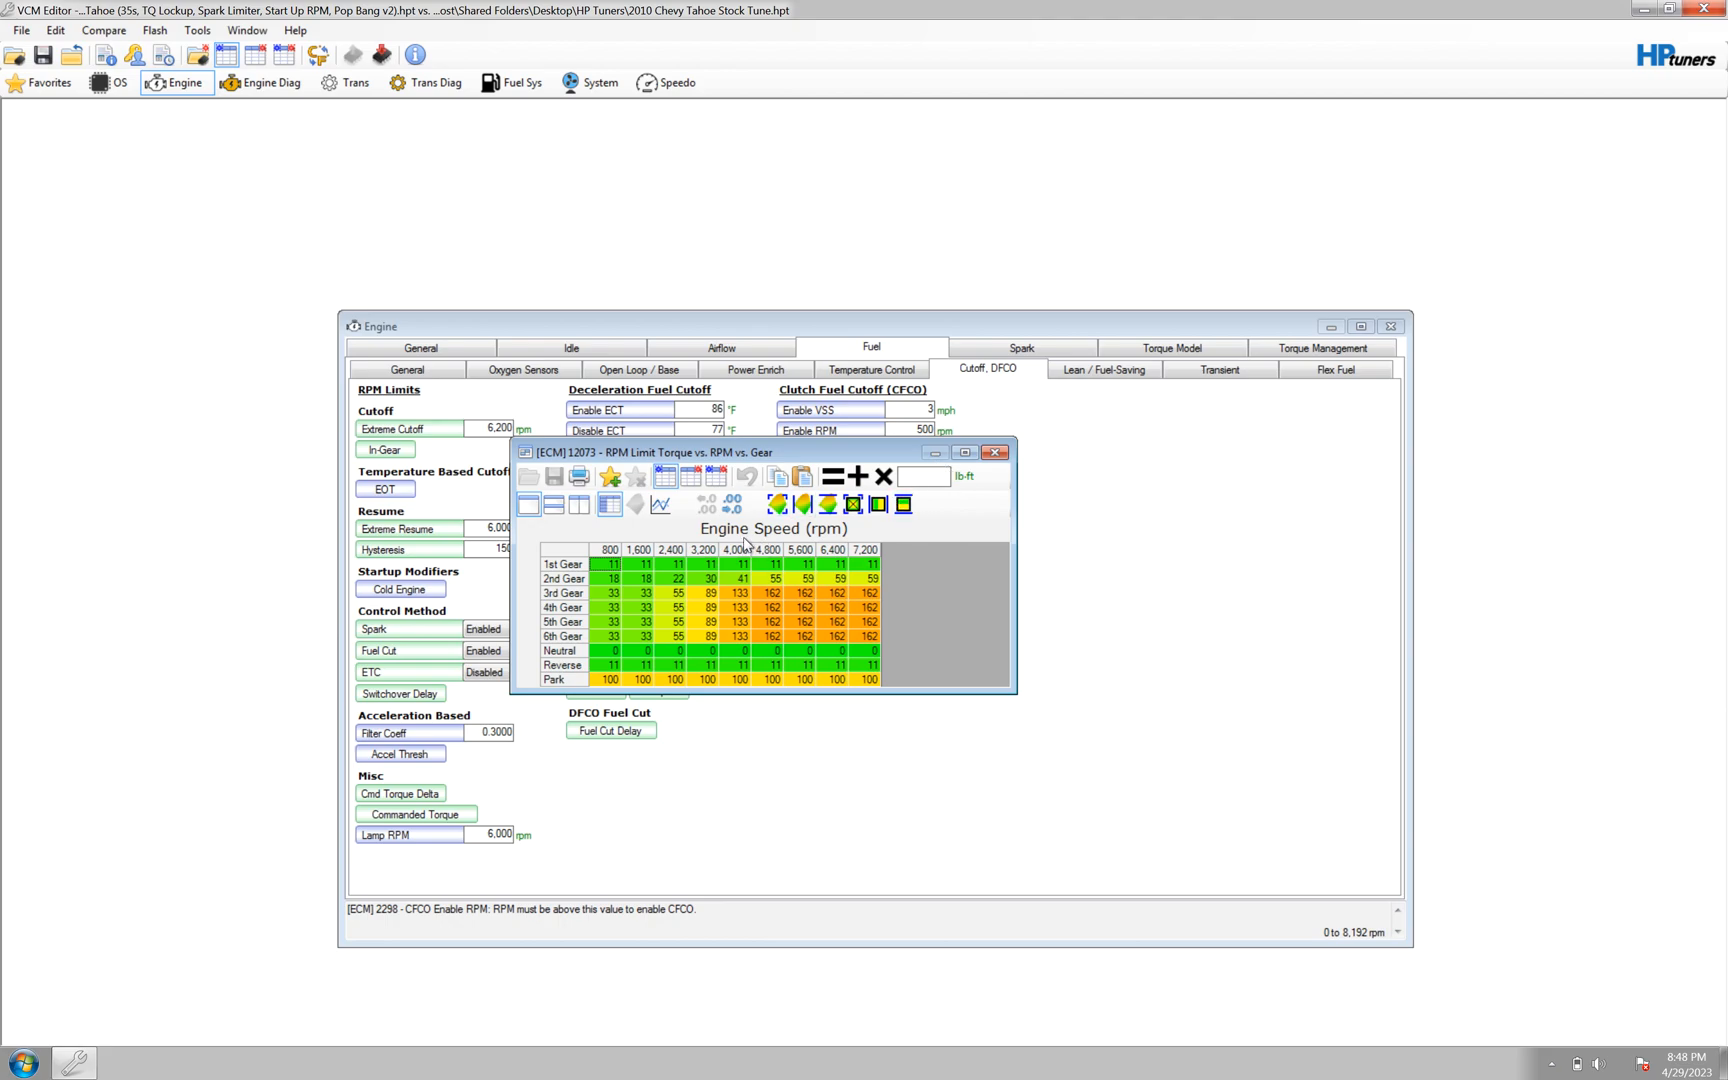
mouse_move(813, 542)
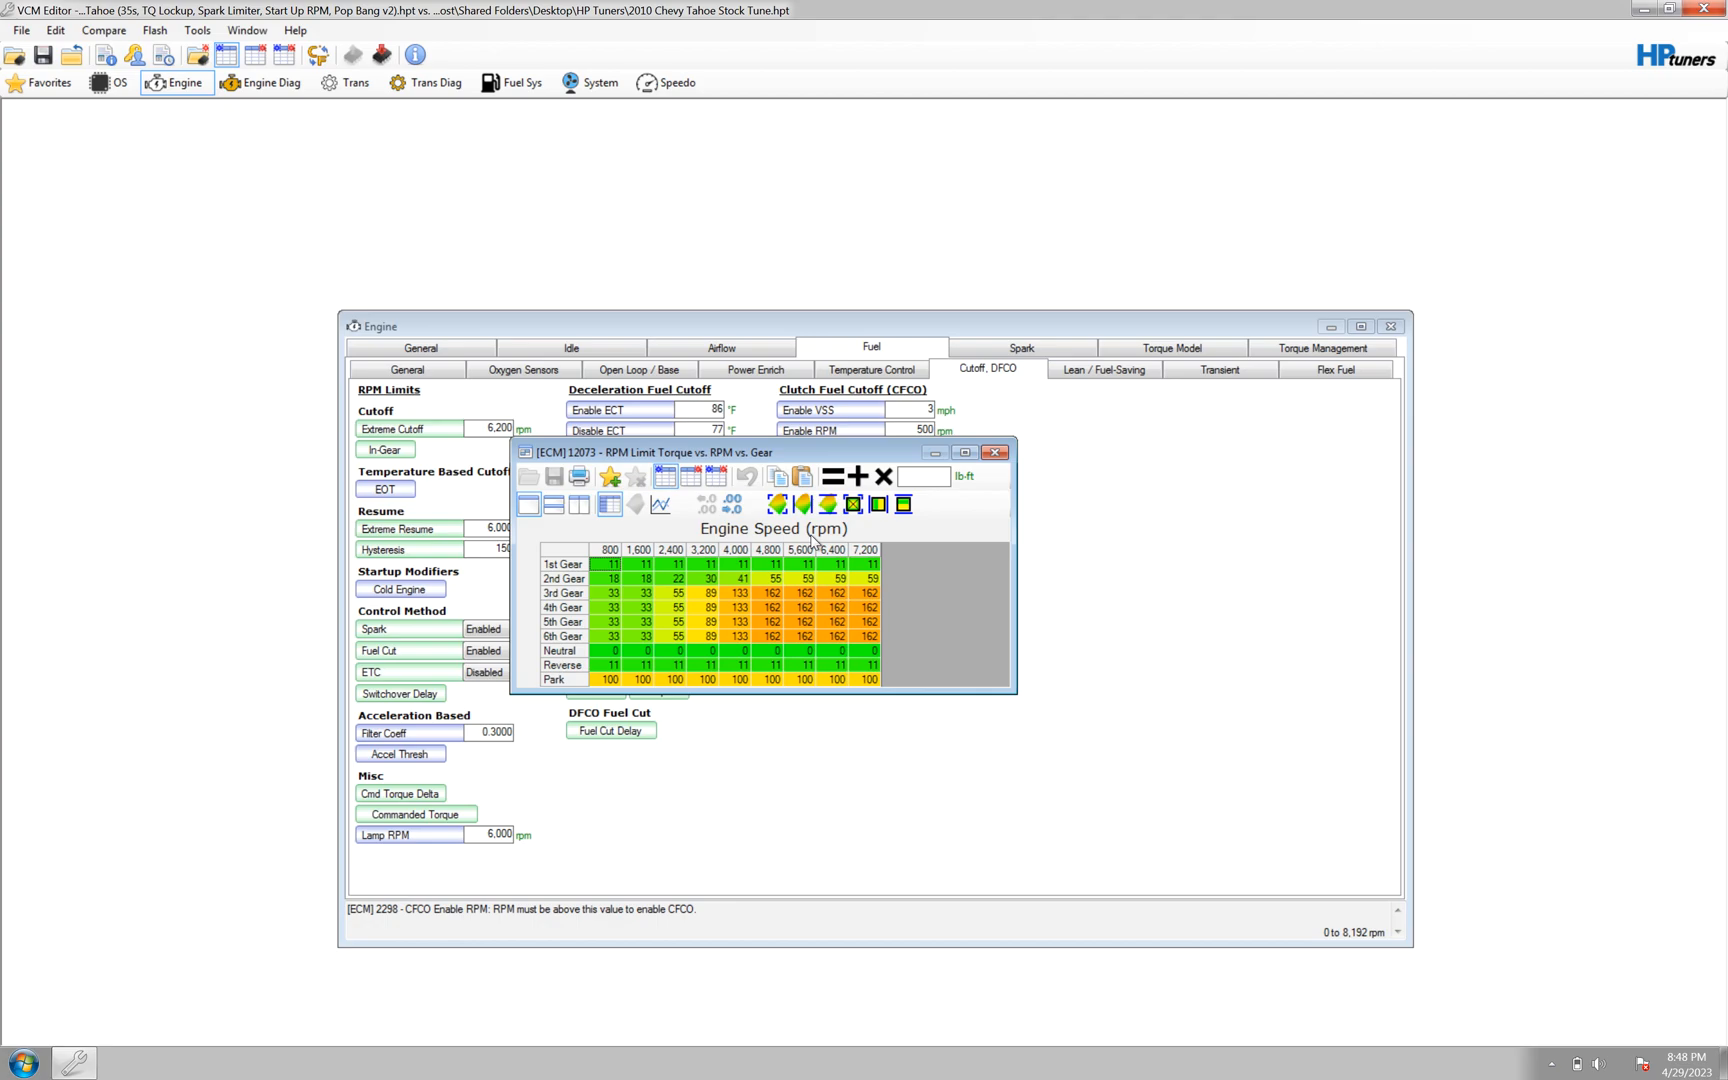
click(613, 593)
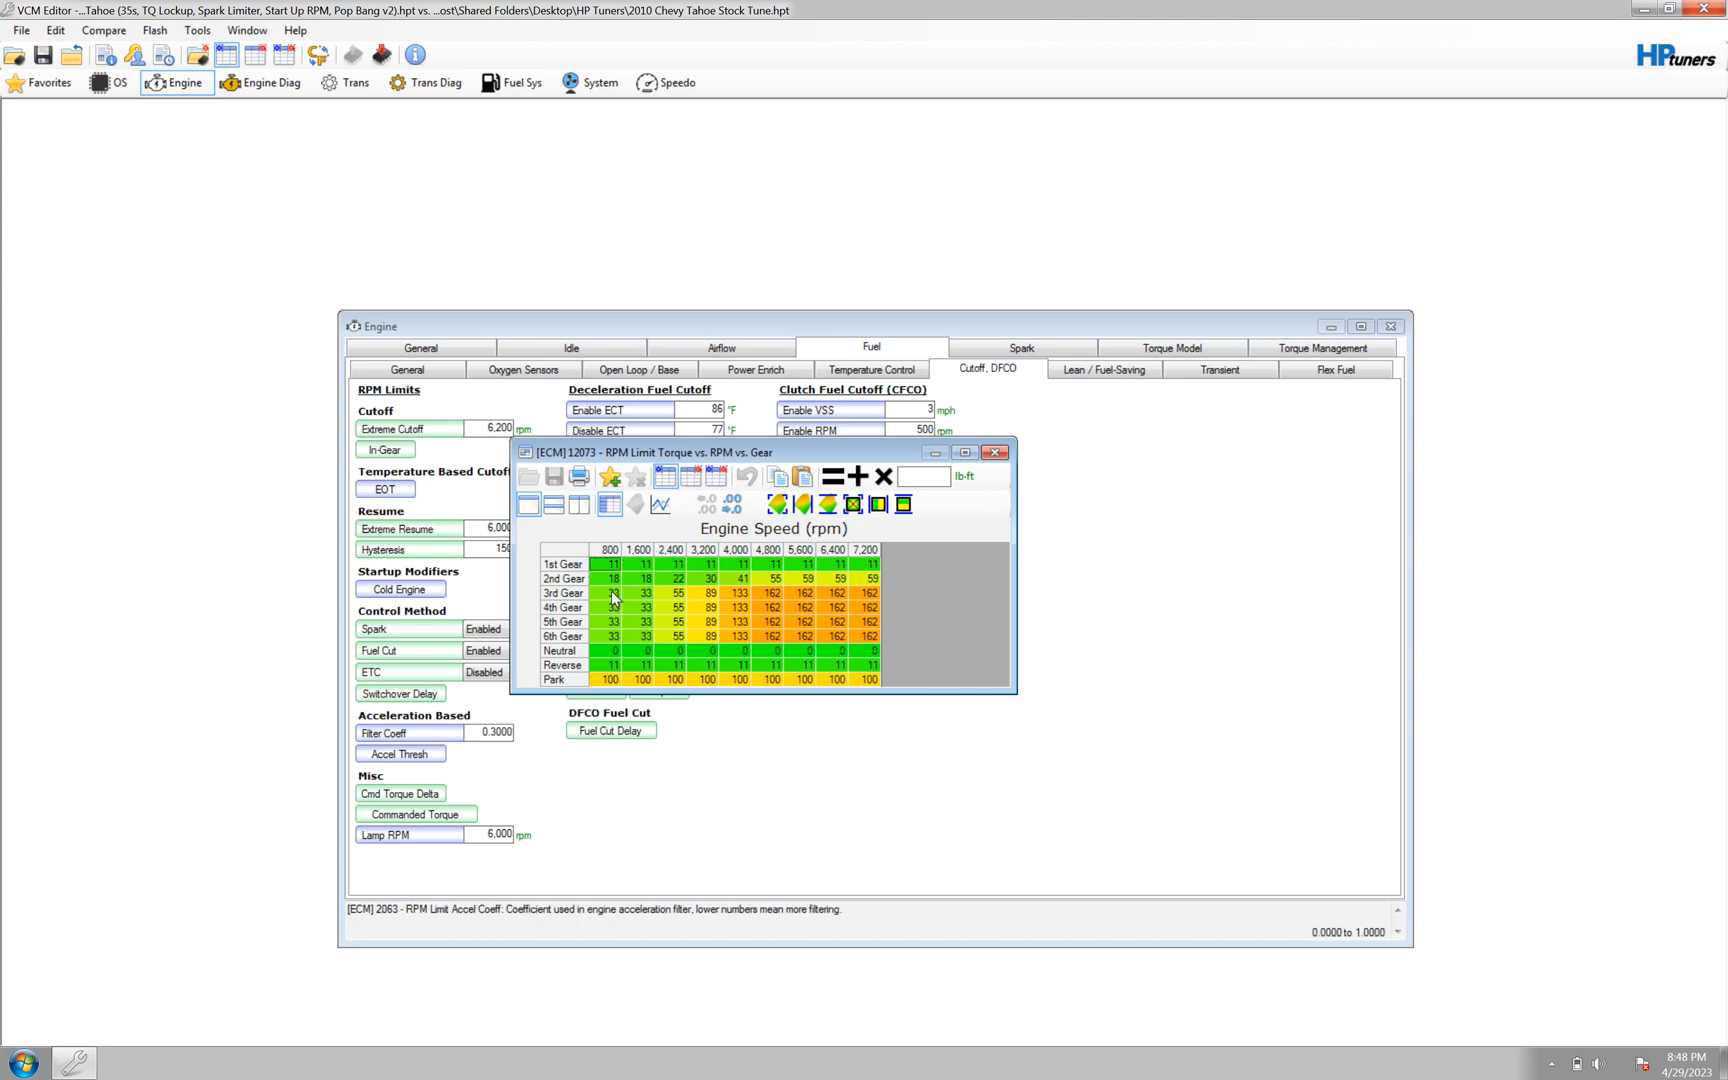
mouse_move(871, 565)
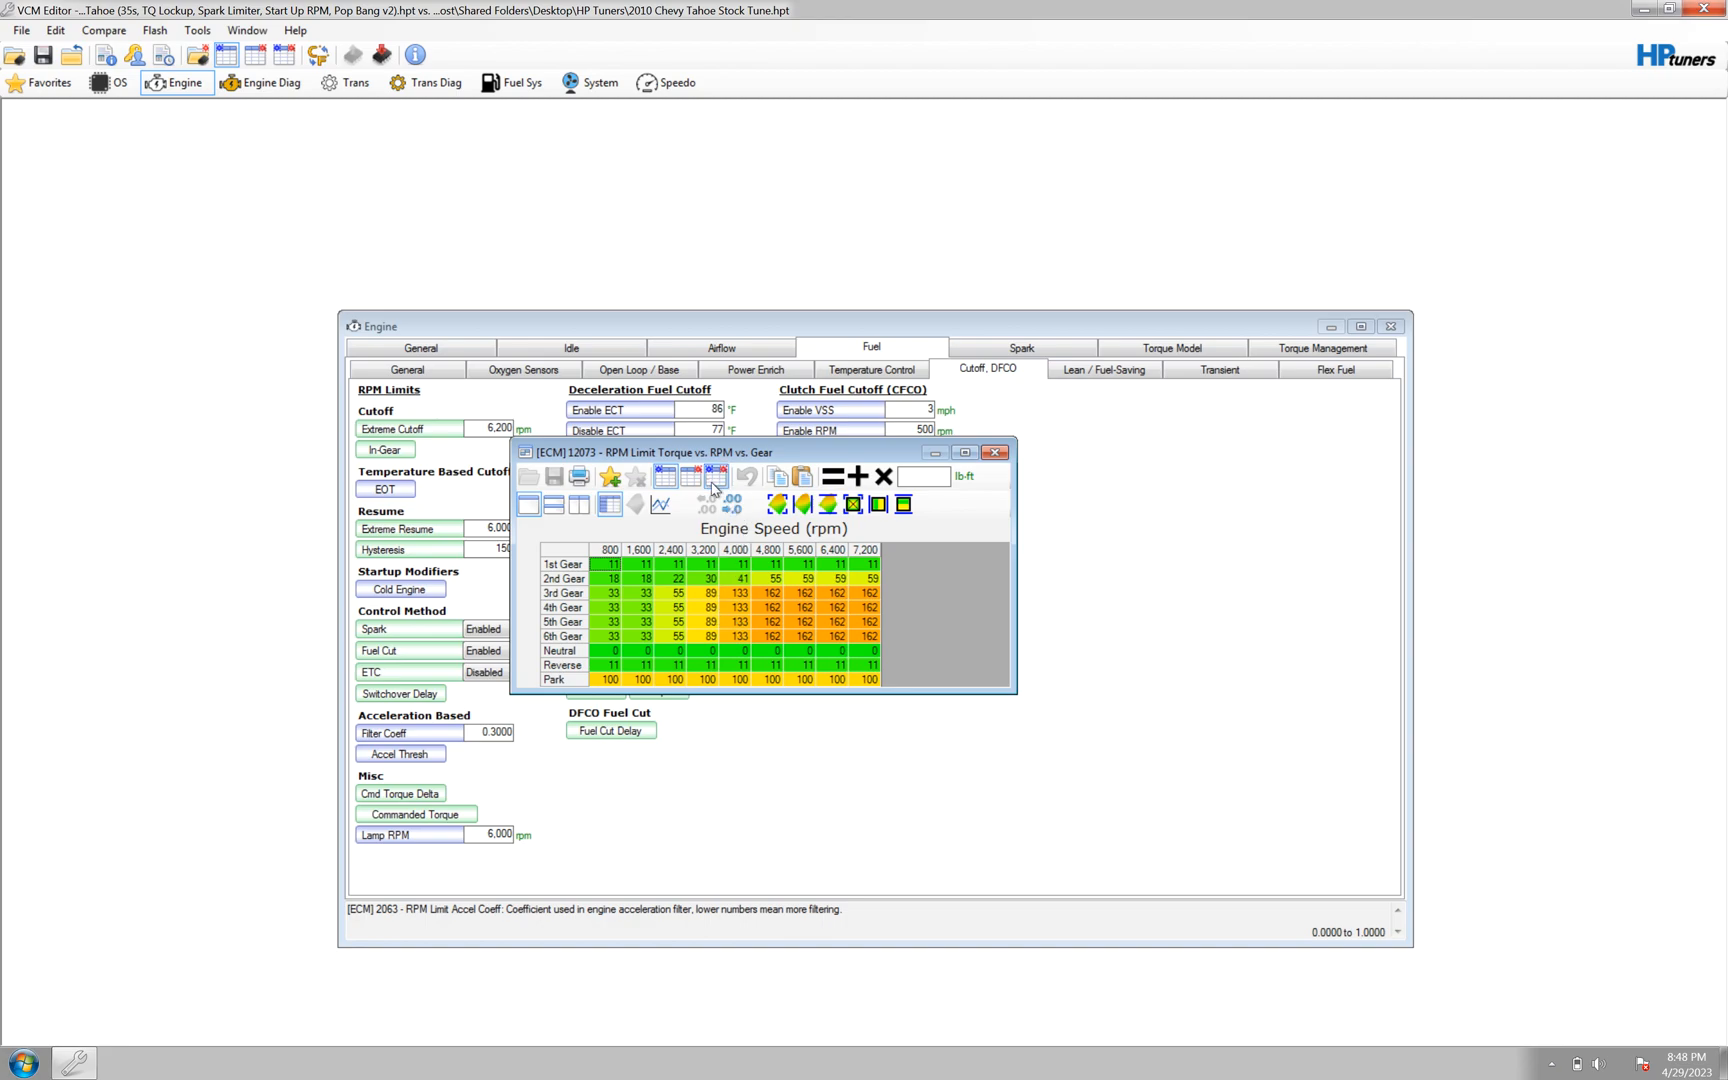
mouse_move(665, 475)
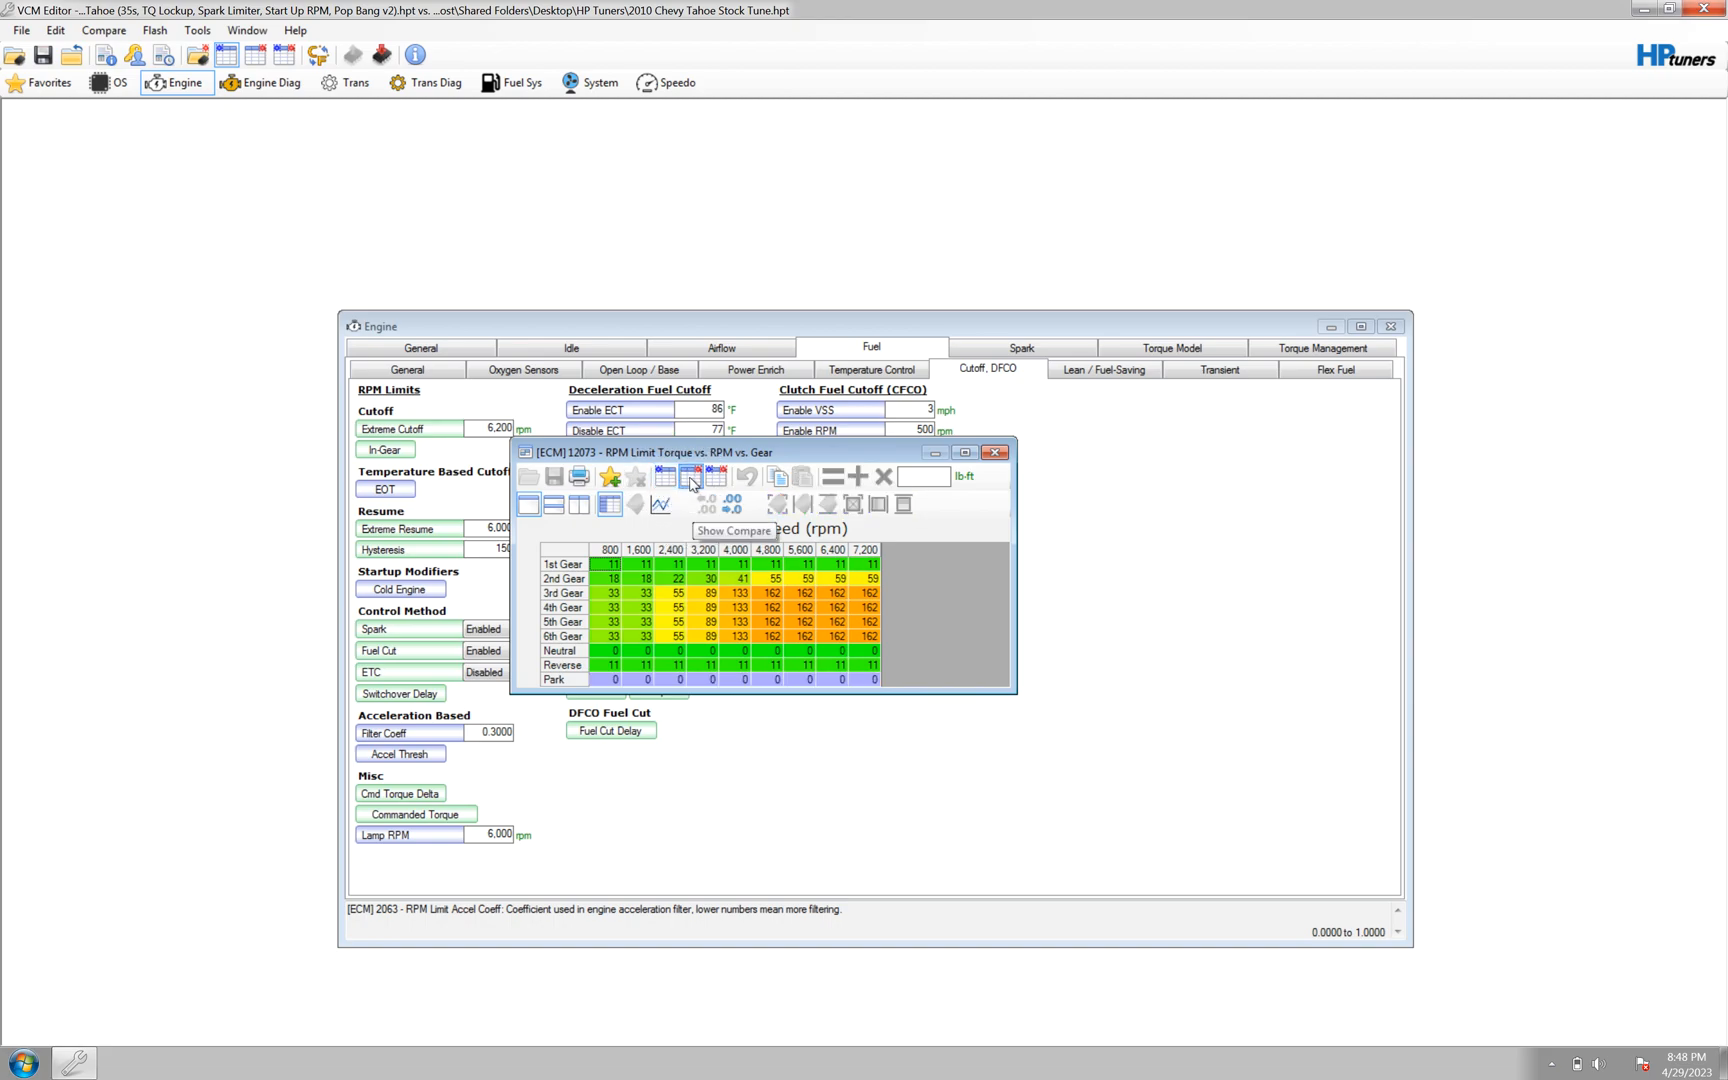
mouse_move(629, 630)
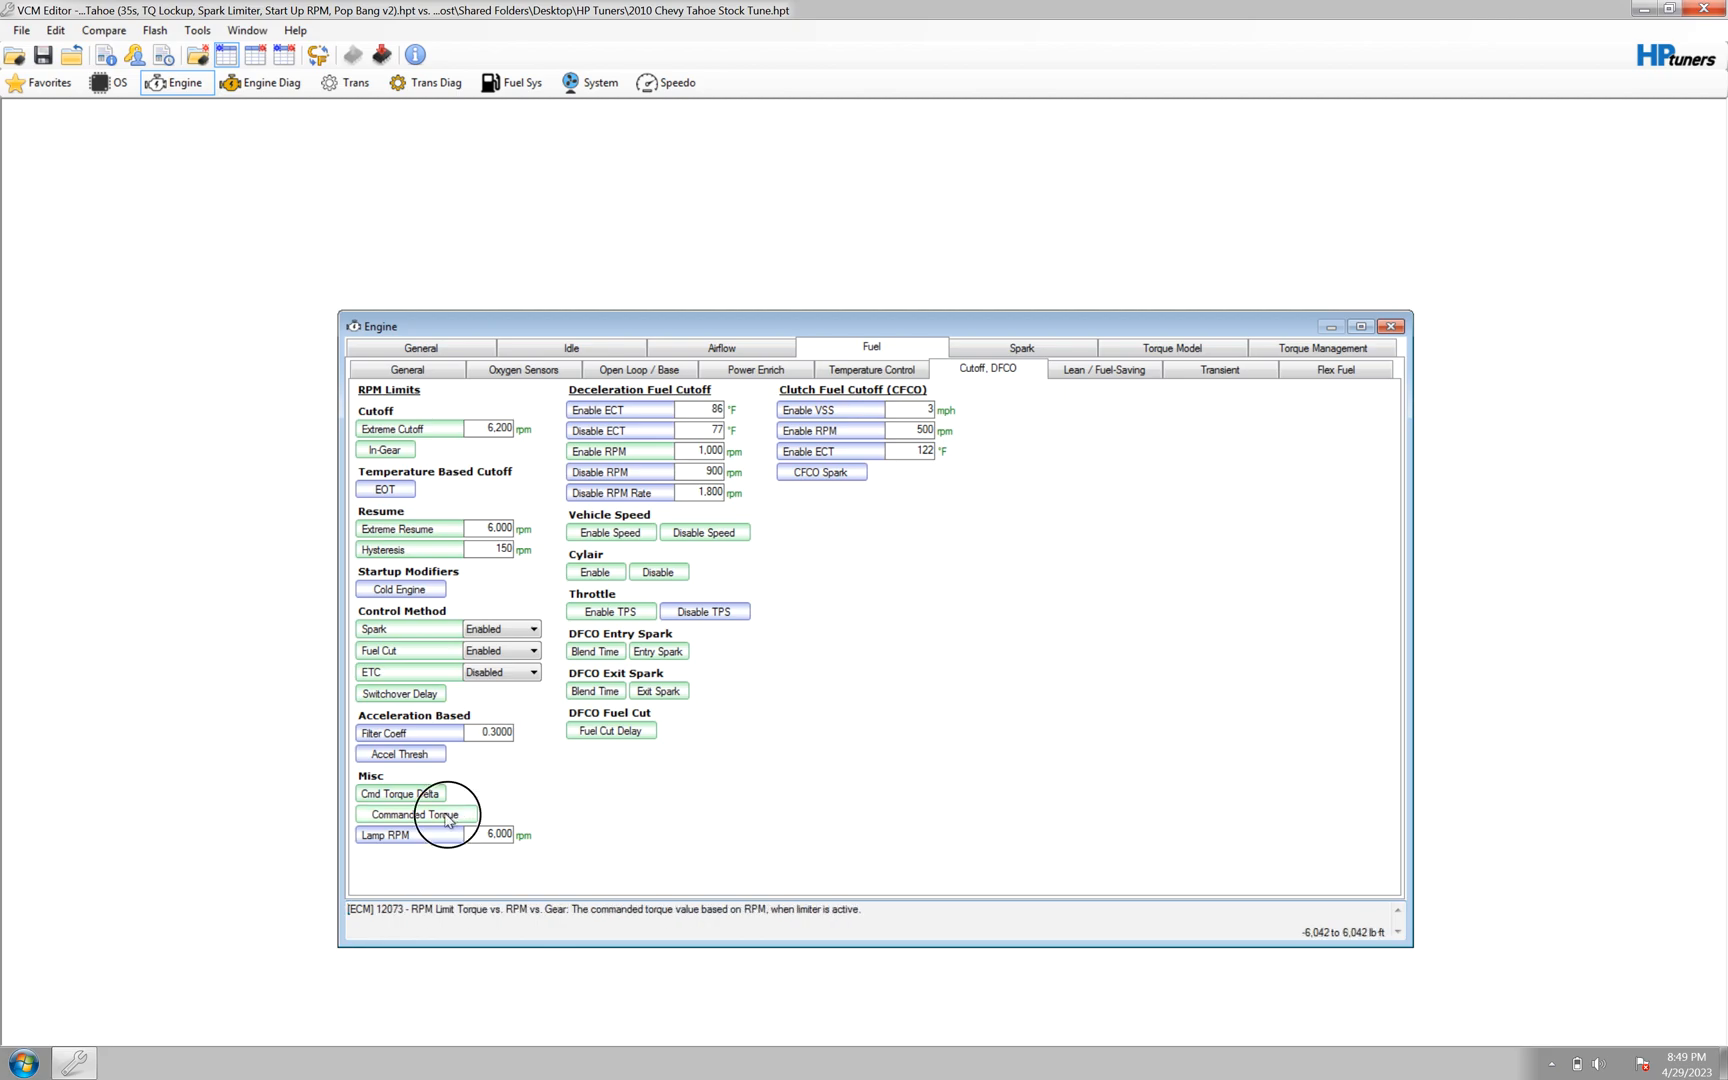
Reopen table 12073, Commanded Torque vs RPM vs Gear, from the Misc buttons.
double_click(415, 813)
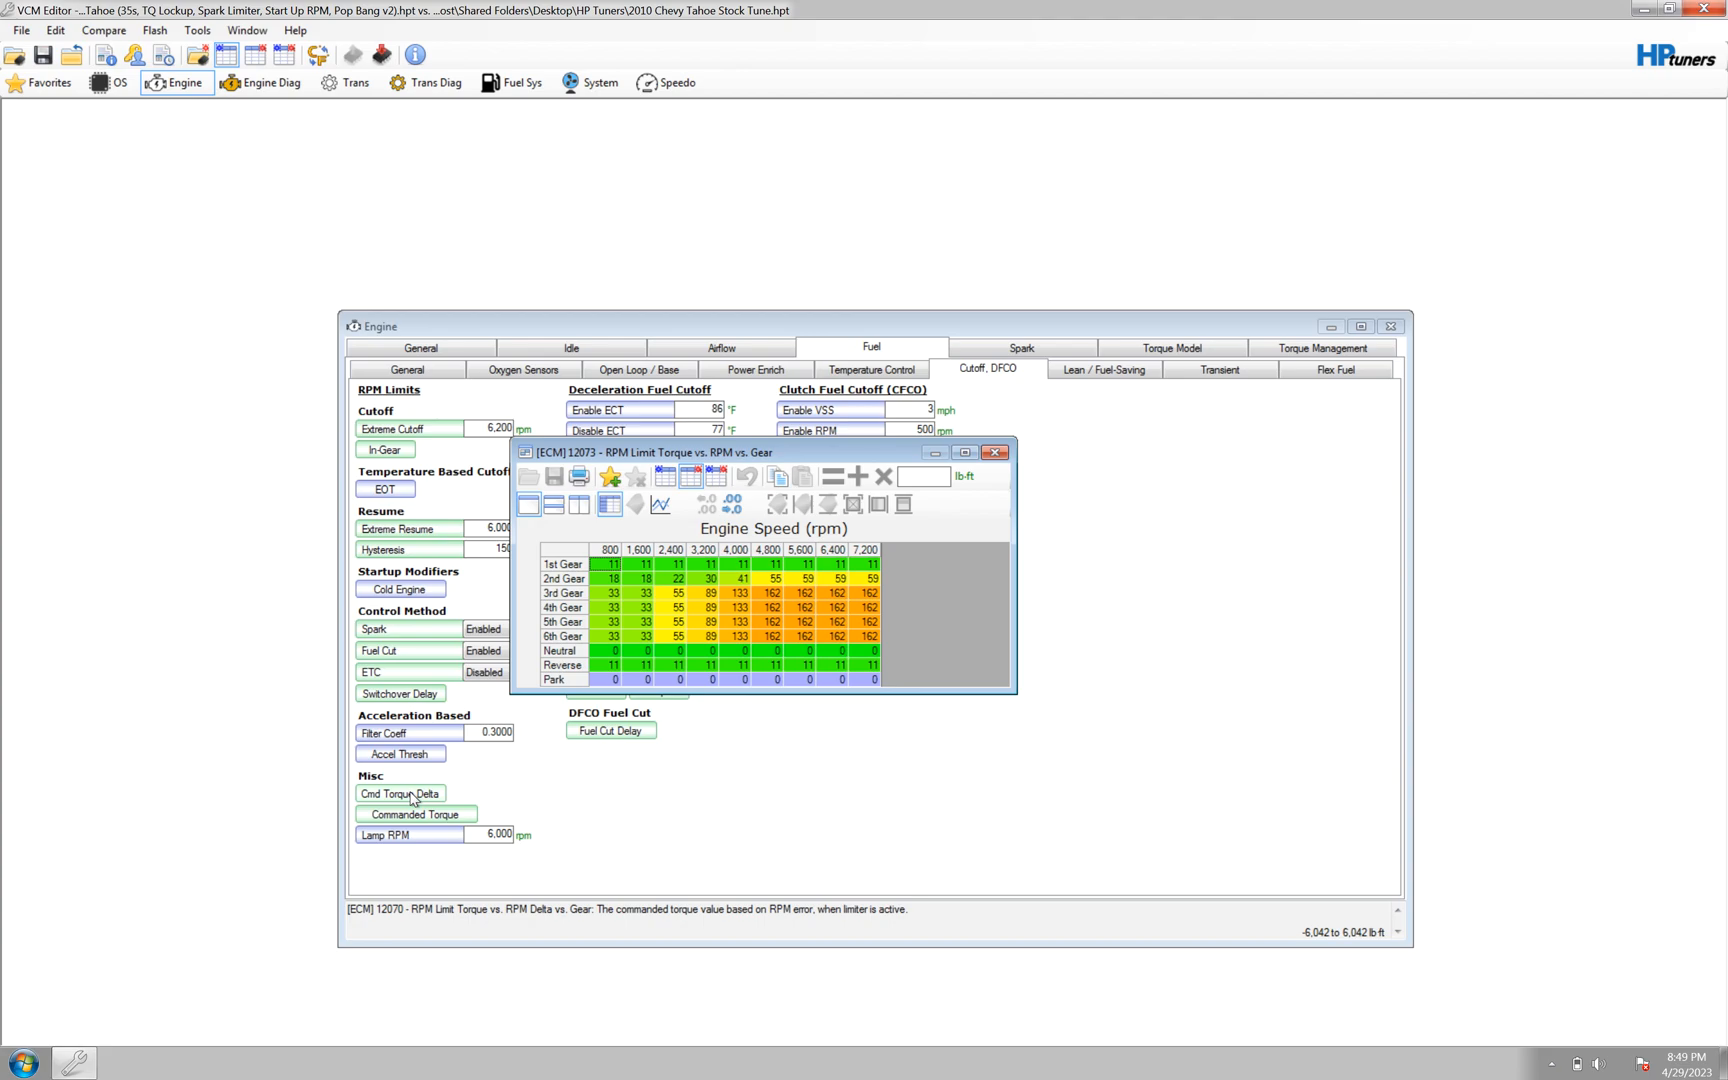
mouse_move(415, 814)
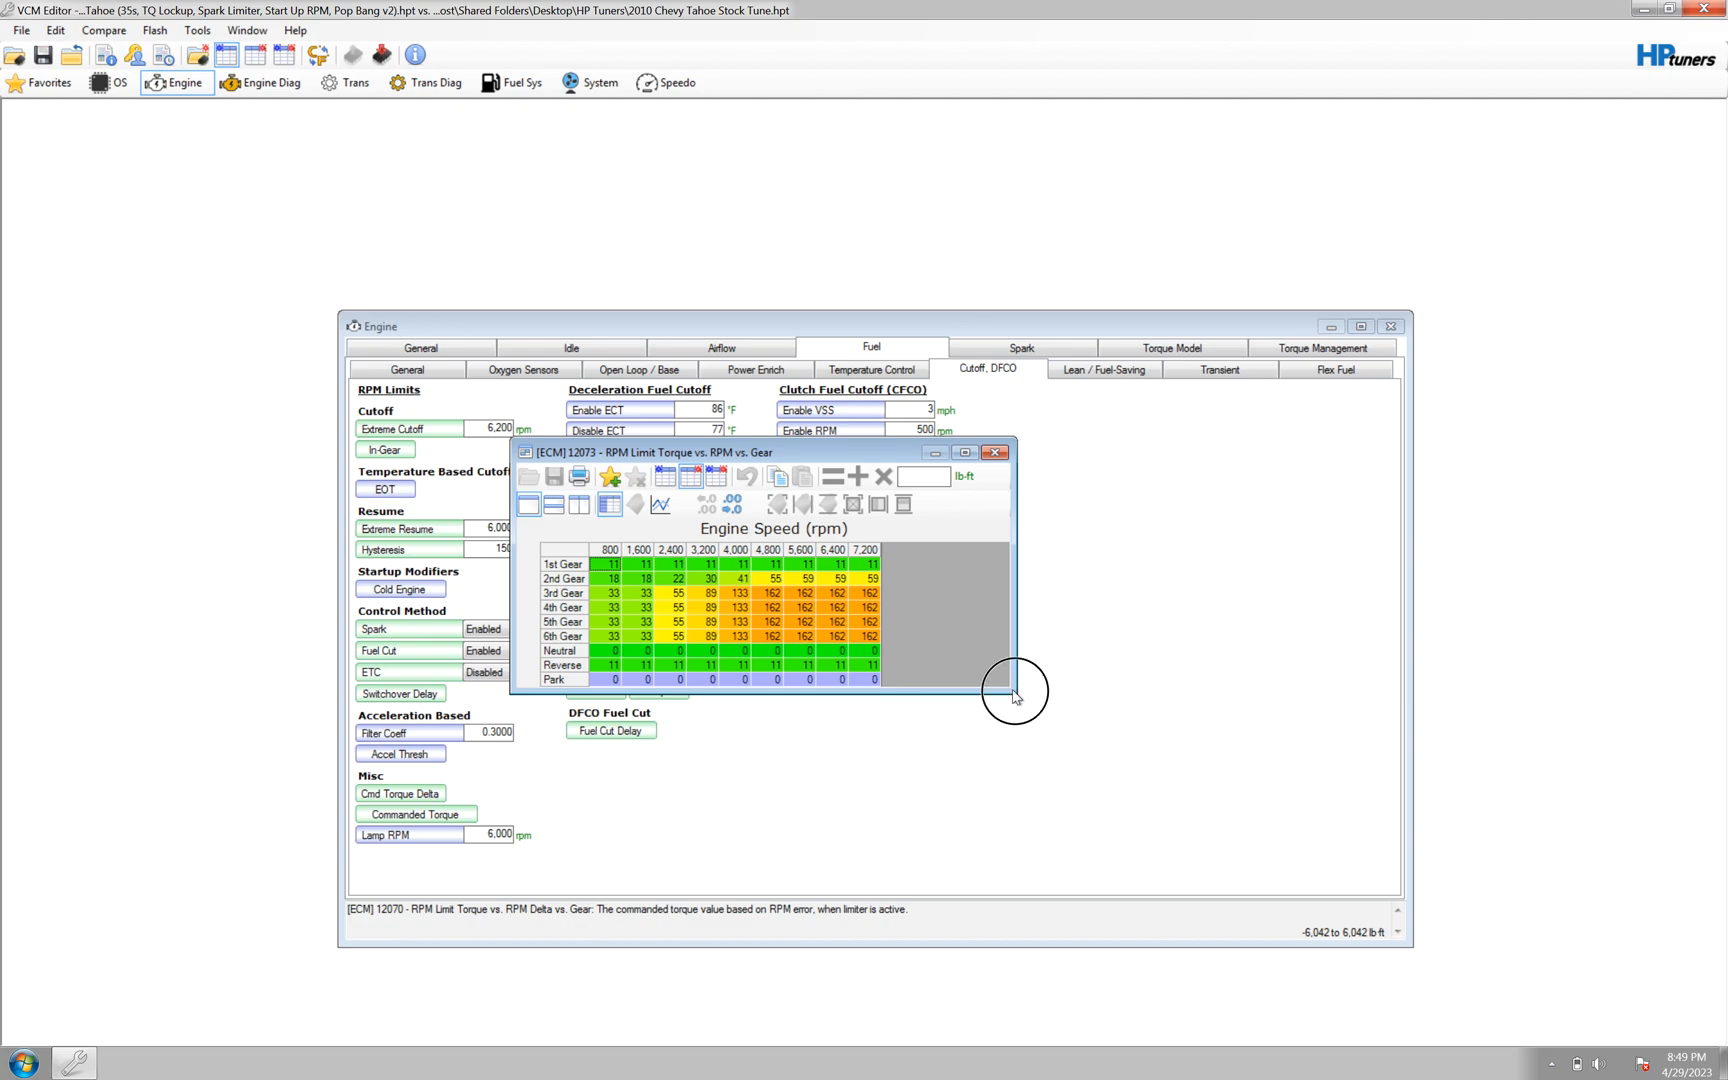
Enlarge the engine-speed torque table window by dragging its bottom-right corner.
drag(1014, 694, 1091, 716)
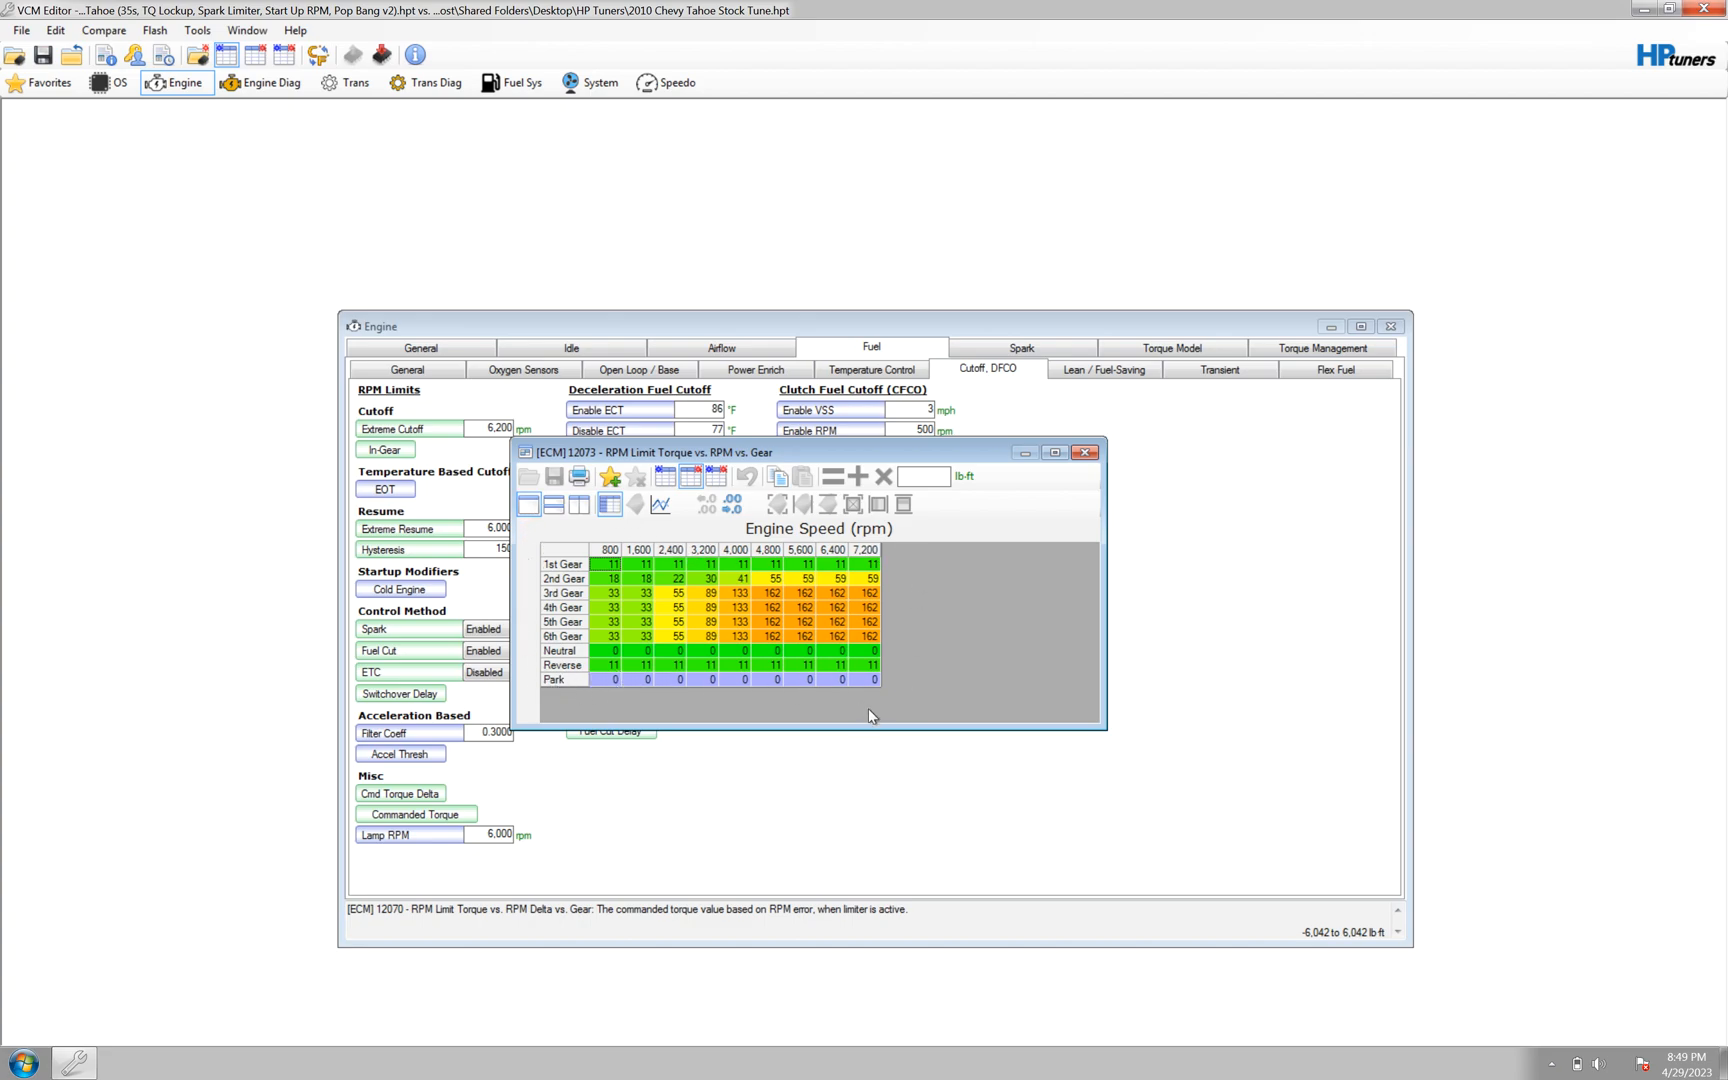
mouse_move(525, 694)
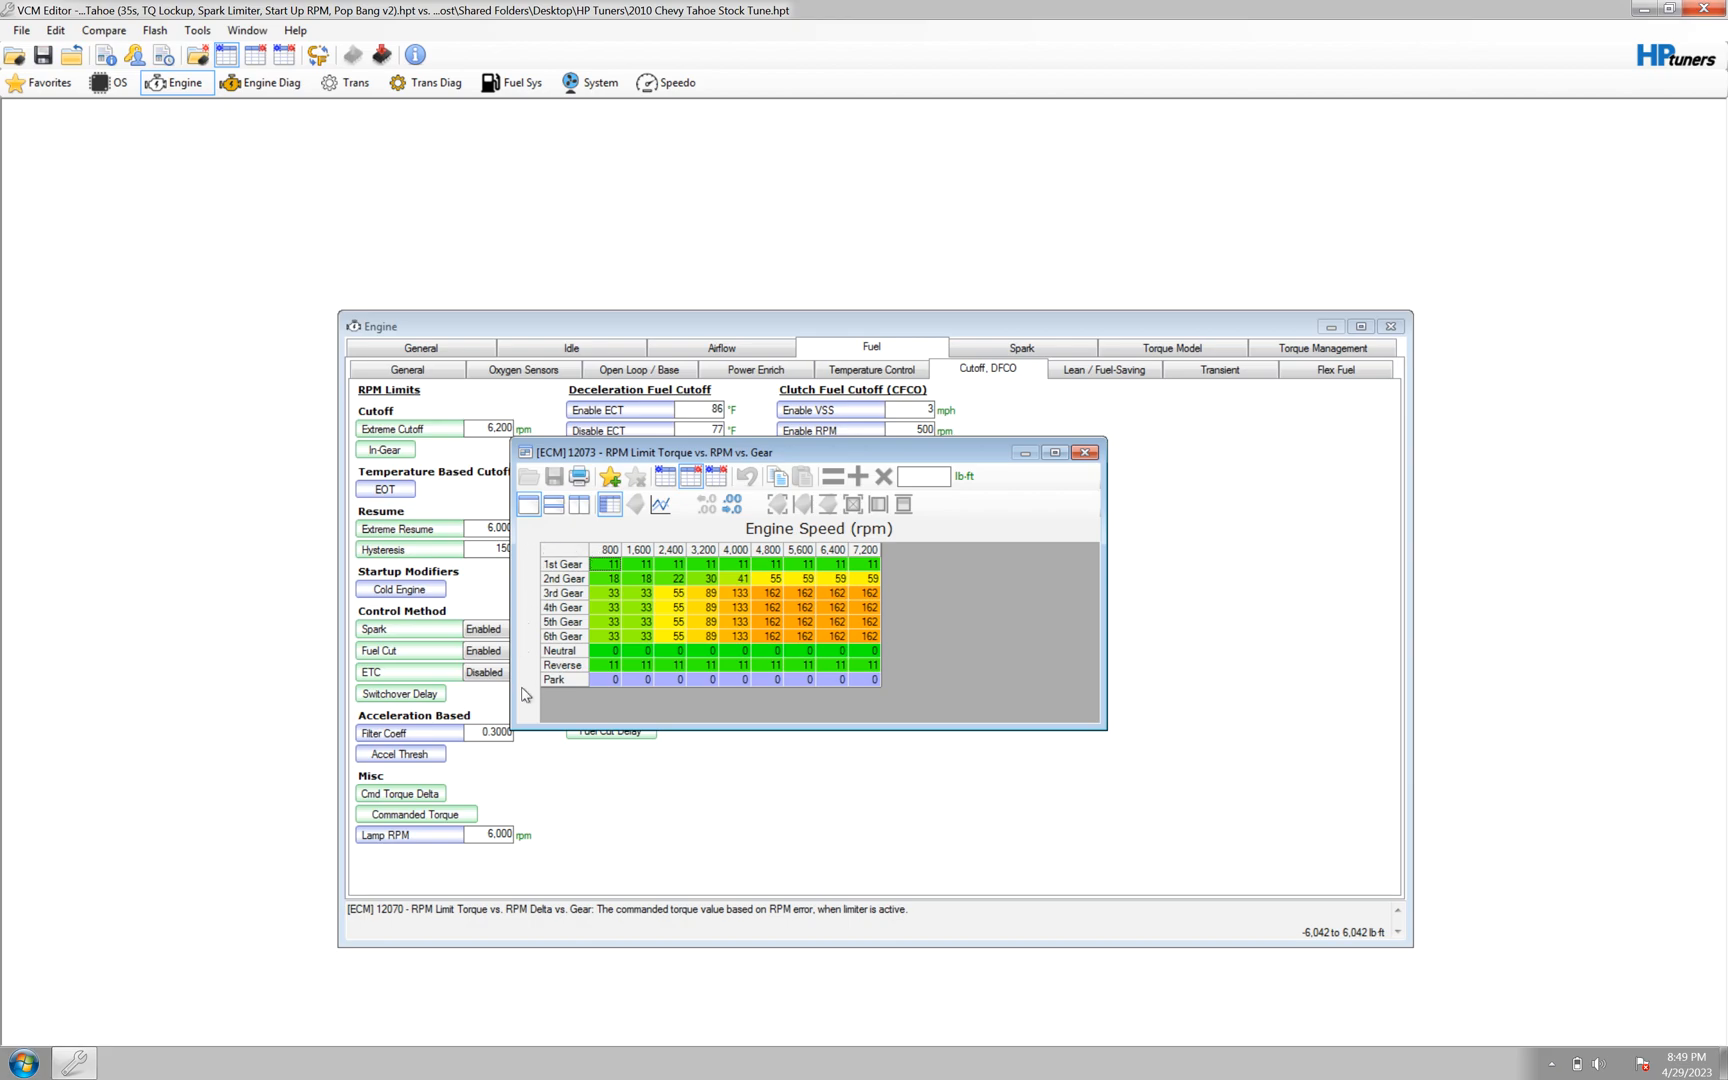
mouse_move(931, 548)
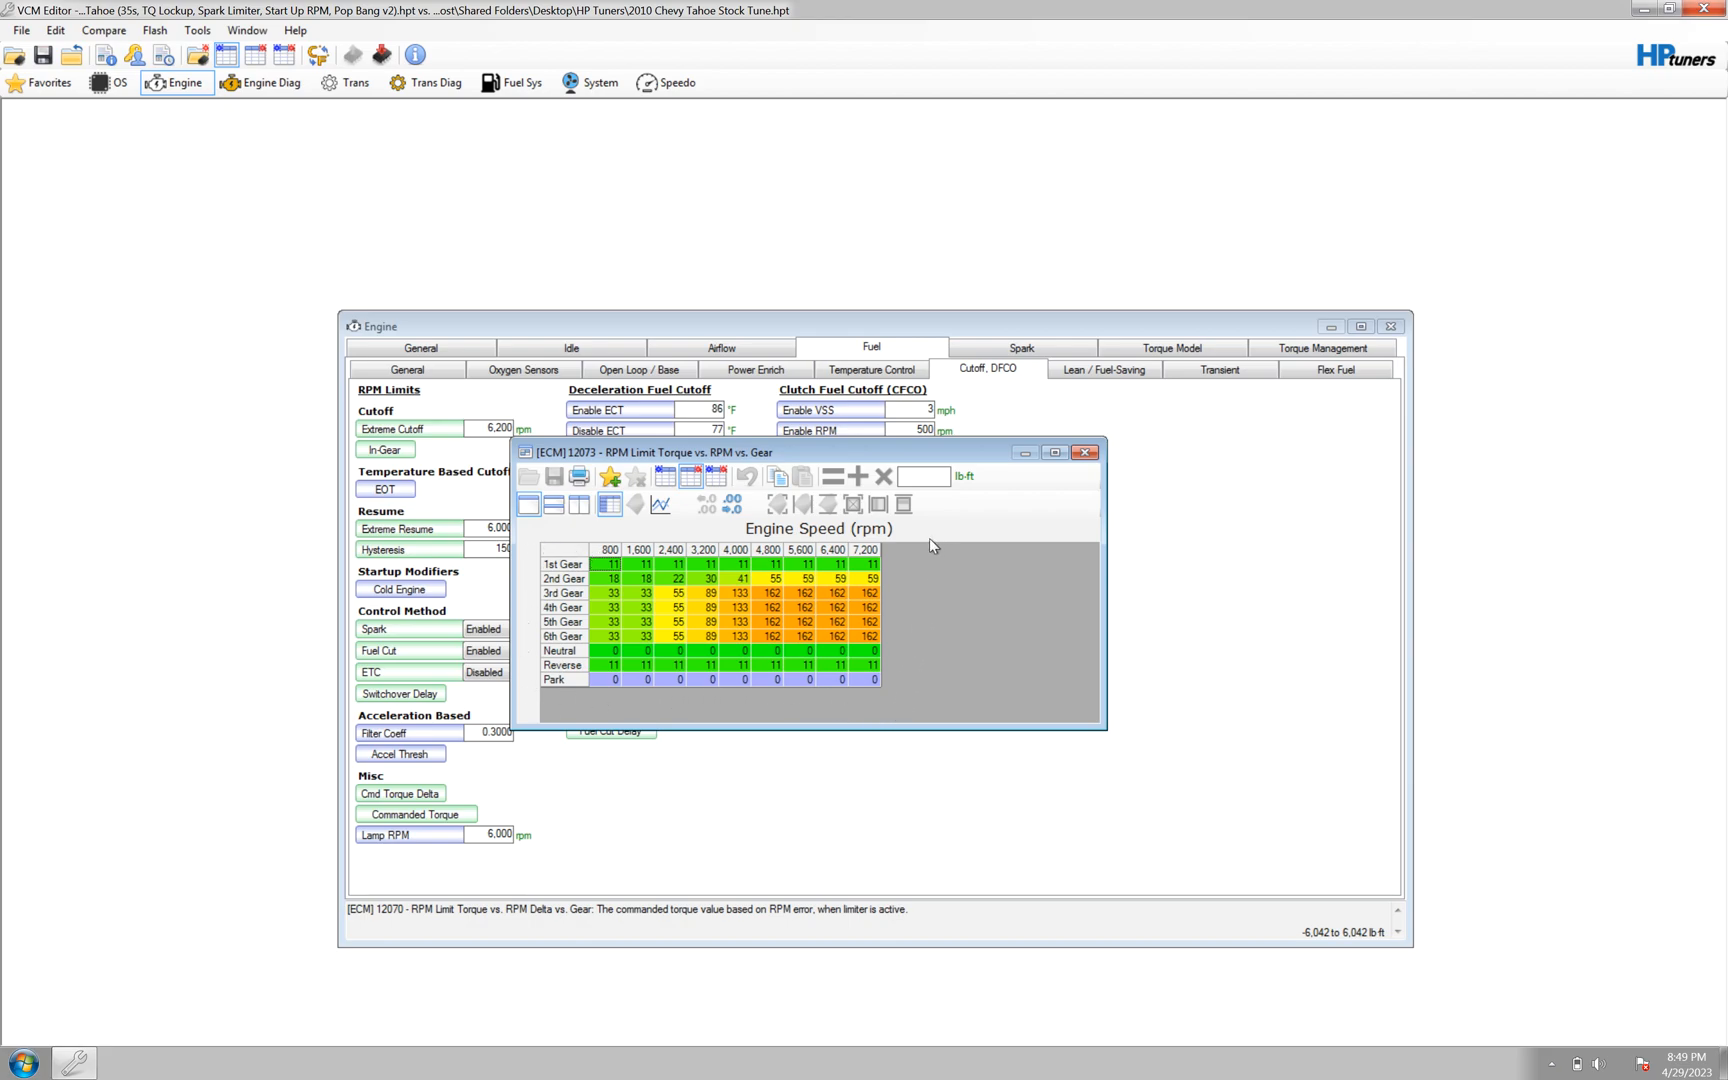
mouse_move(540, 543)
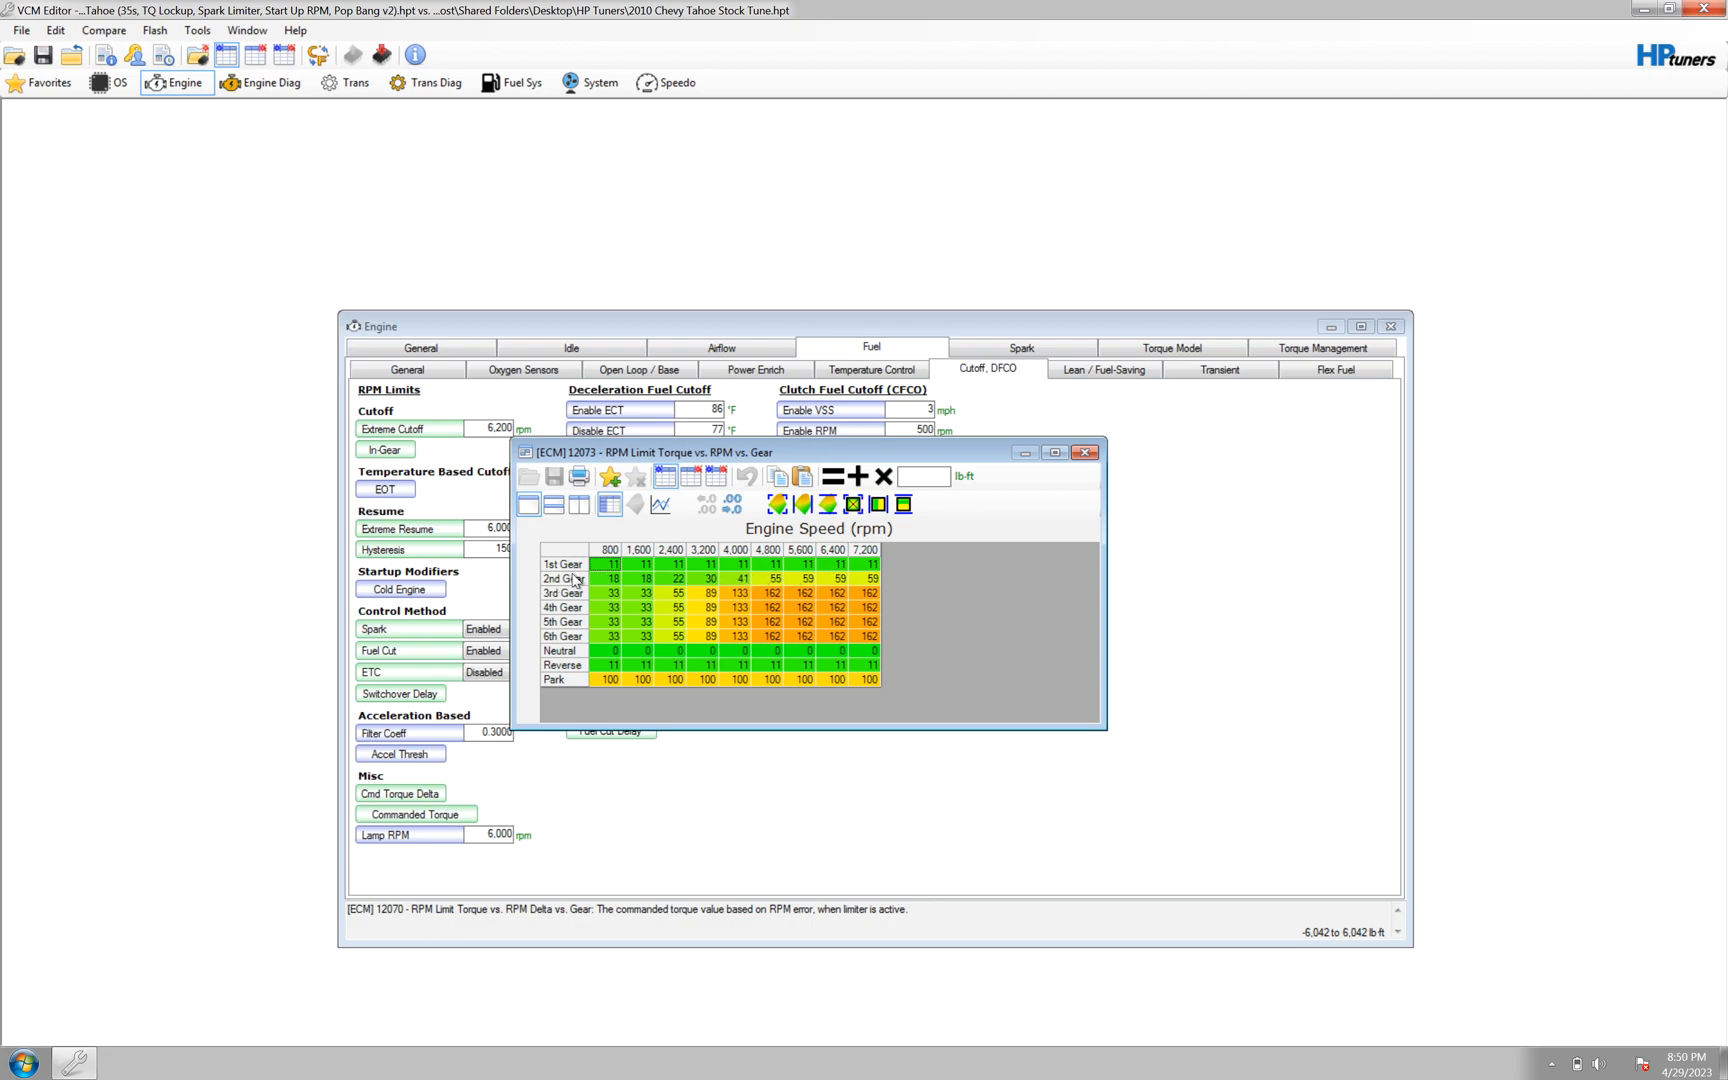
mouse_move(1089, 441)
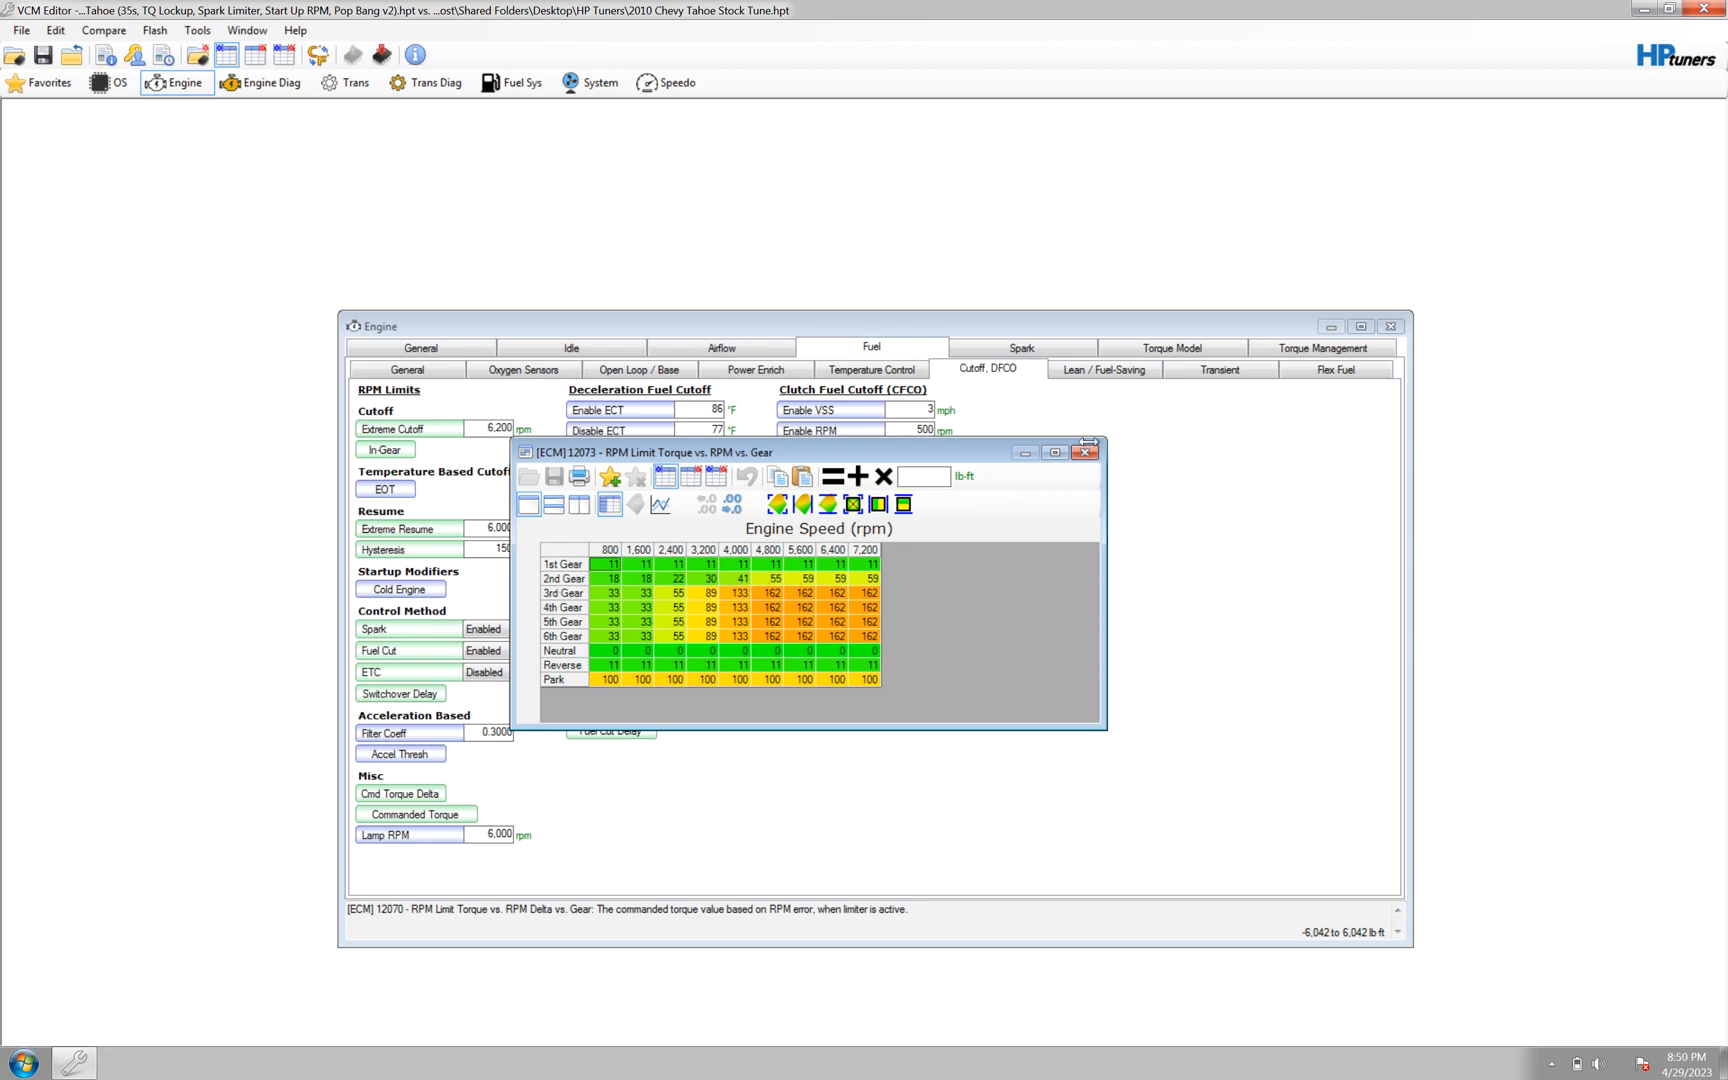
Close torque table 12073 and reopen table 12050 Fuel Cutoff RPM (In Gear).
click(1087, 452)
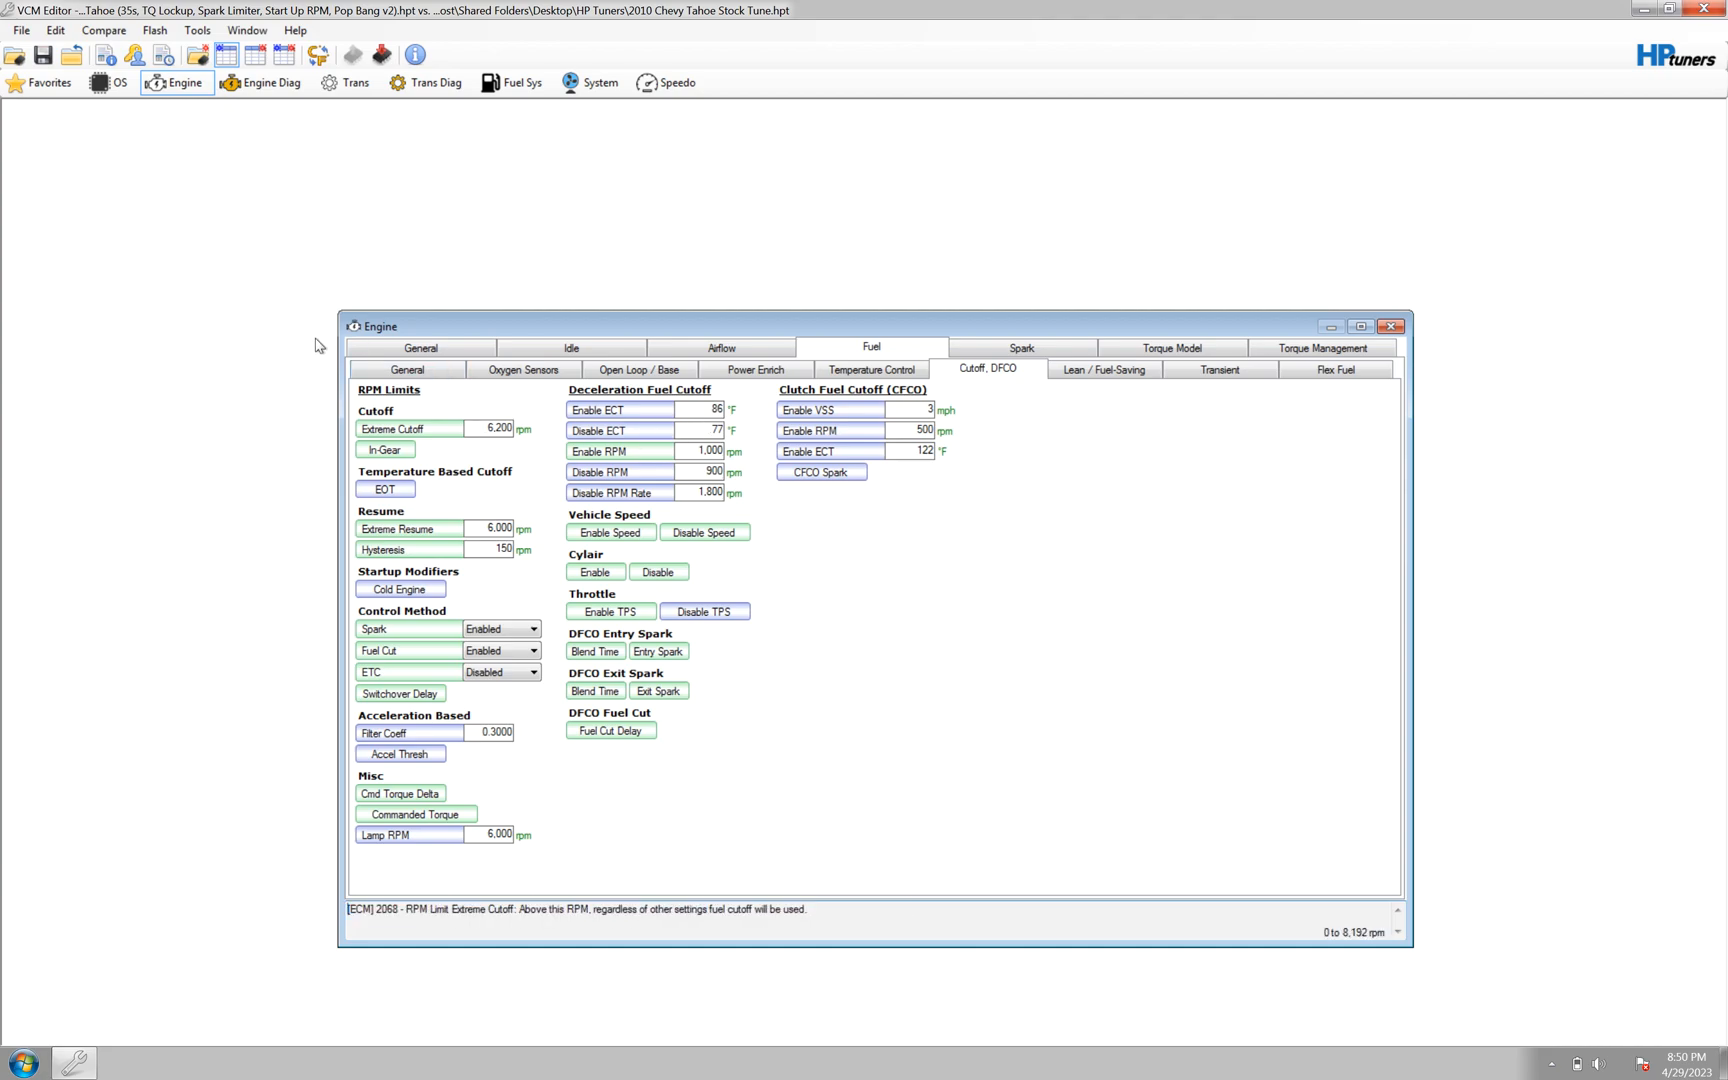
mouse_move(358, 397)
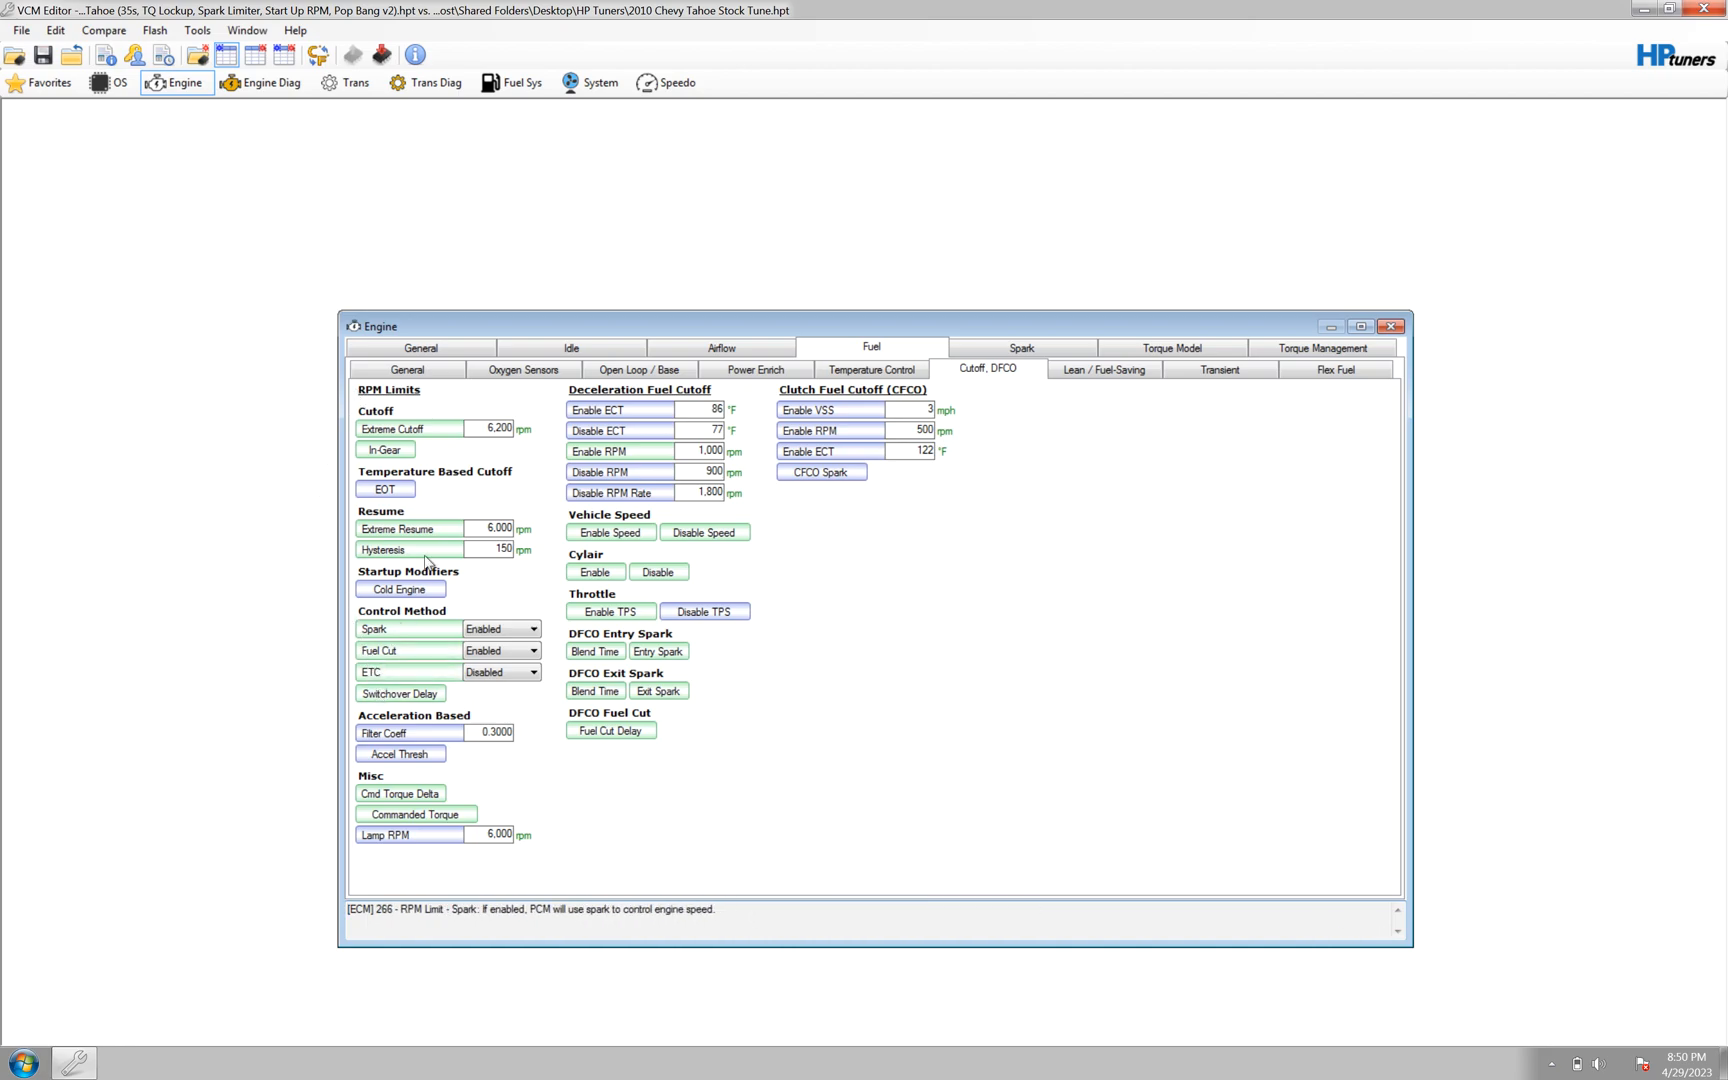
click(385, 450)
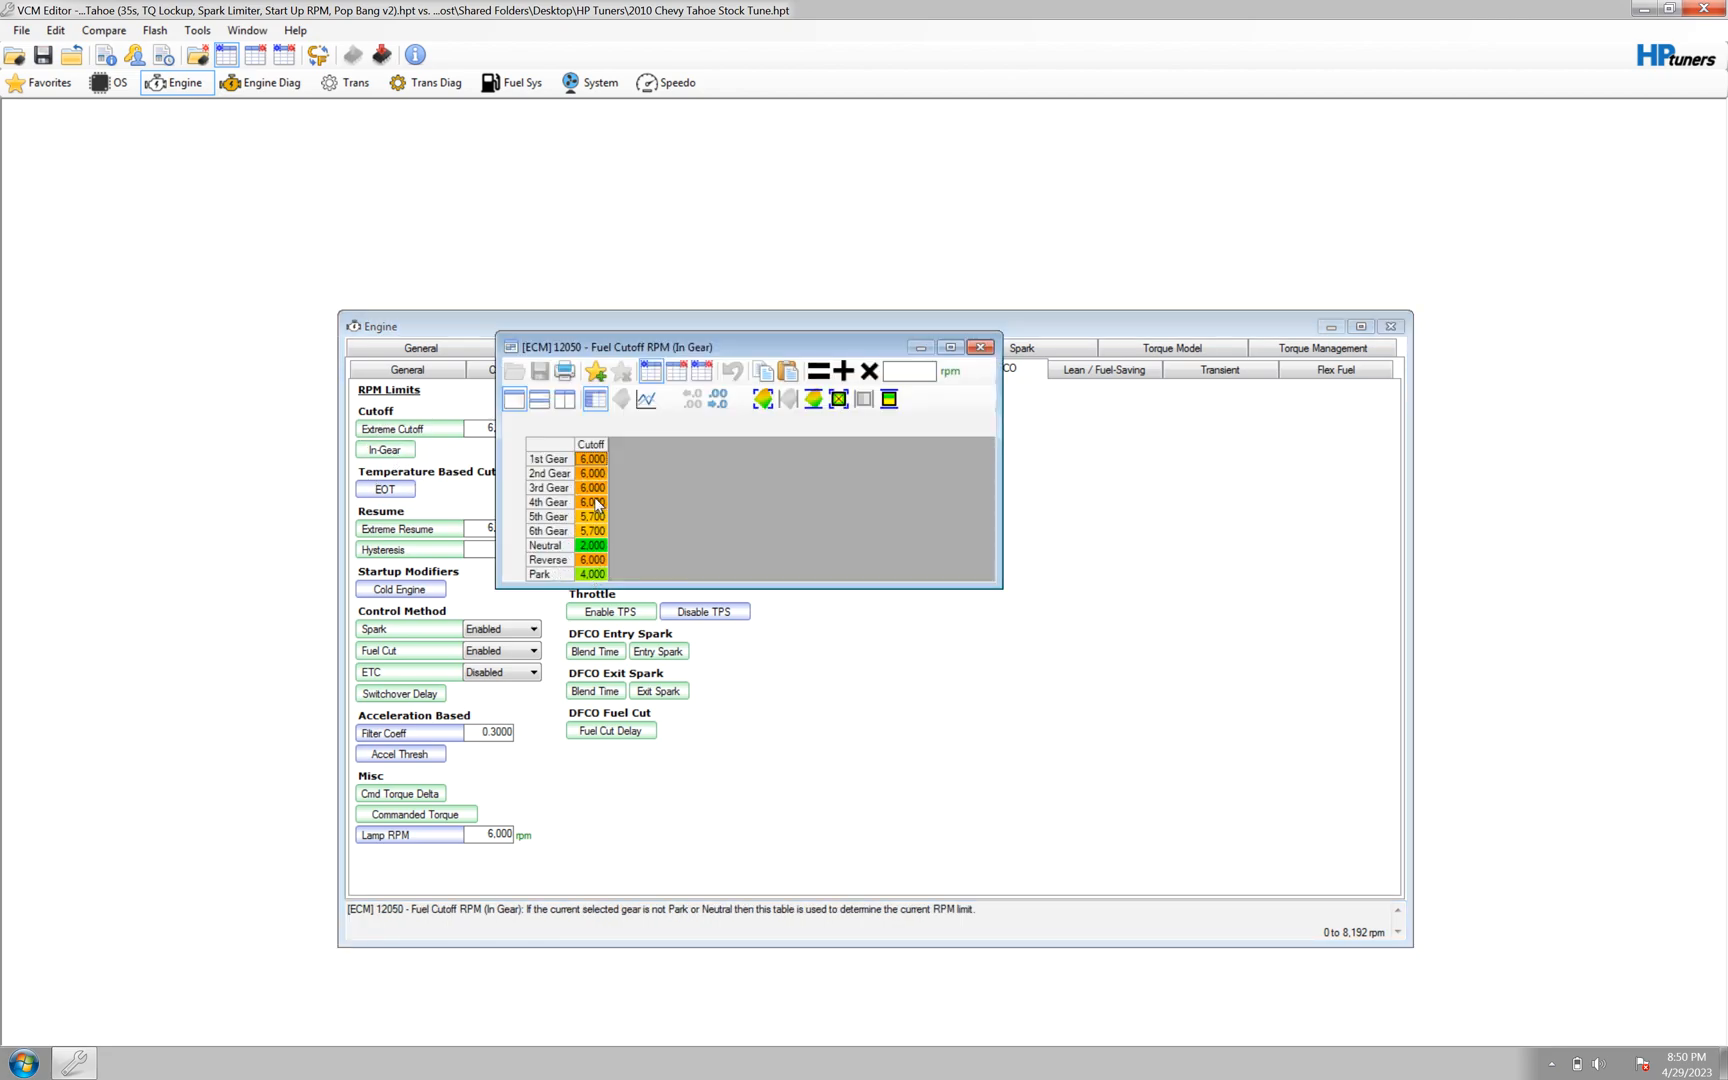
mouse_move(757, 439)
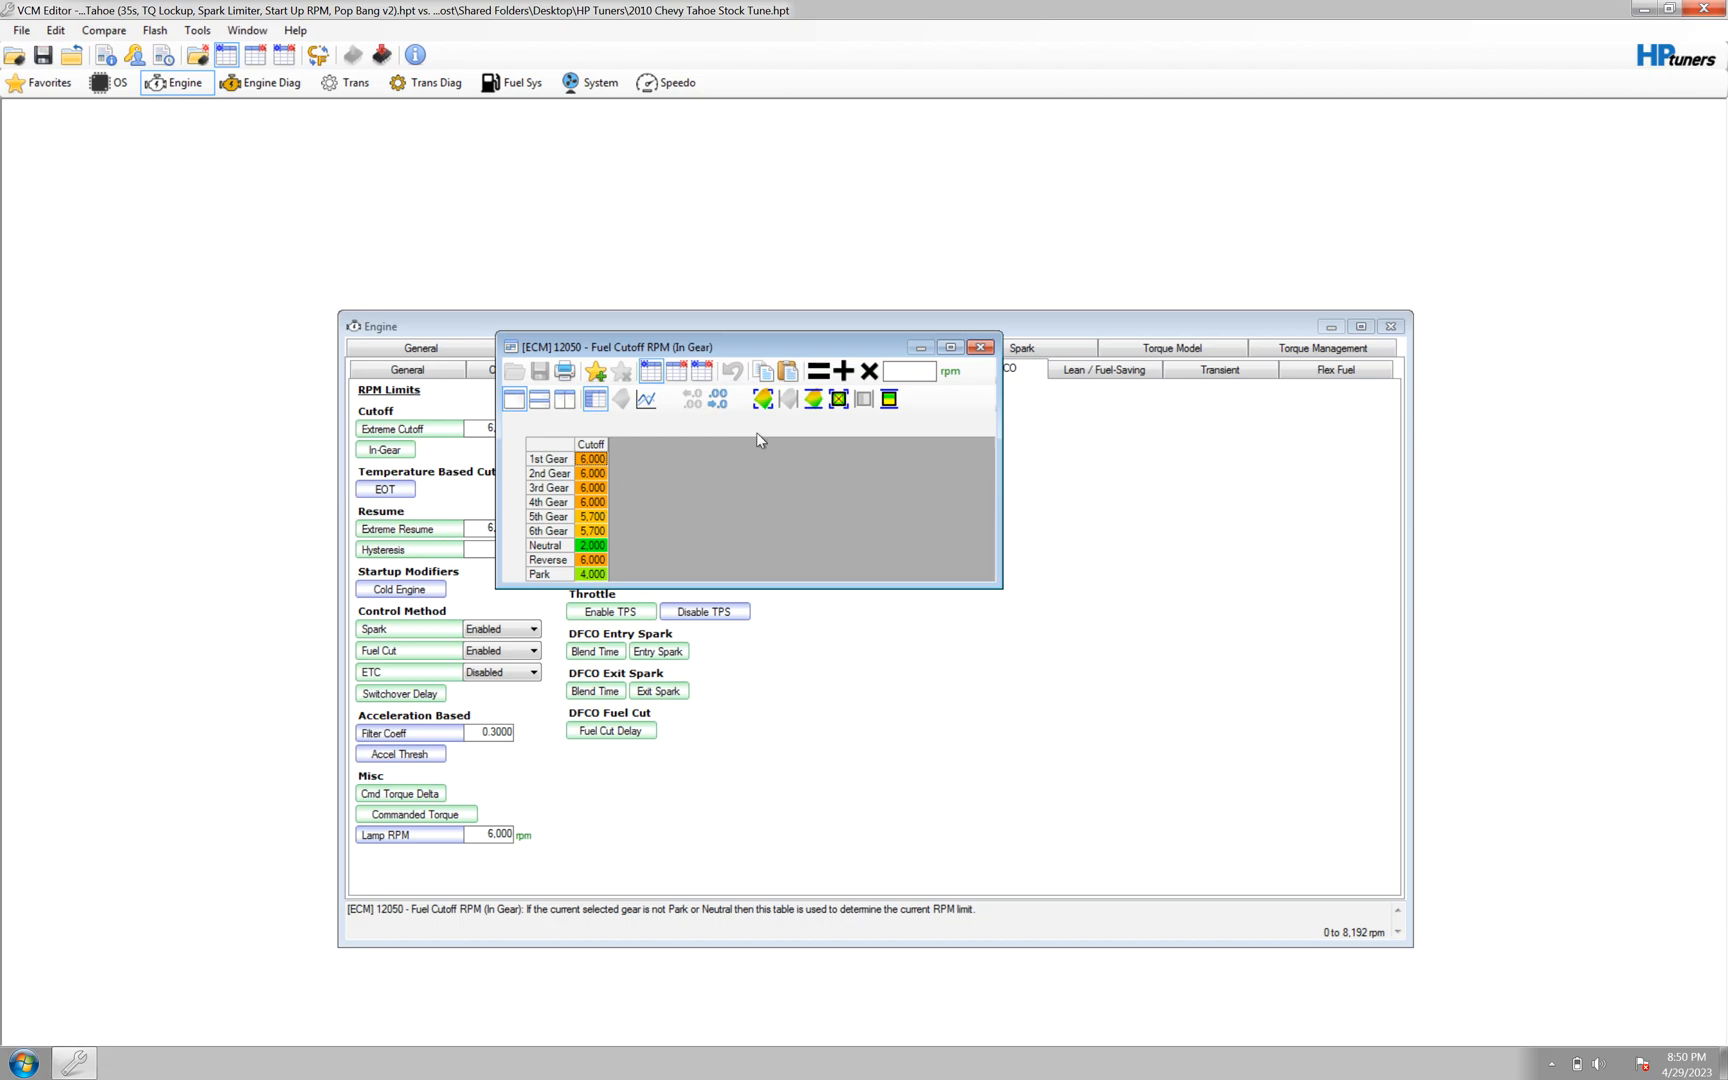